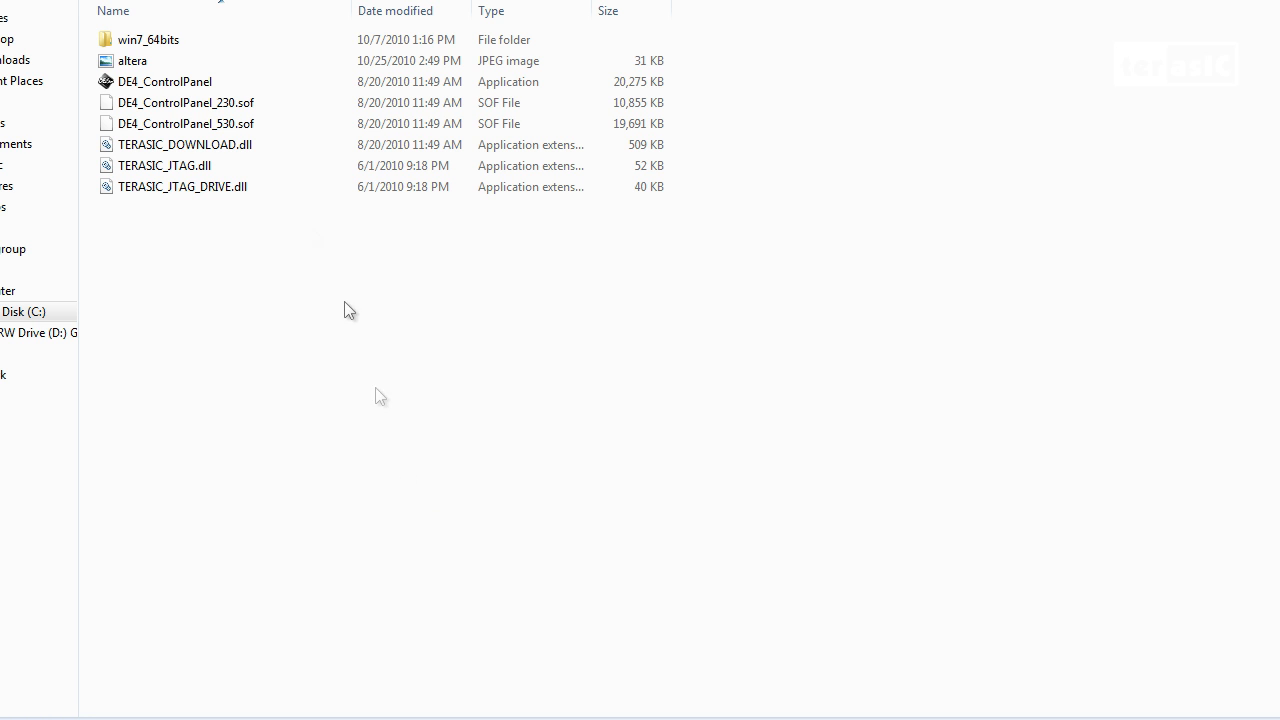
Launch DE4_ControlPanel.exe from its Explorer folder.
click(164, 80)
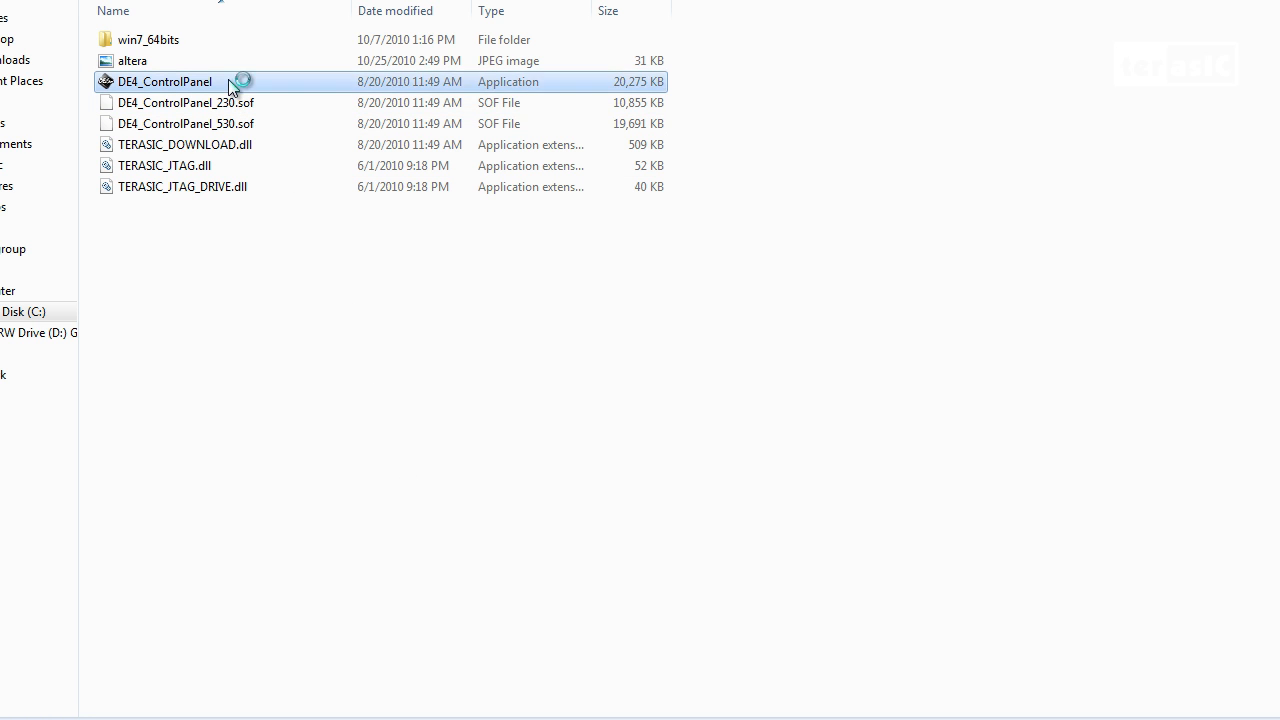
double_click(166, 80)
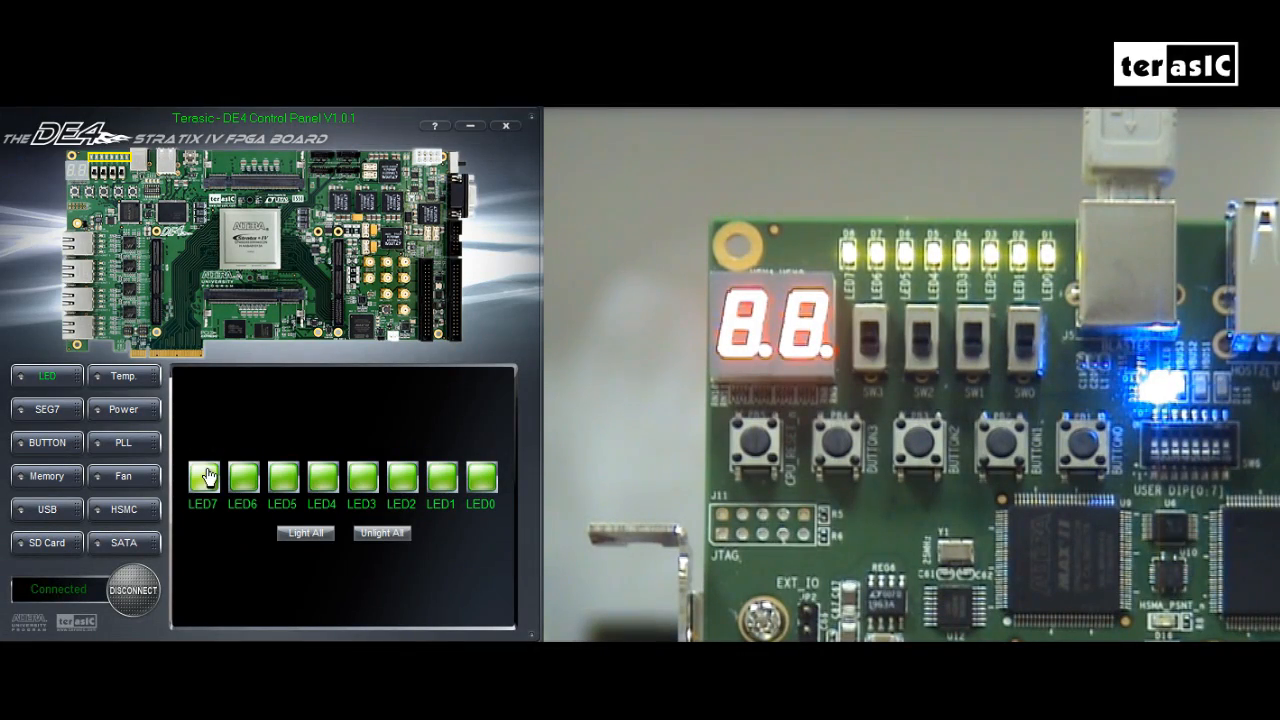
Switch off LED7 through LED2, leaving only LED1 and LED0 lit.
click(204, 478)
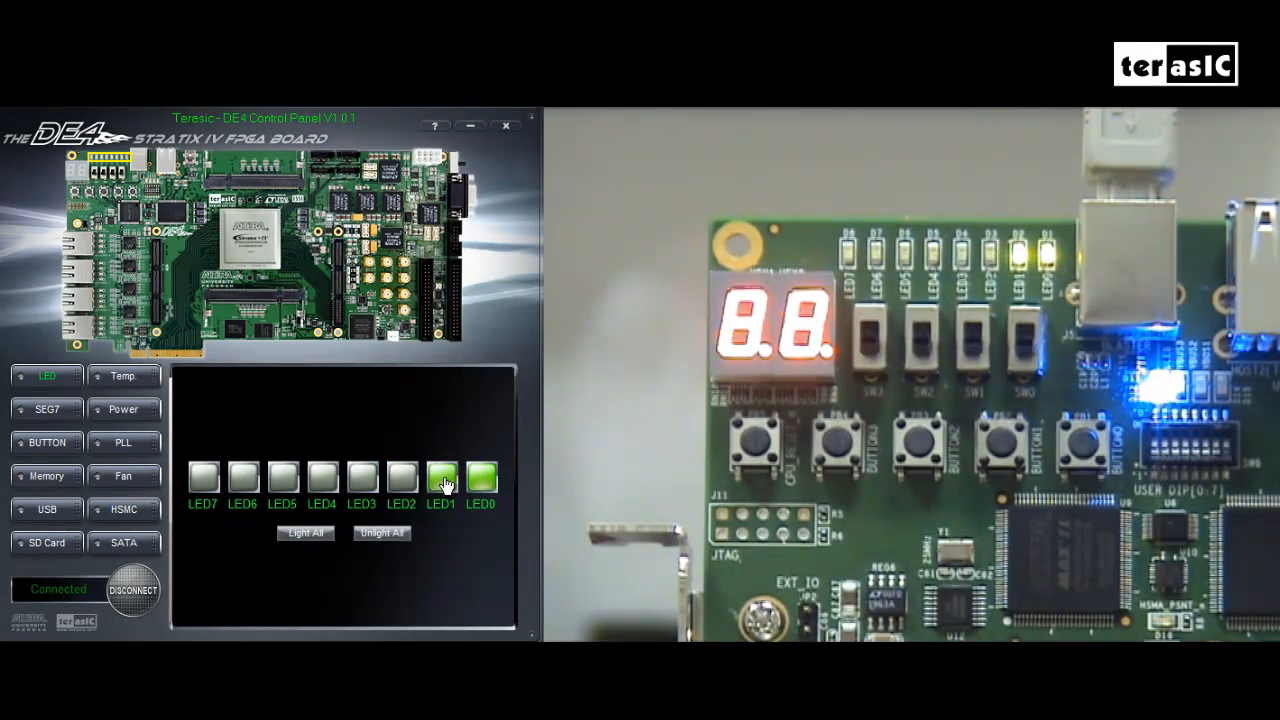
click(440, 480)
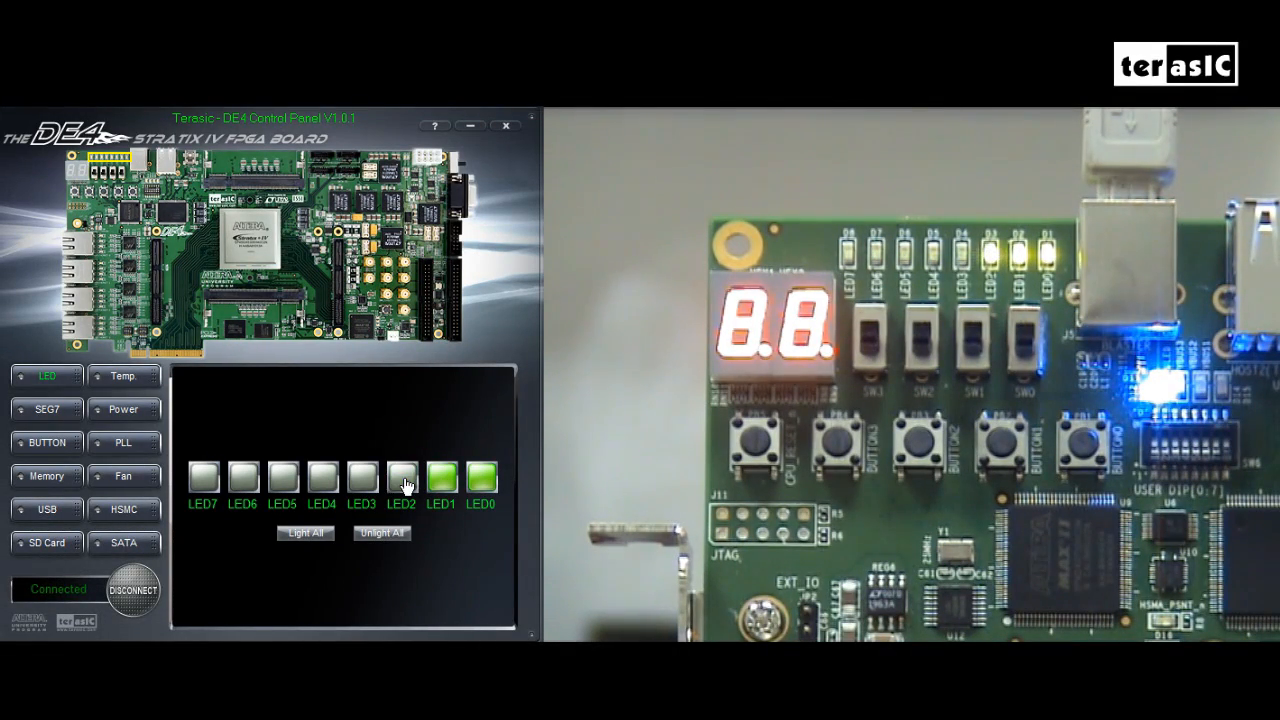
click(46, 408)
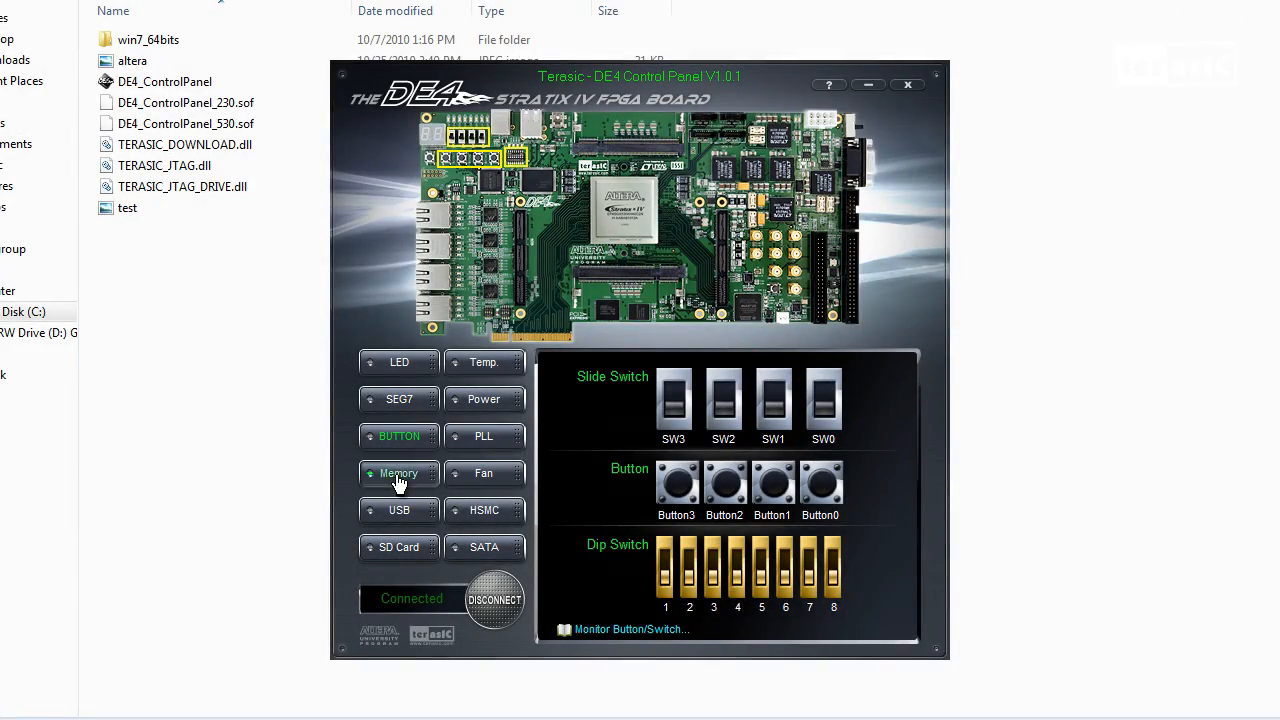
Select SSRAM (100000h words, 2 MB) as the memory under test.
click(400, 472)
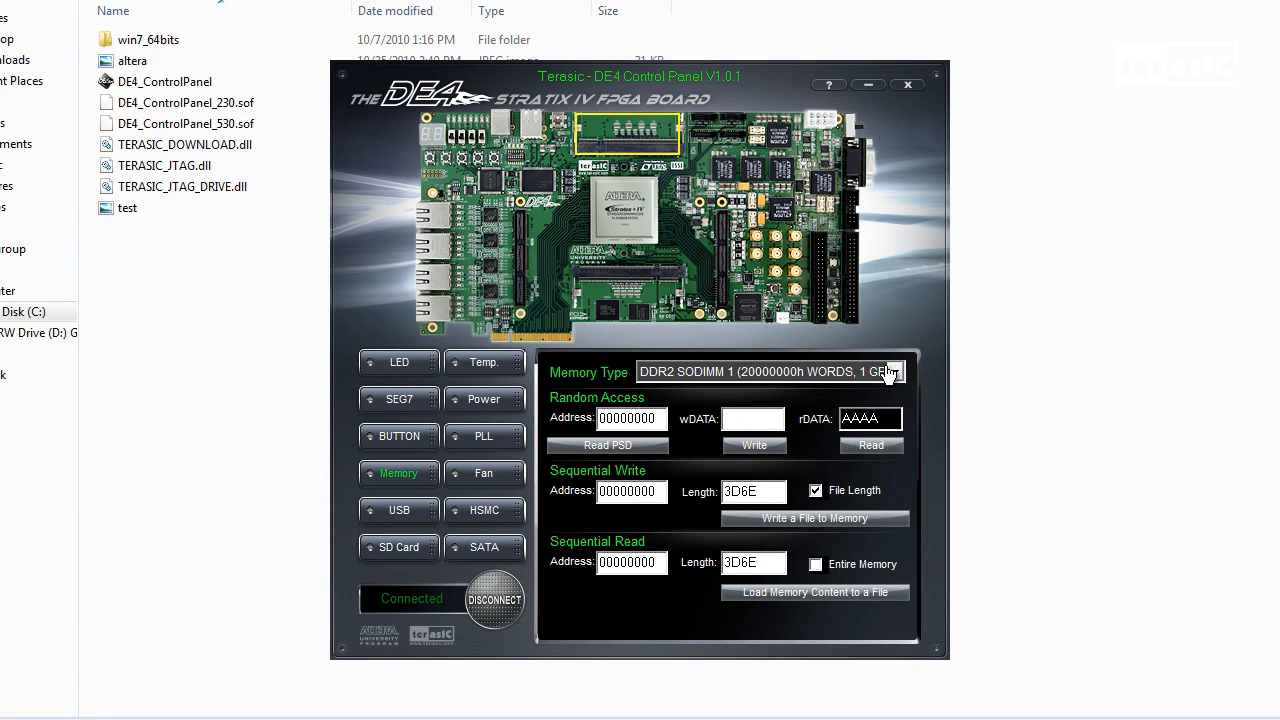
click(892, 370)
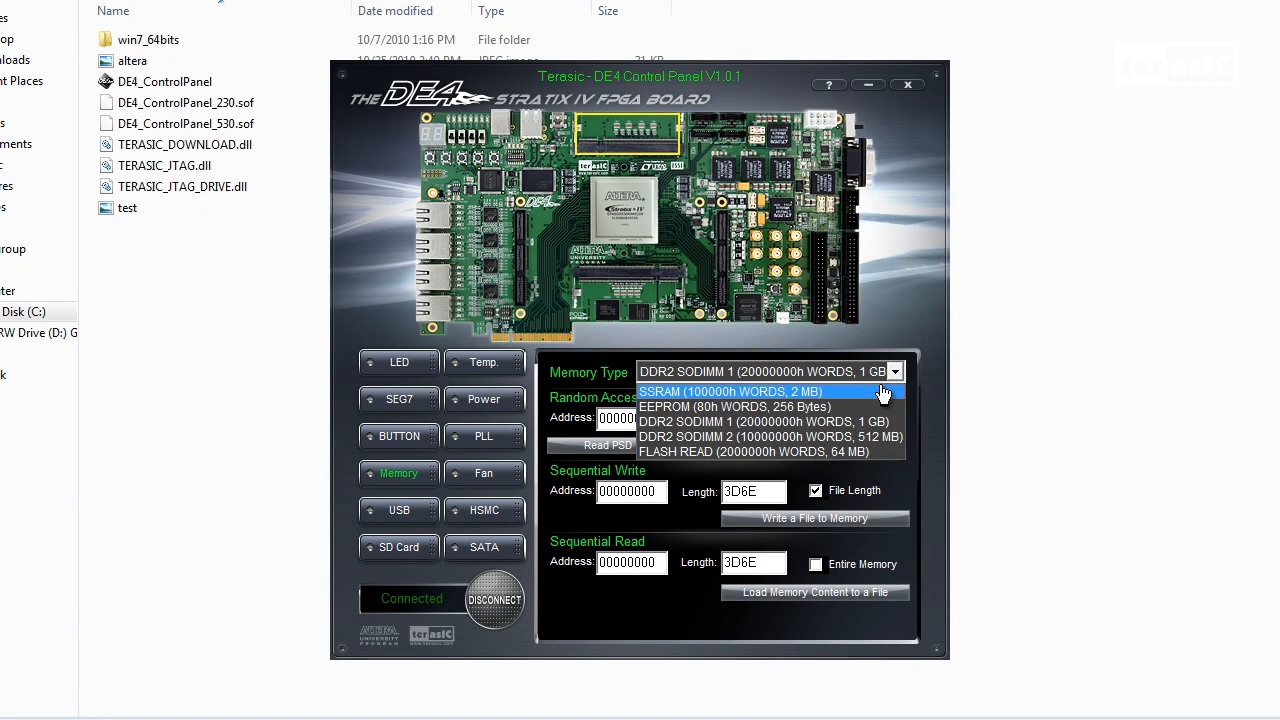
mouse_move(764, 420)
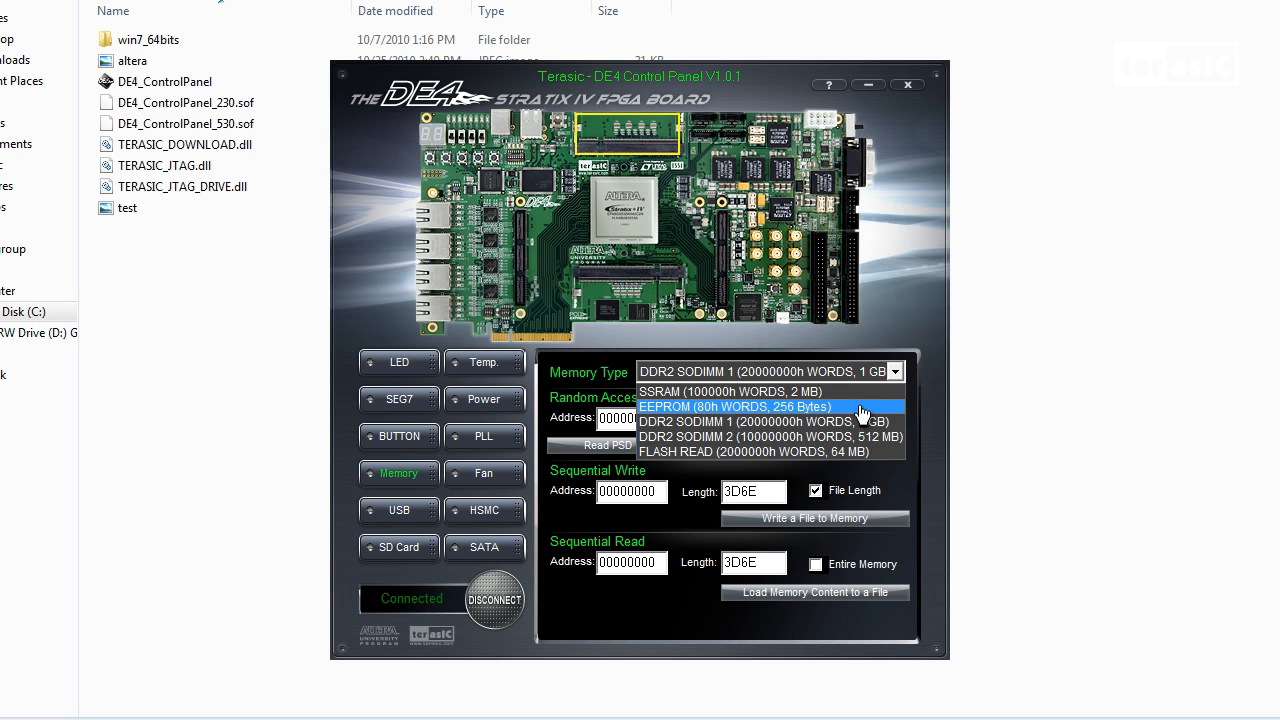
click(736, 390)
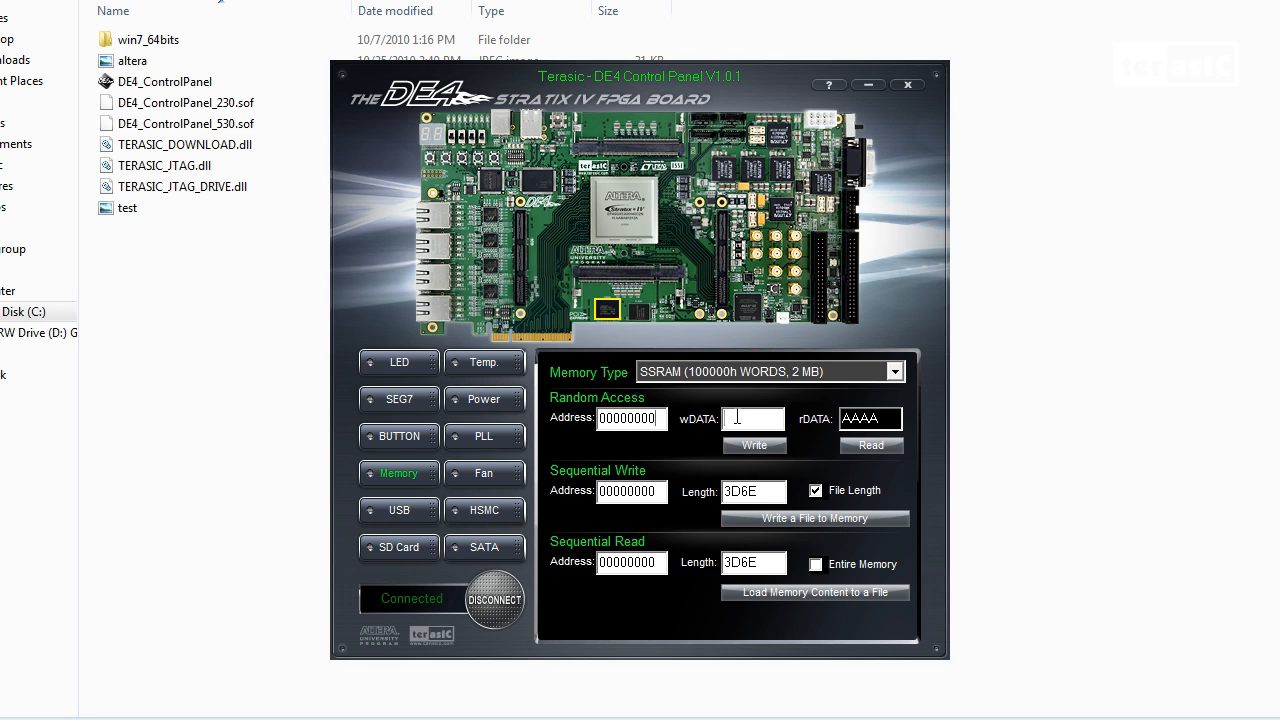
Write FFFF to SSRAM address 0 and enter AAAA as the next write value.
text(FFFF)
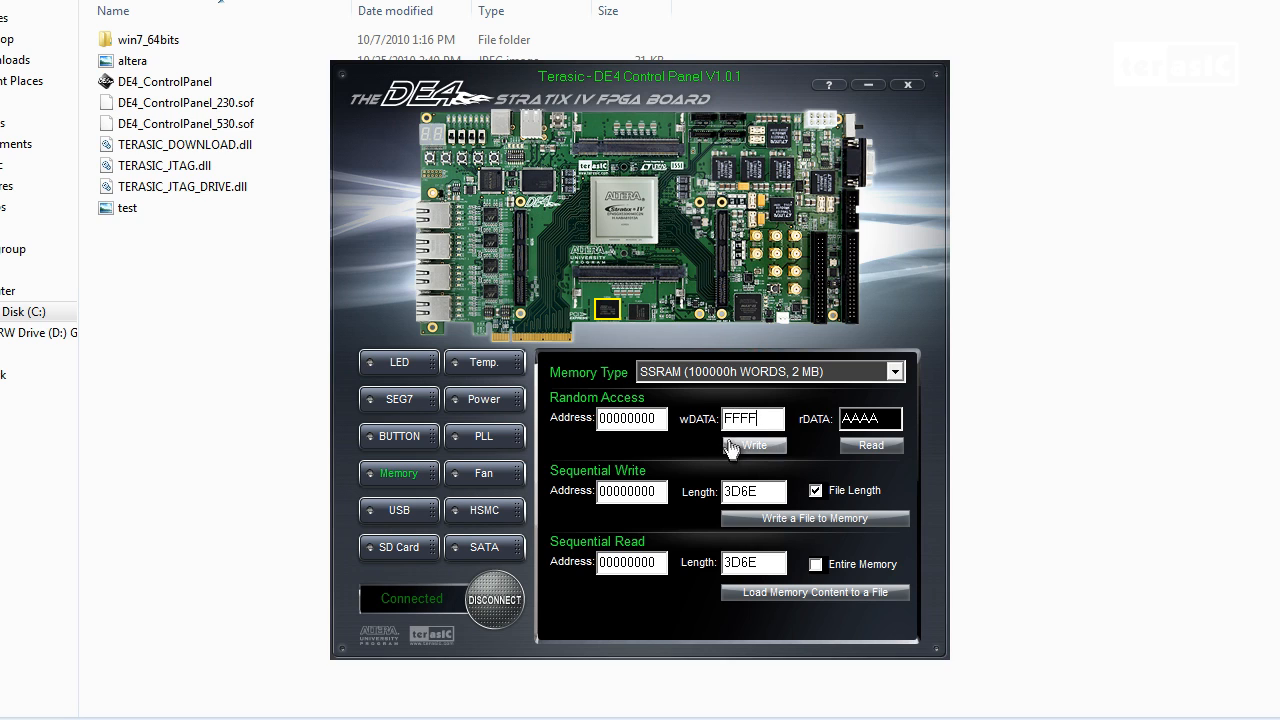
click(754, 444)
text(00000001)
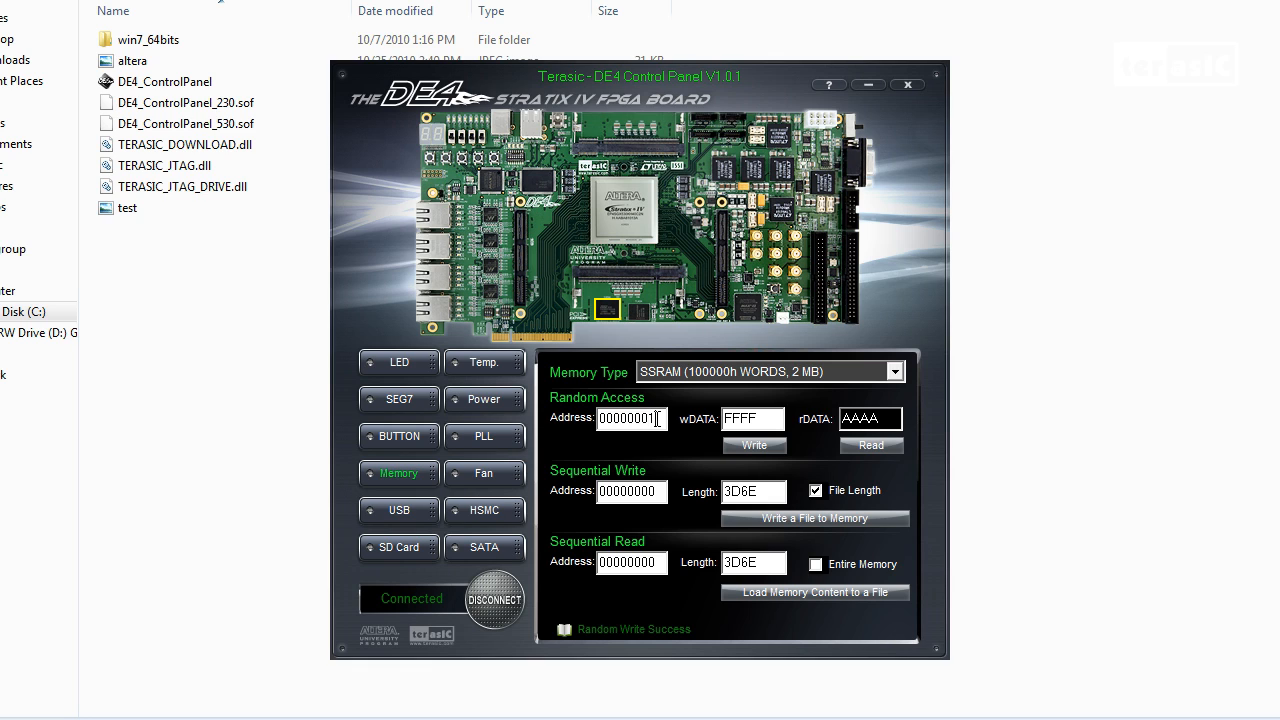
triple_click(752, 418)
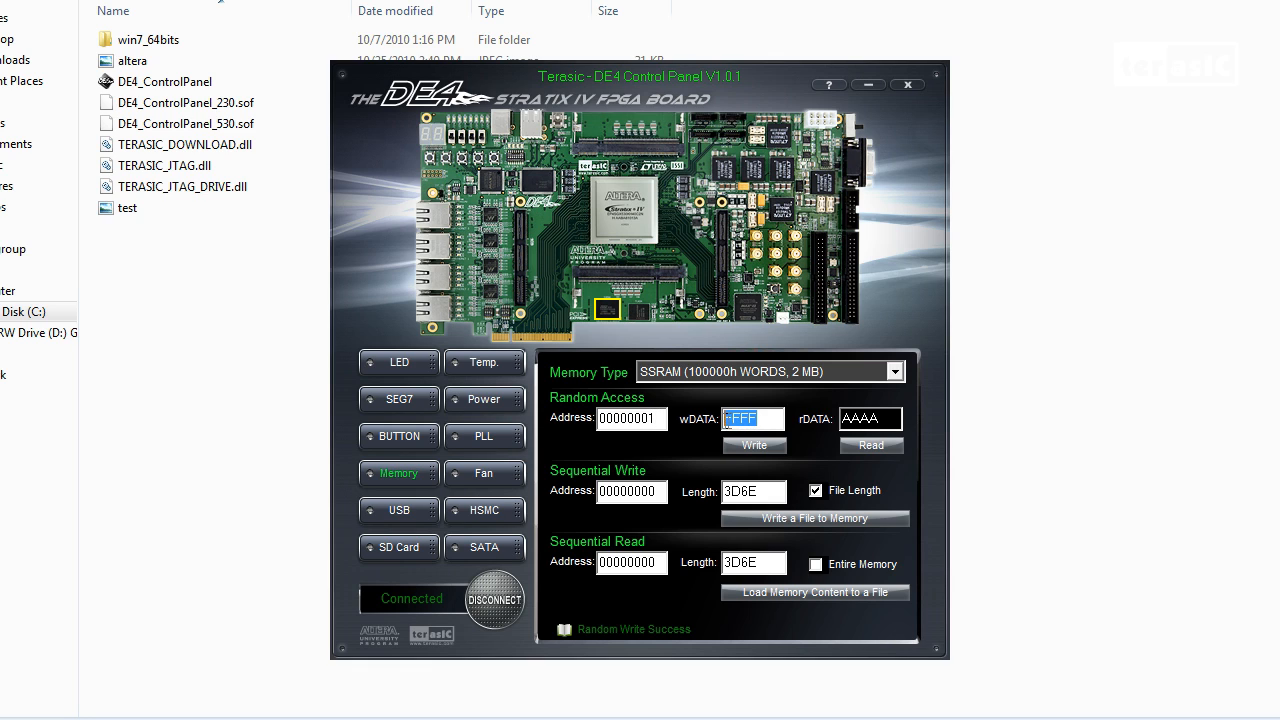
text(AAA)
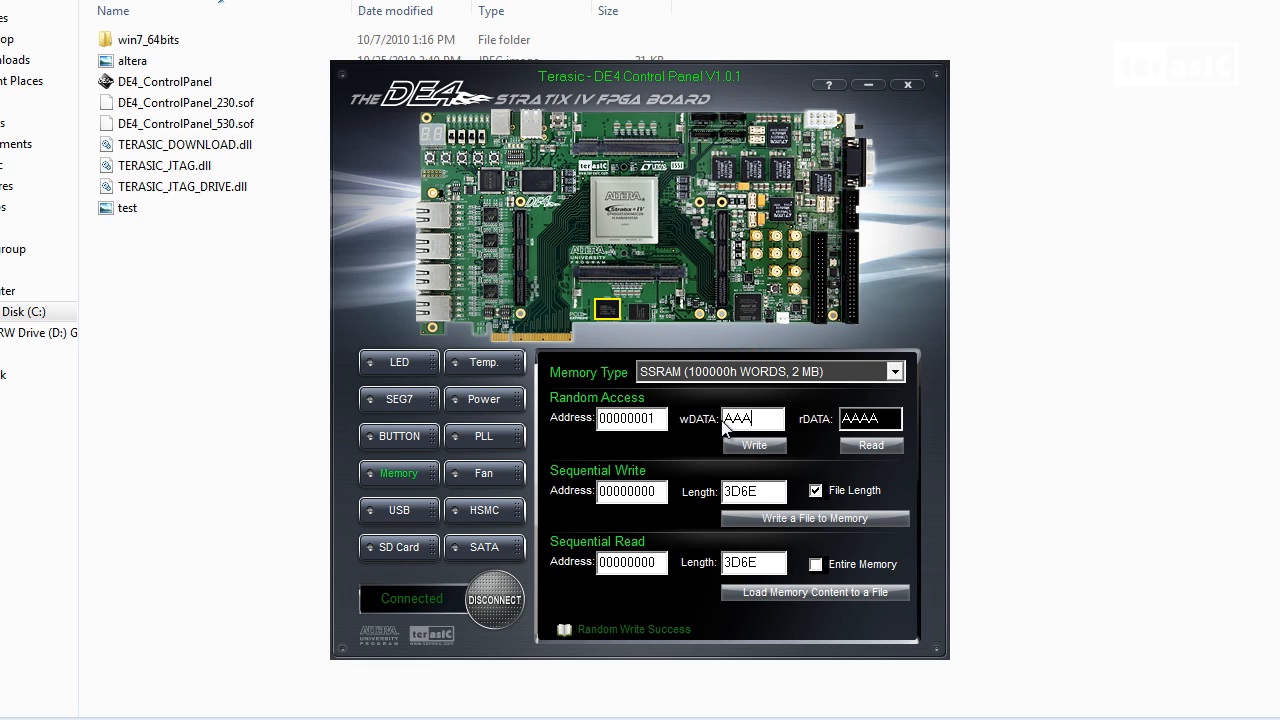
text(A)
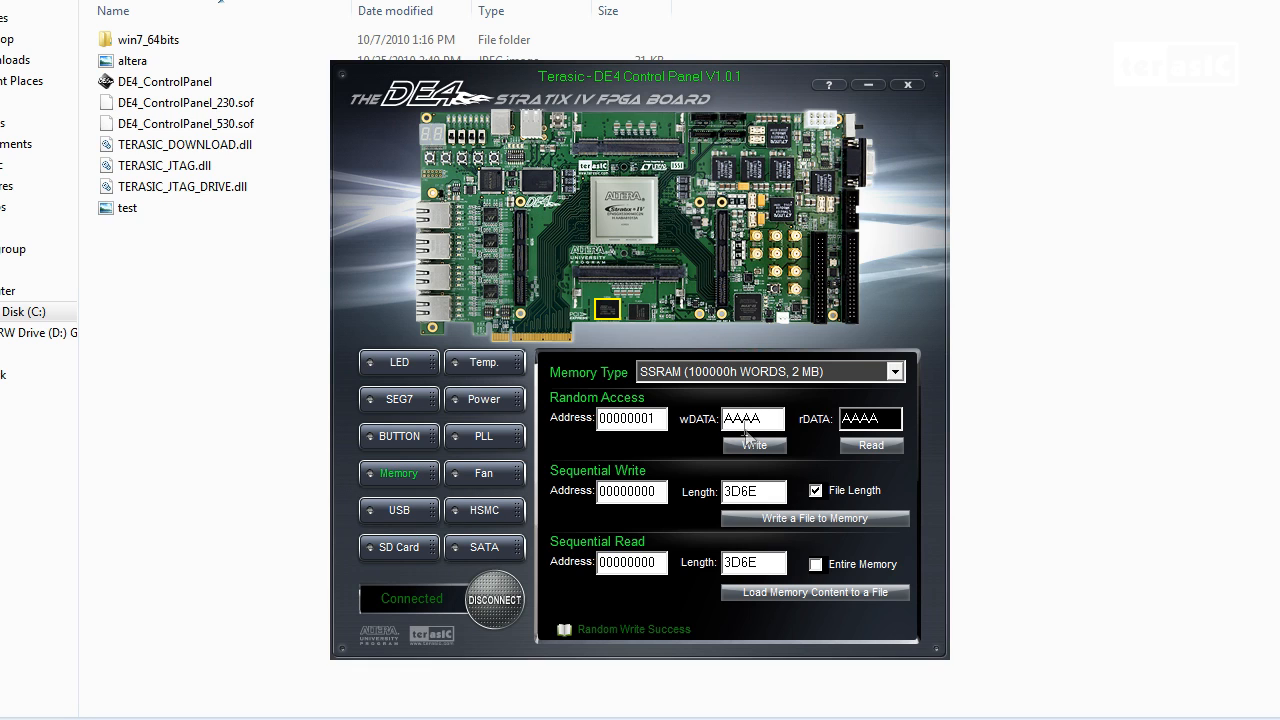
mouse_move(692, 424)
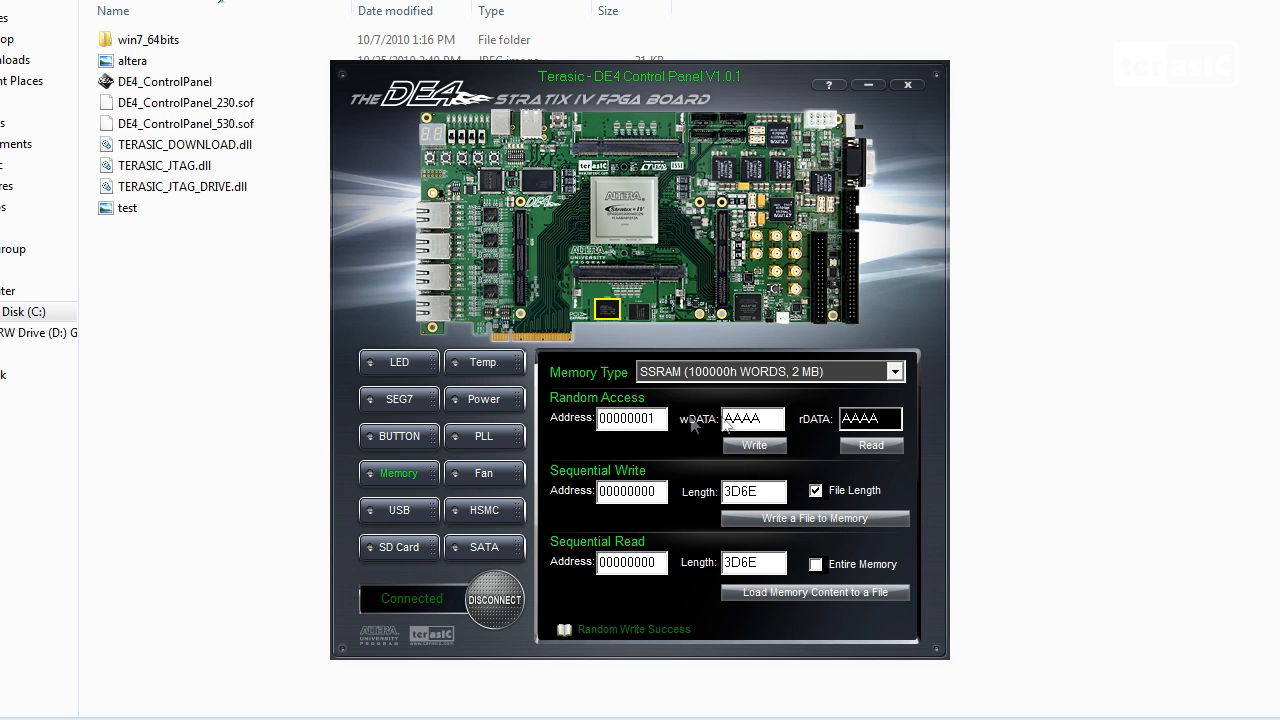
Write AAAA to address 1 and read back addresses 0 and 1.
click(632, 418)
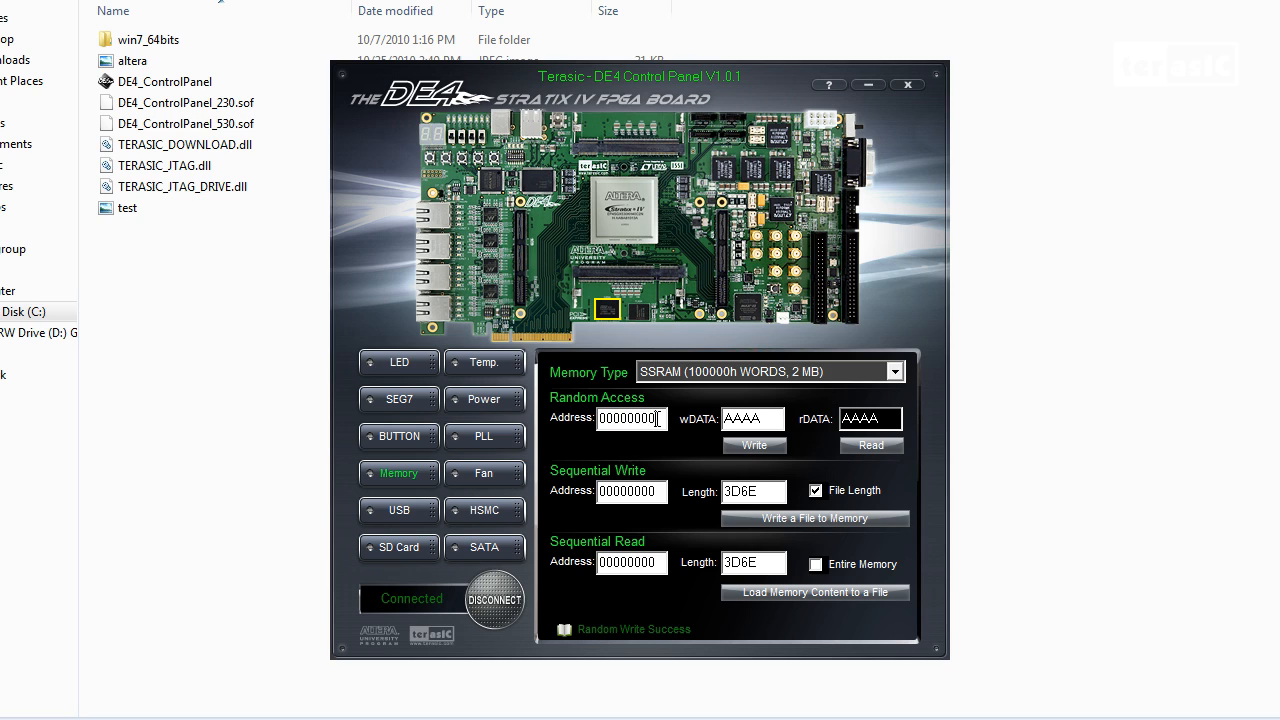
click(868, 444)
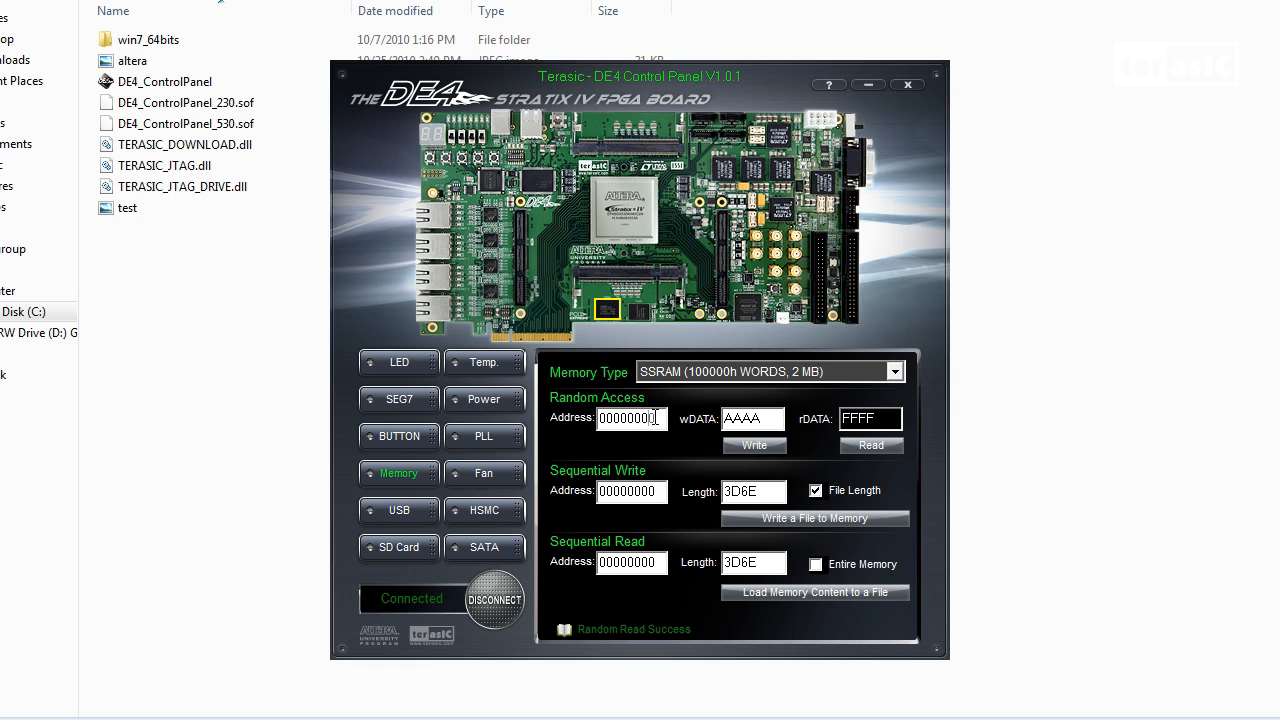
click(868, 444)
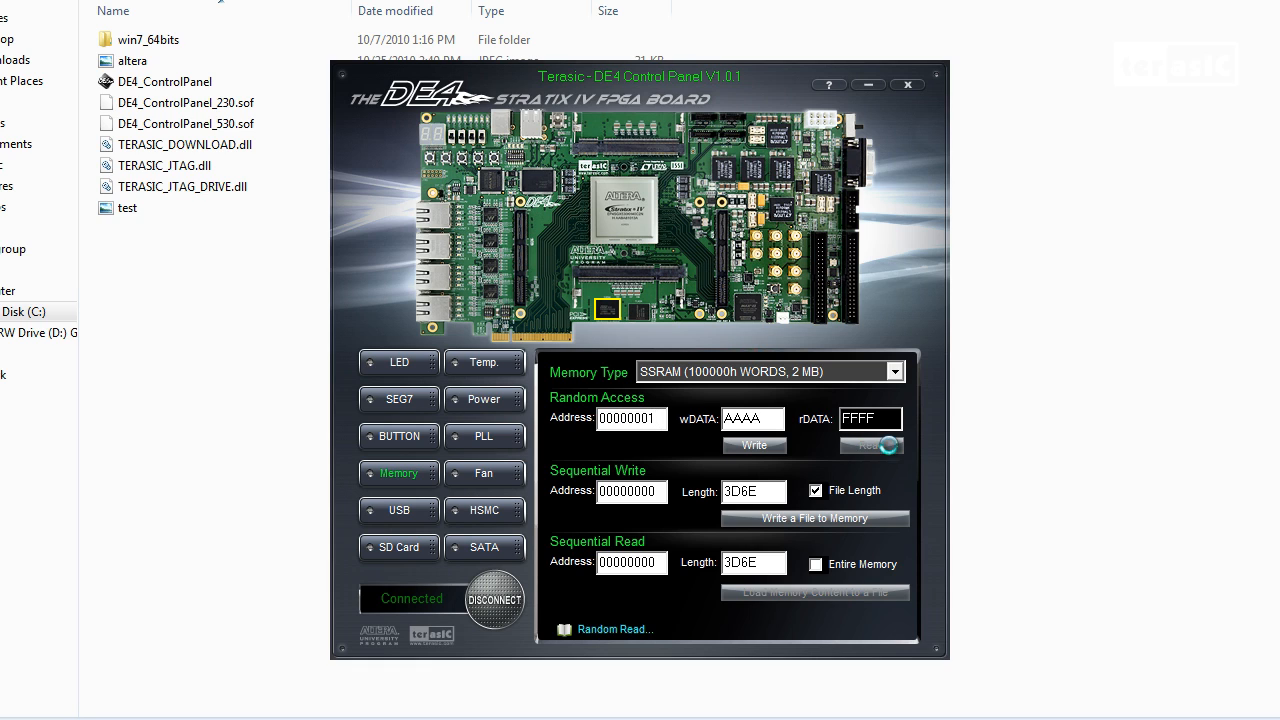
click(870, 444)
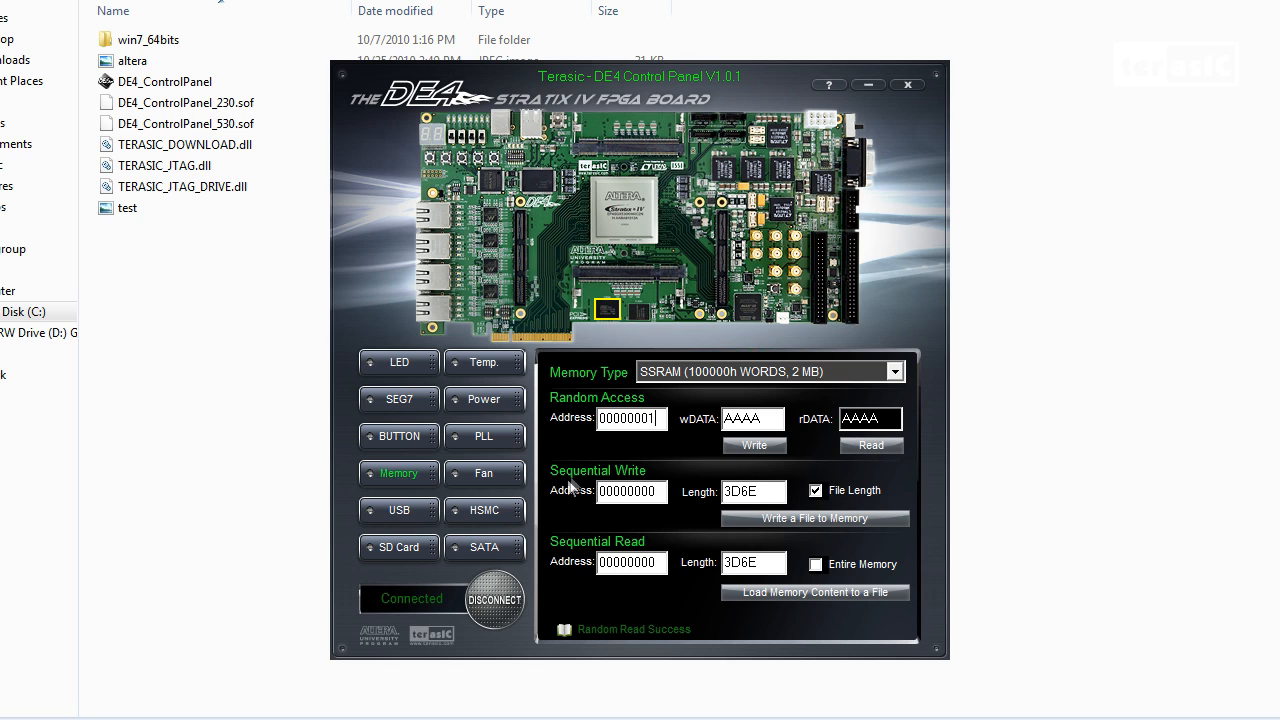
Select DDR2 SODIMM 1 (2000000h words, 1 GB), then disconnect from the board.
click(892, 370)
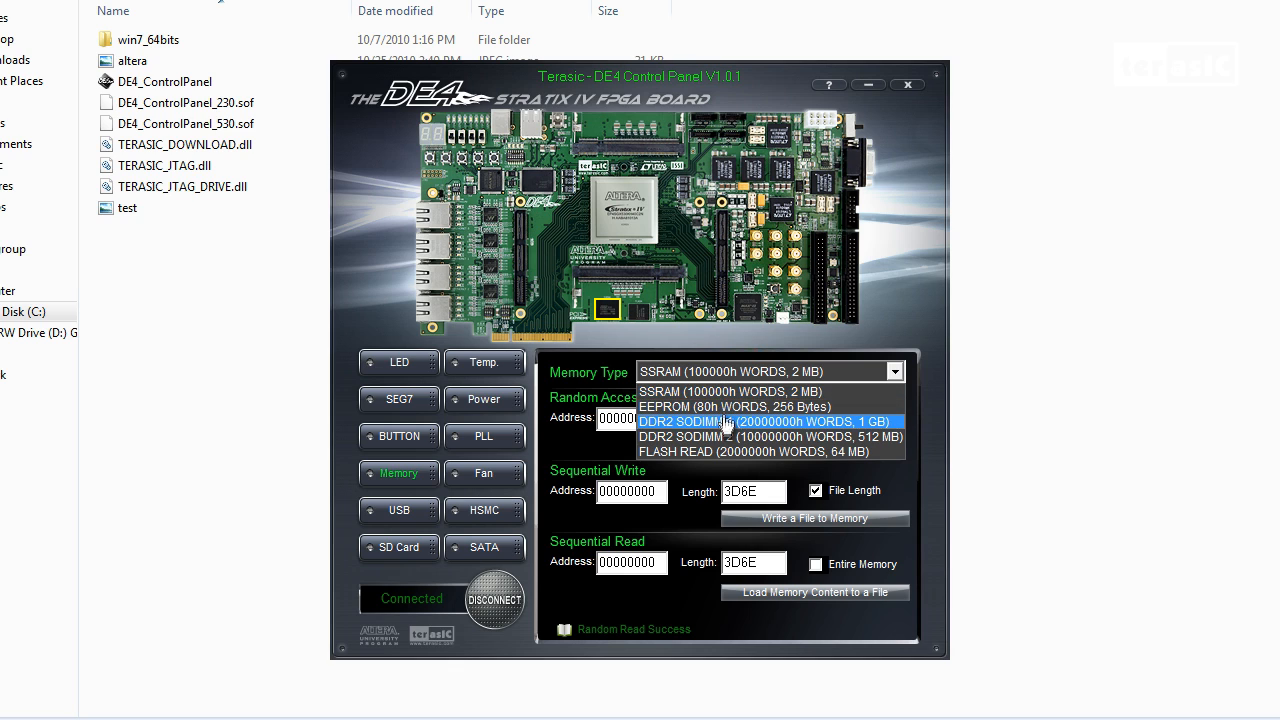
click(764, 420)
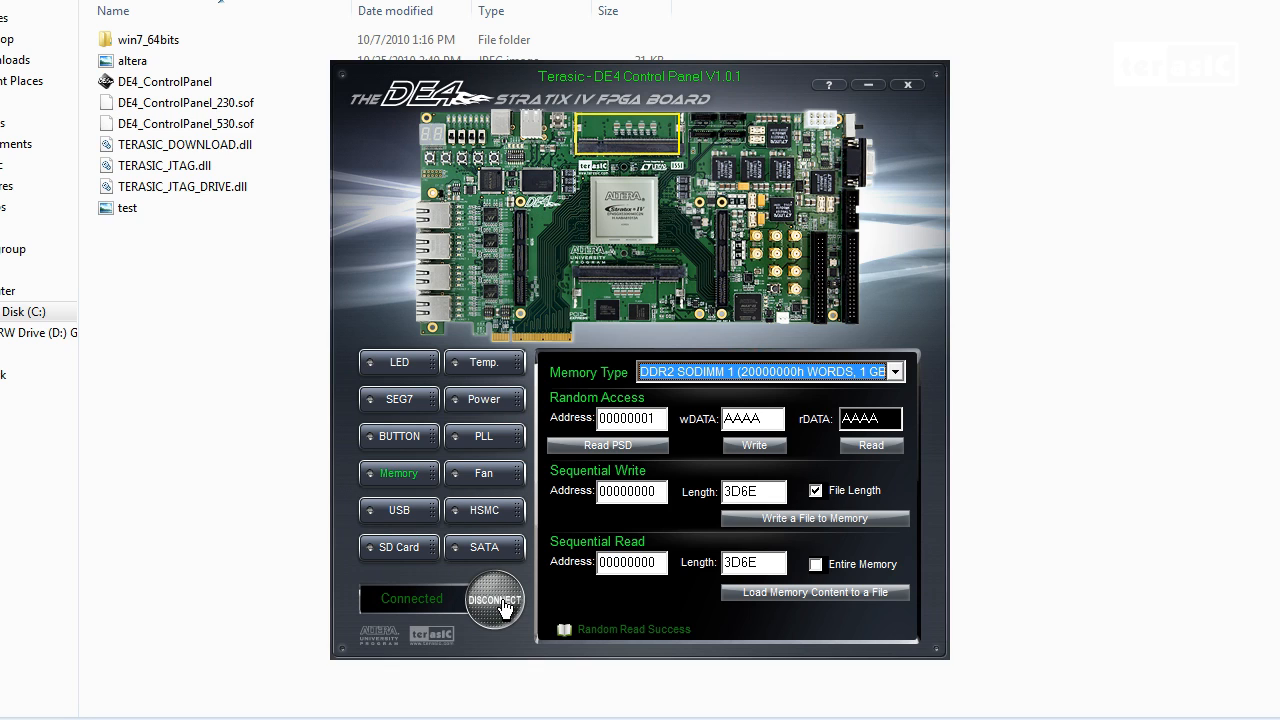
click(494, 600)
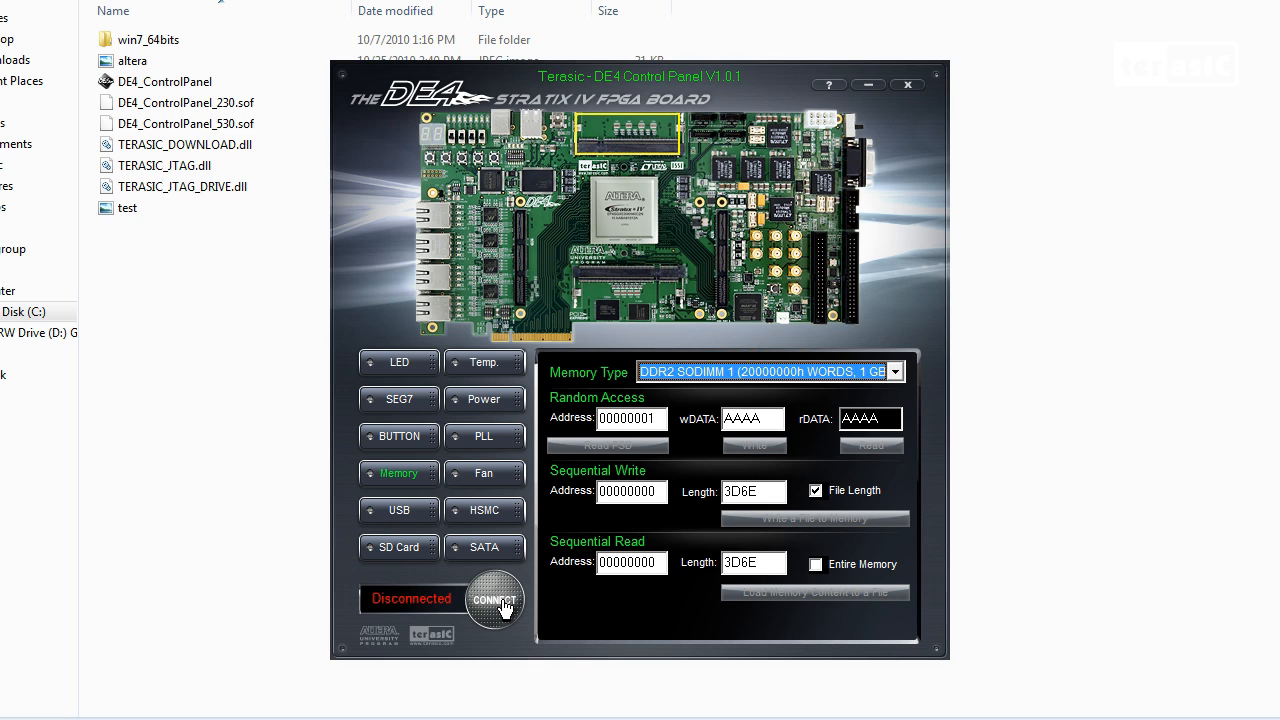
Reconnect to the board and return to the DDR2 memory test page.
click(494, 600)
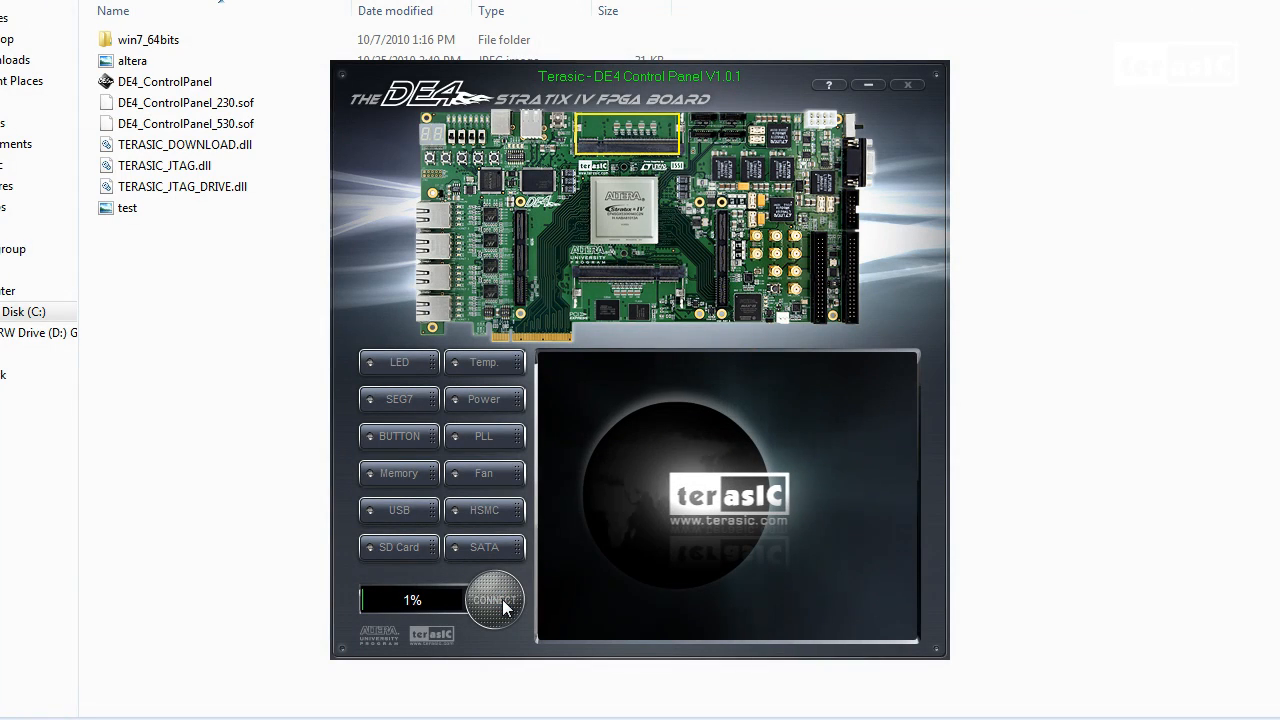
click(494, 600)
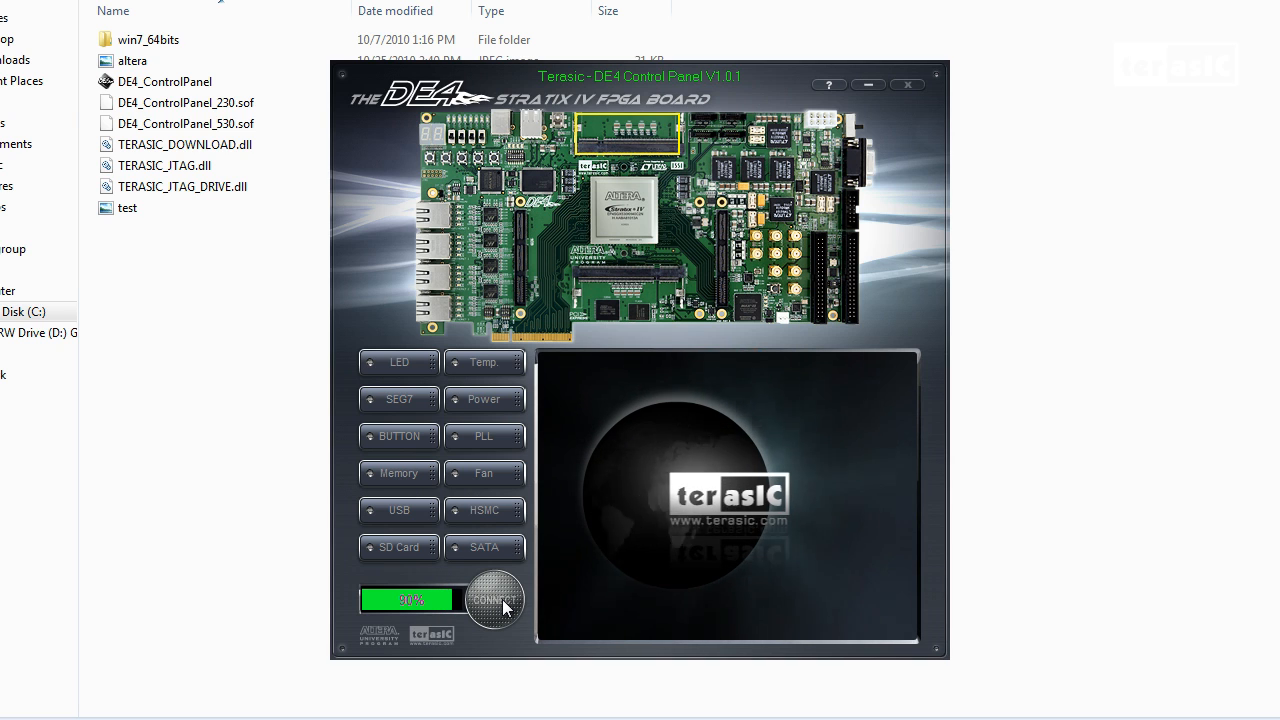
click(494, 600)
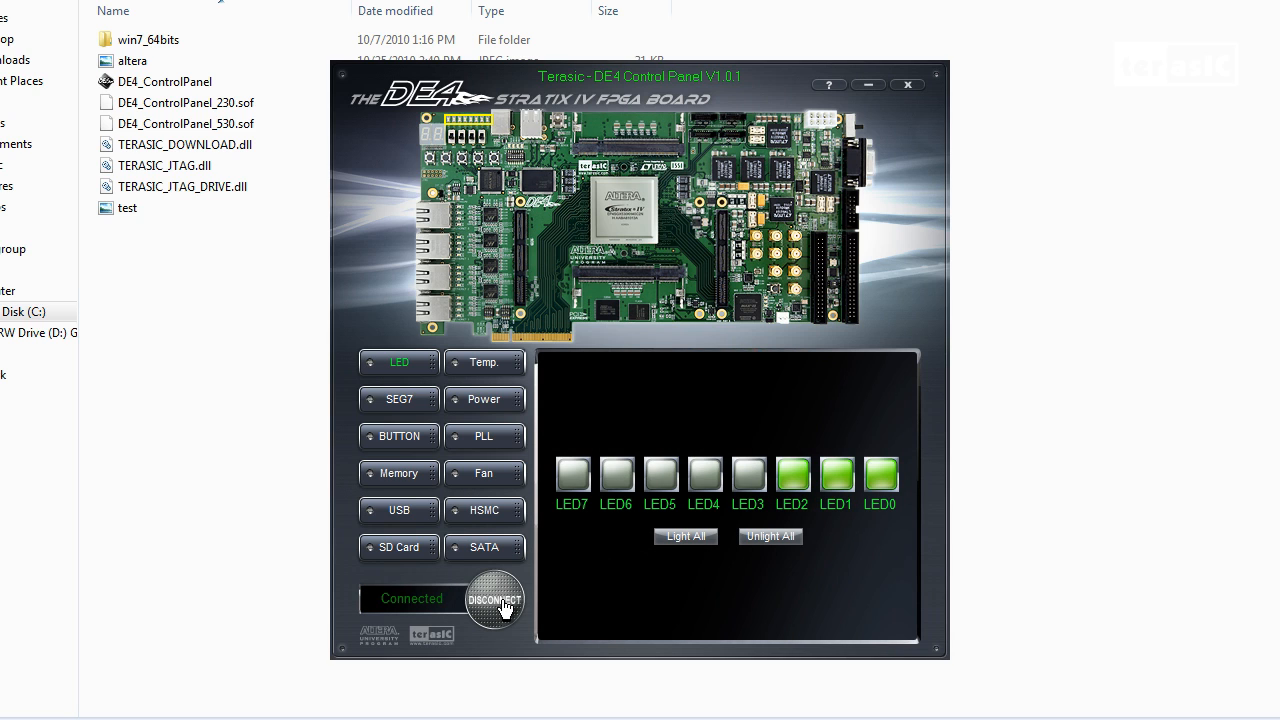
click(398, 472)
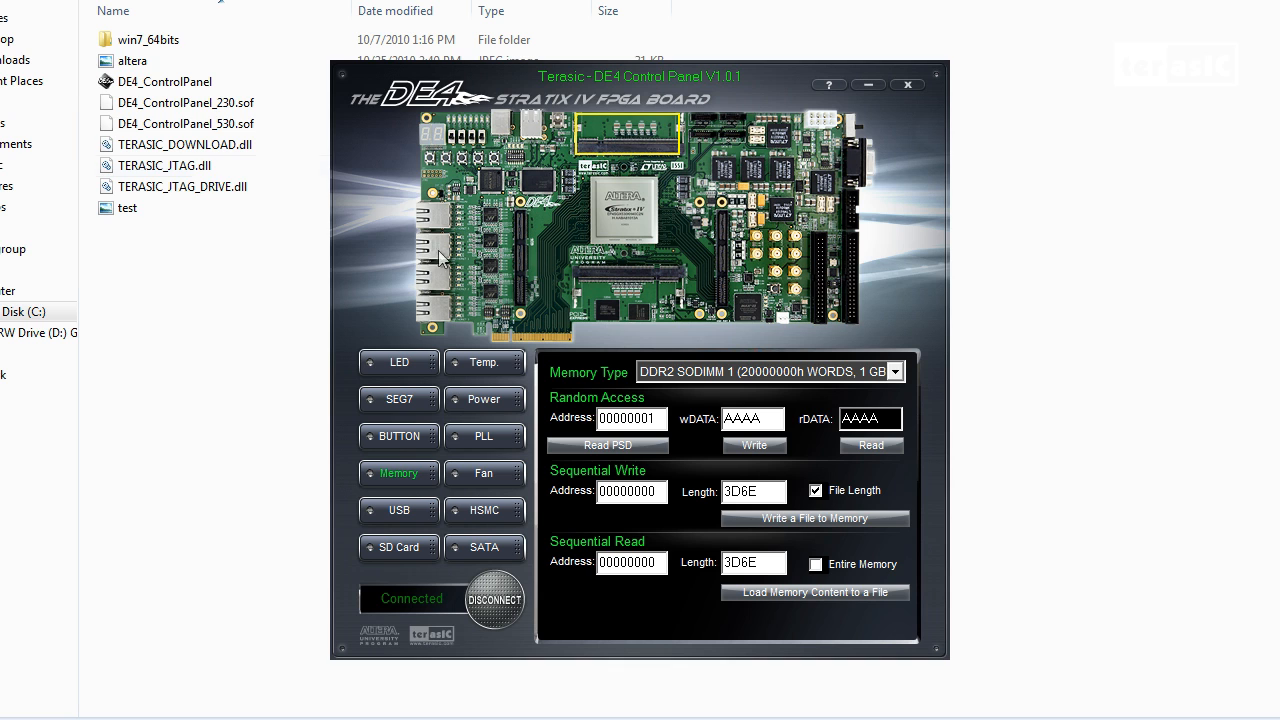
click(184, 102)
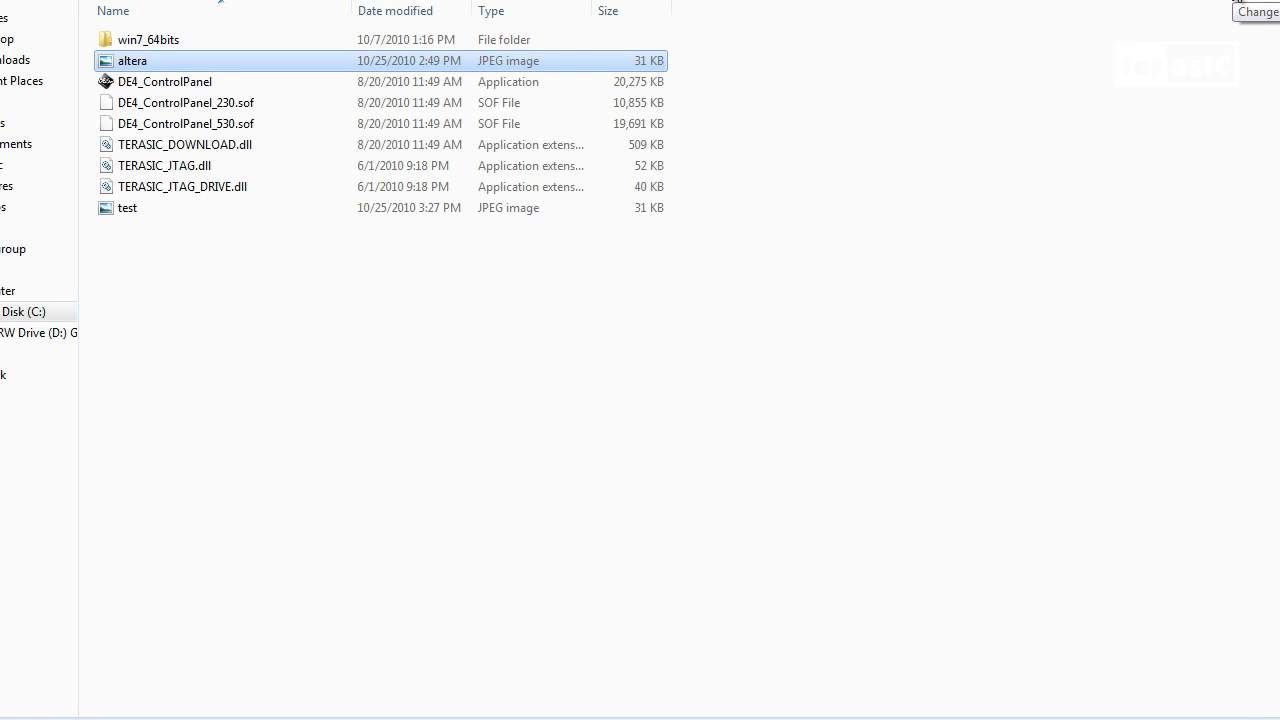
double_click(166, 80)
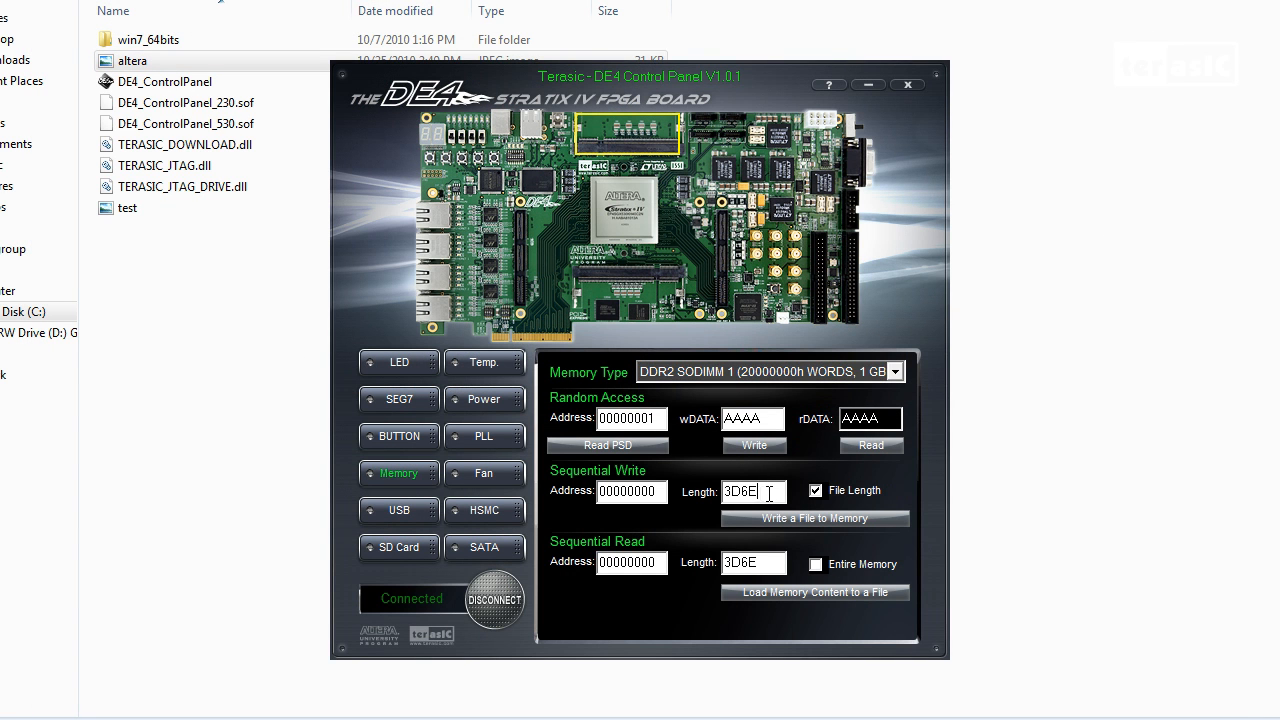
Write the image file into DDR2 memory and set the read length to 3D6E.
click(814, 518)
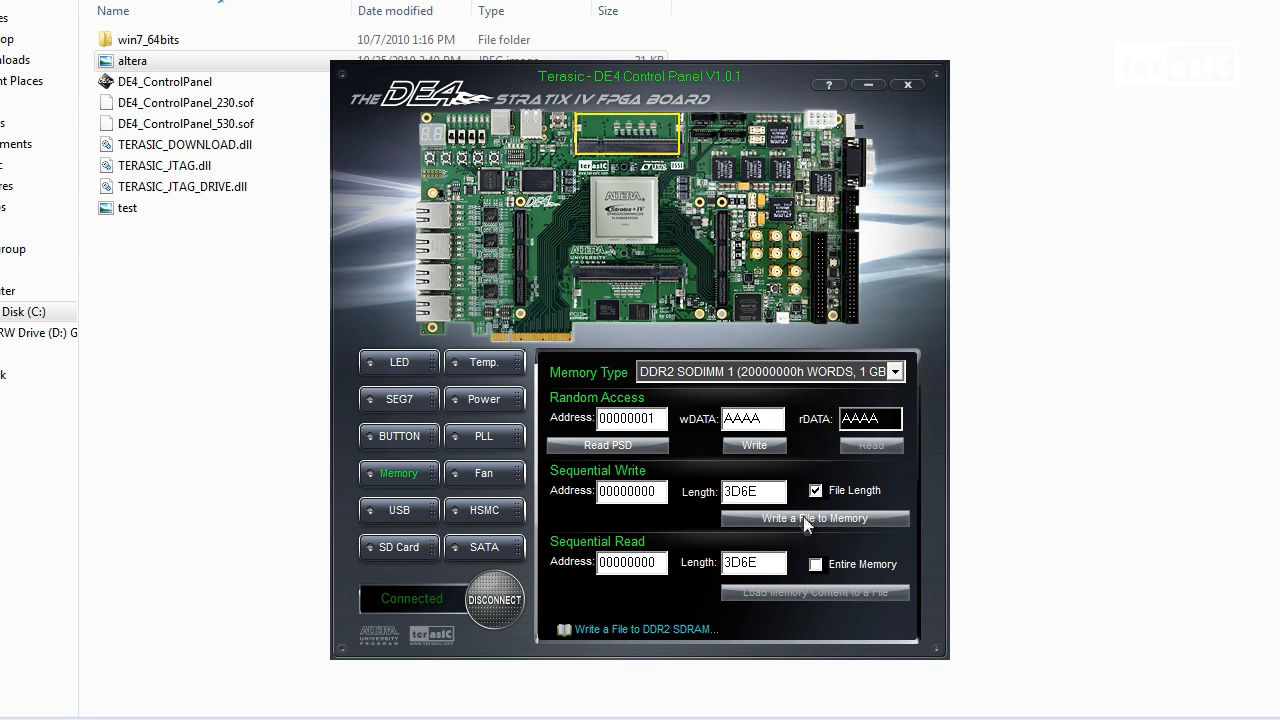
click(814, 518)
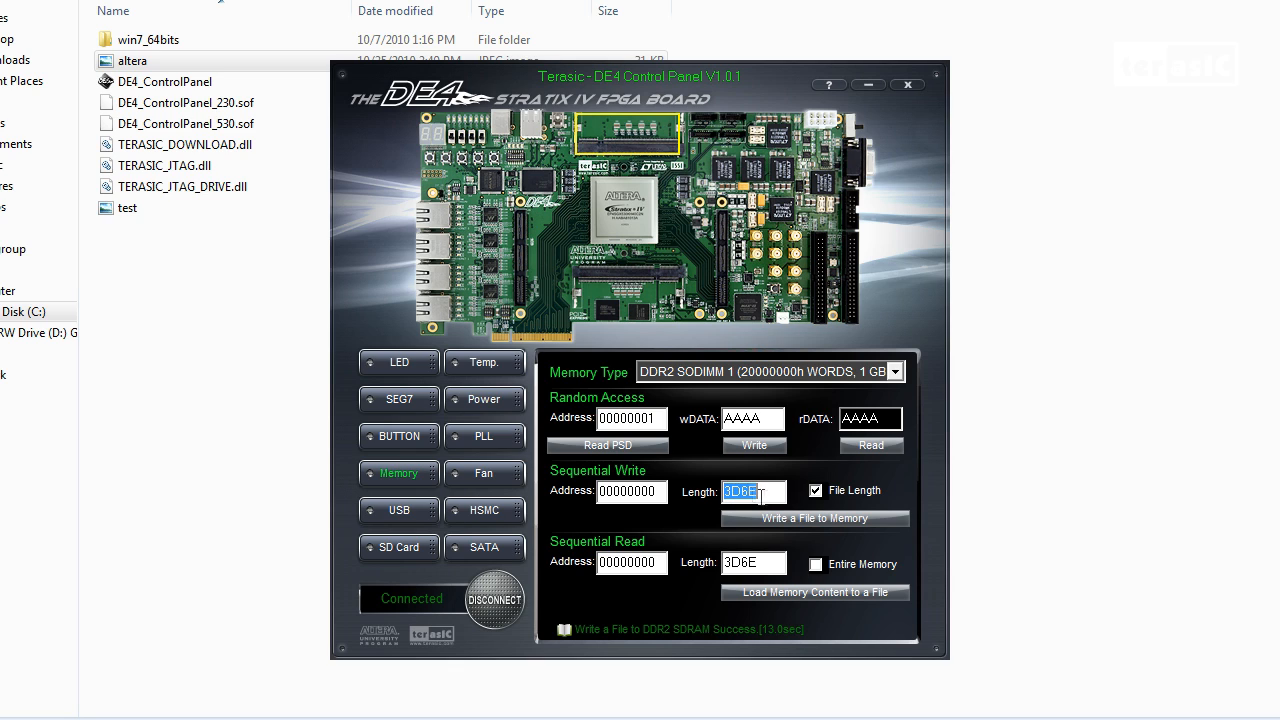
click(754, 564)
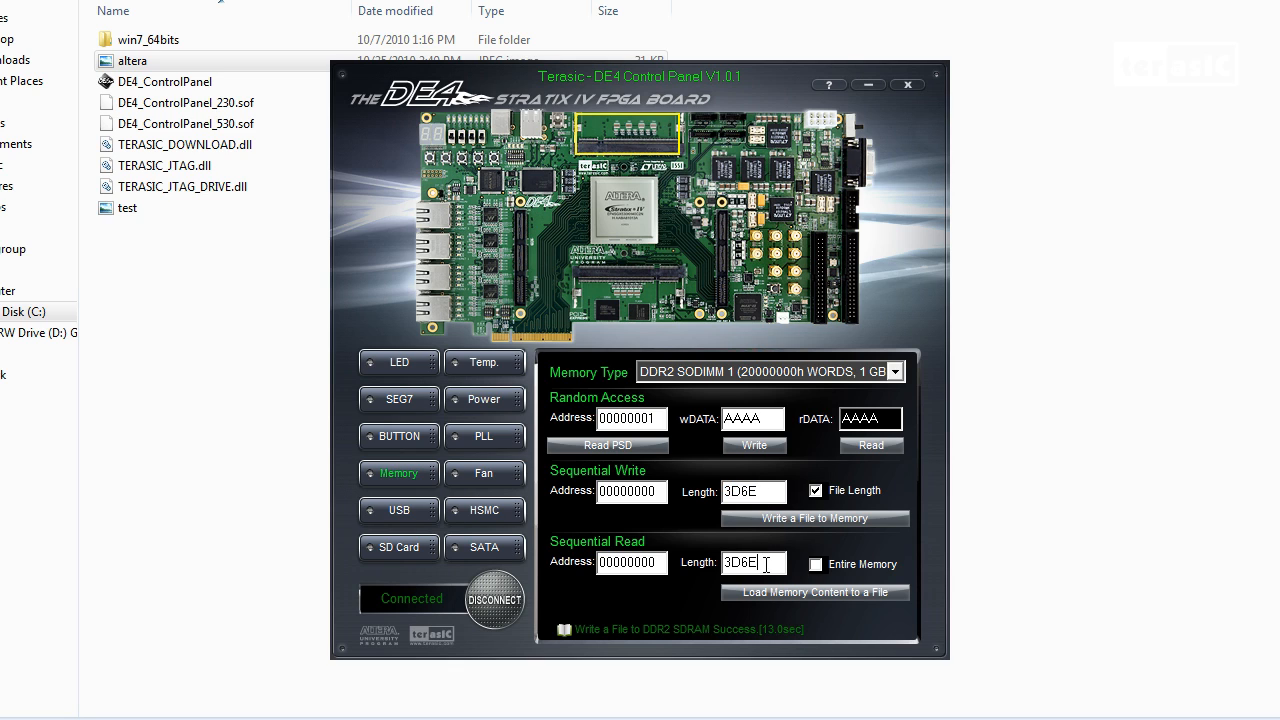
triple_click(752, 562)
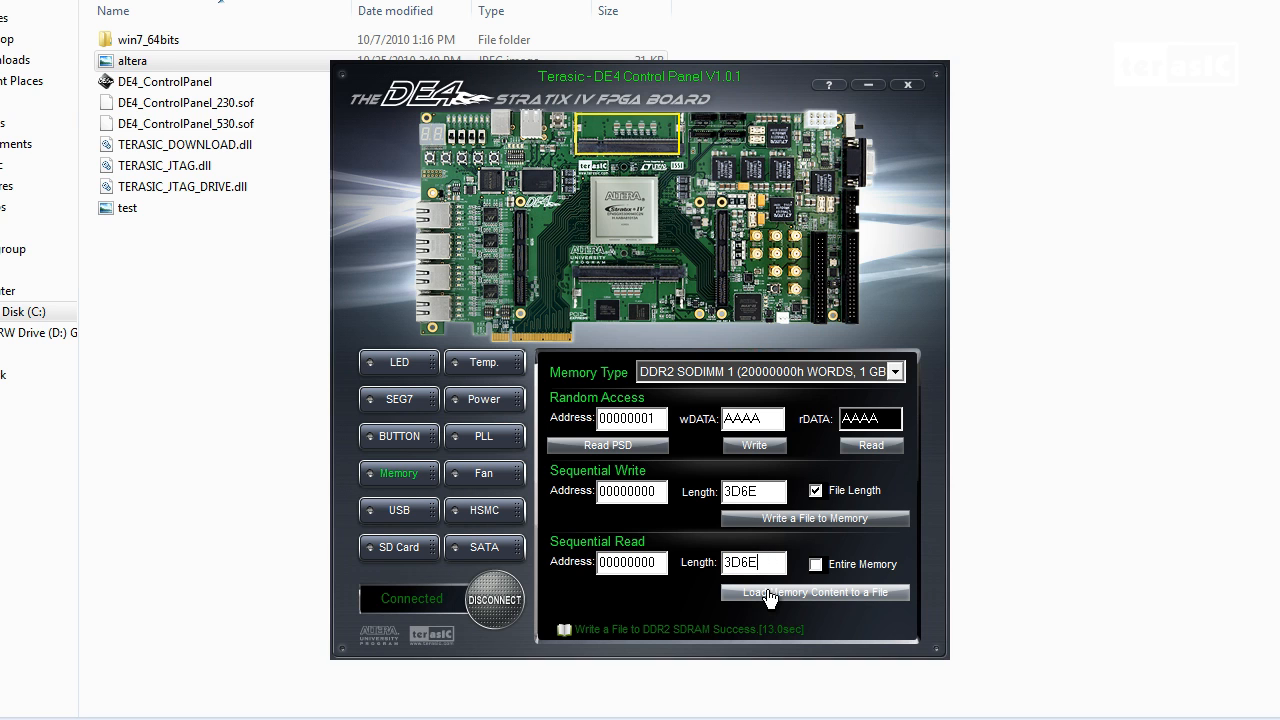
Save the read-back memory contents as altera2.jpg.
click(812, 592)
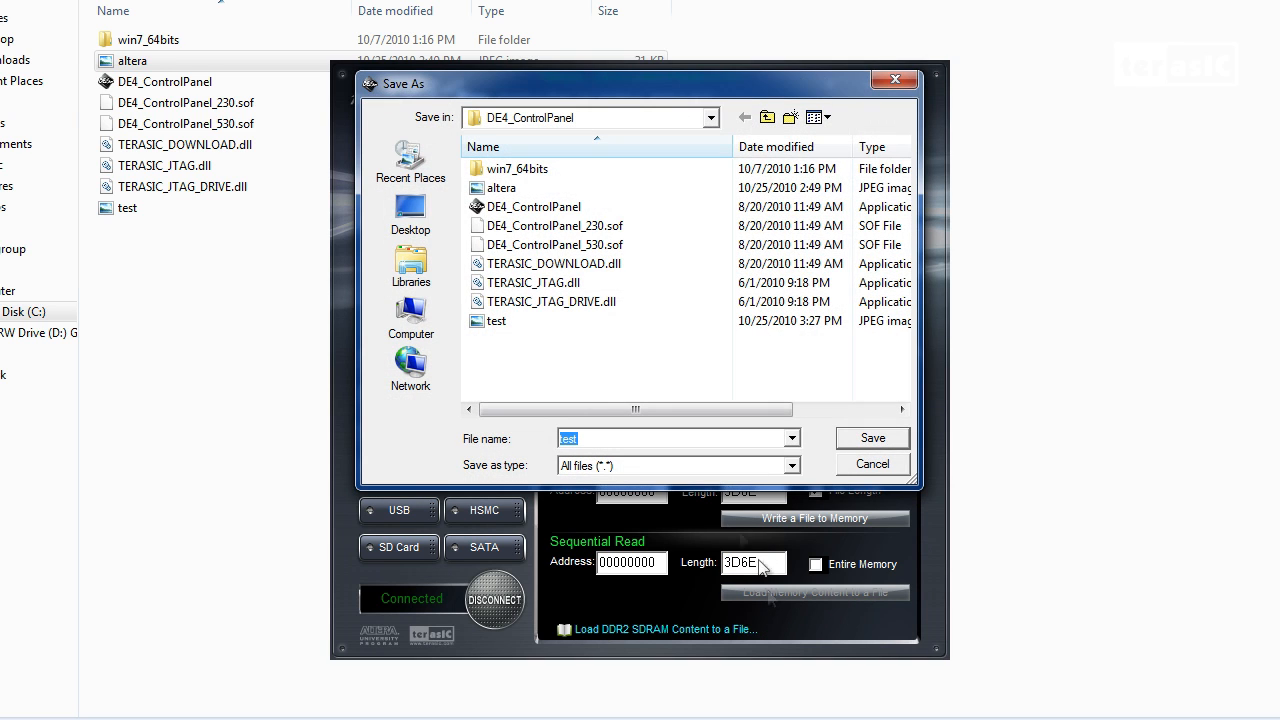
click(644, 438)
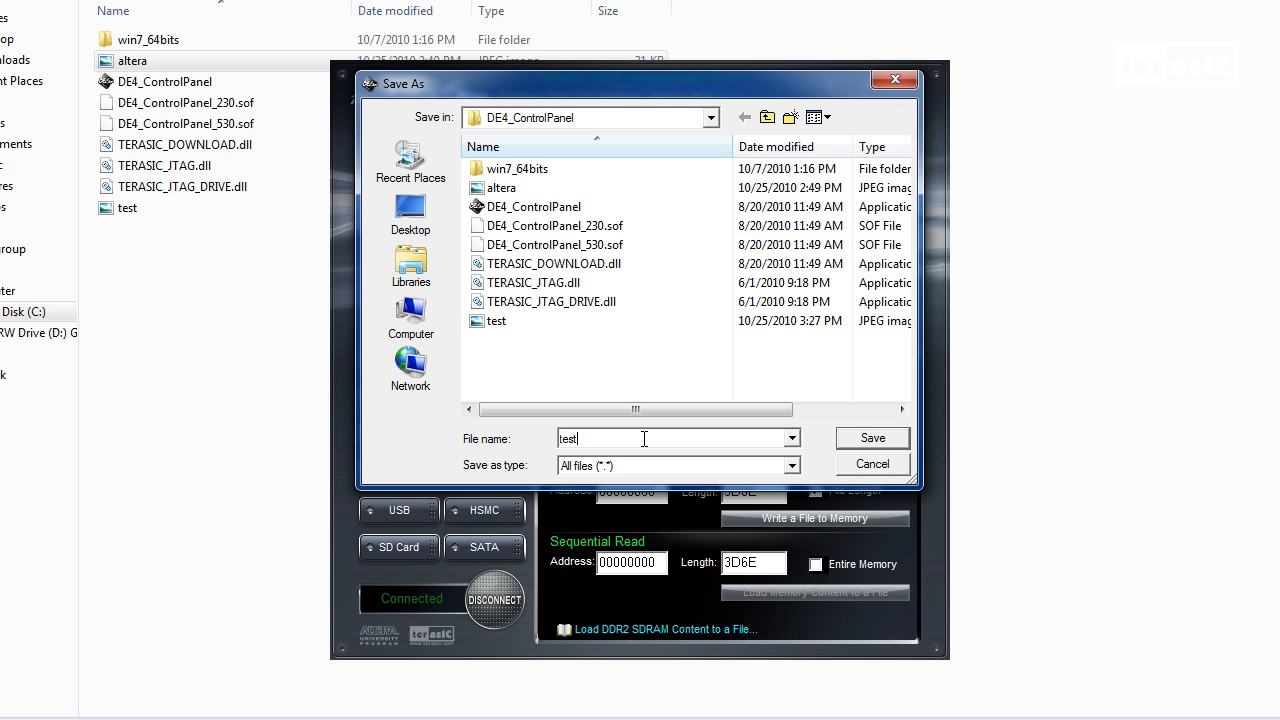
key(Ctrl+a)
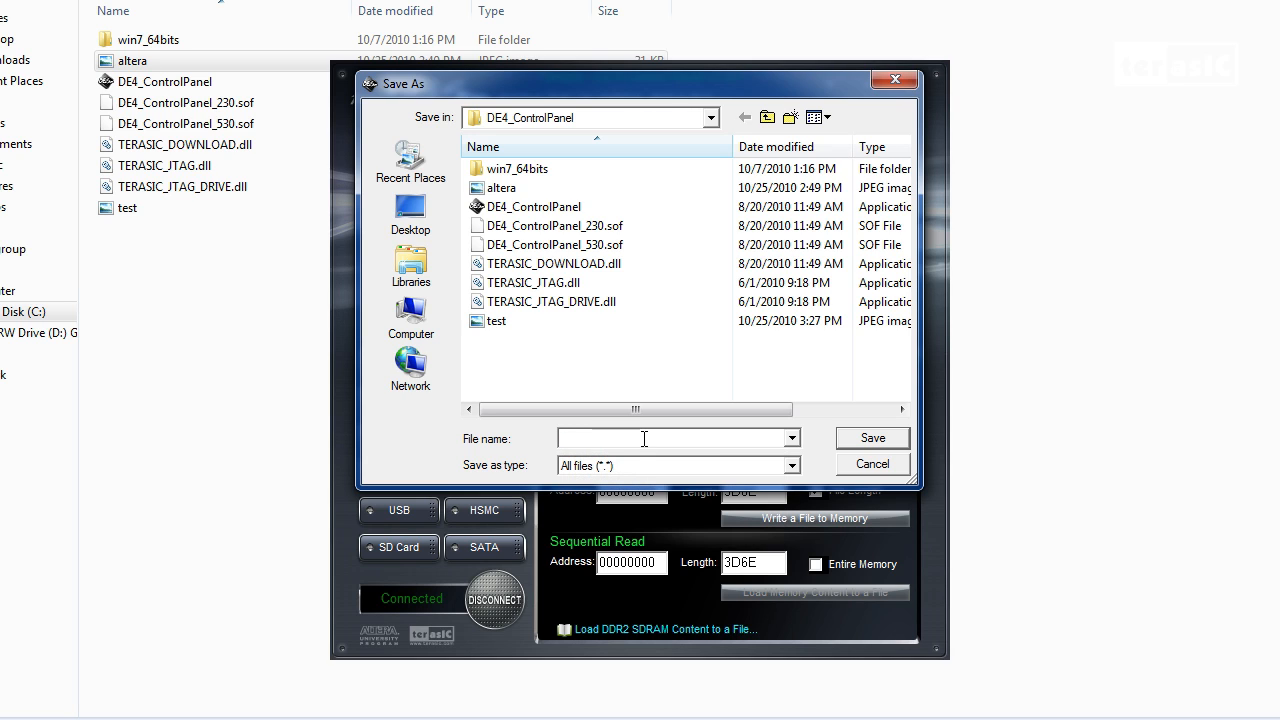
text(altera.)
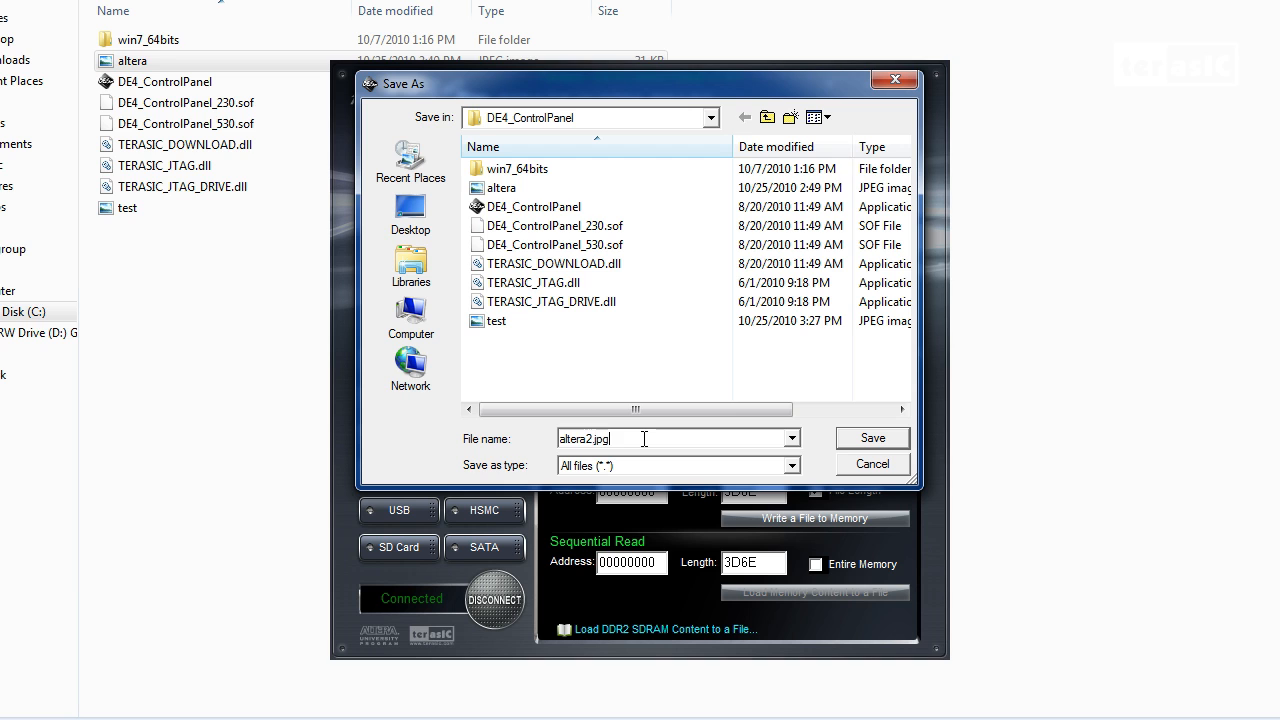
mouse_move(770, 456)
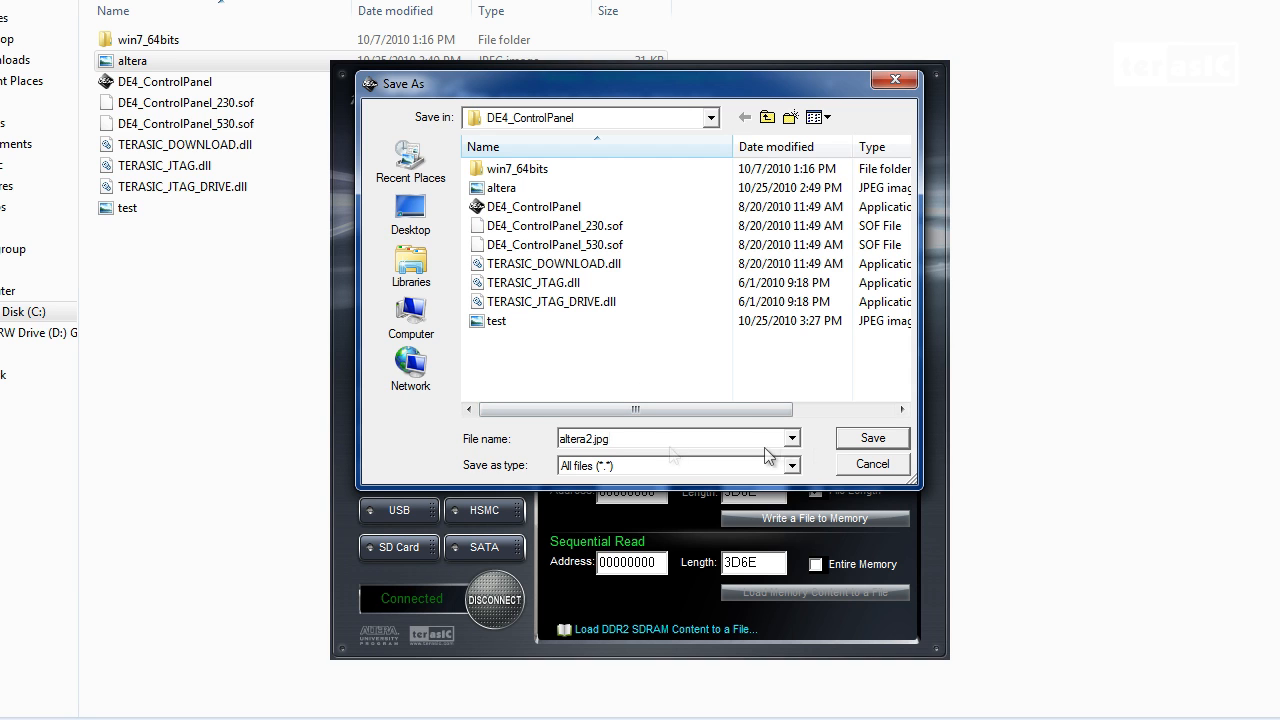
click(872, 436)
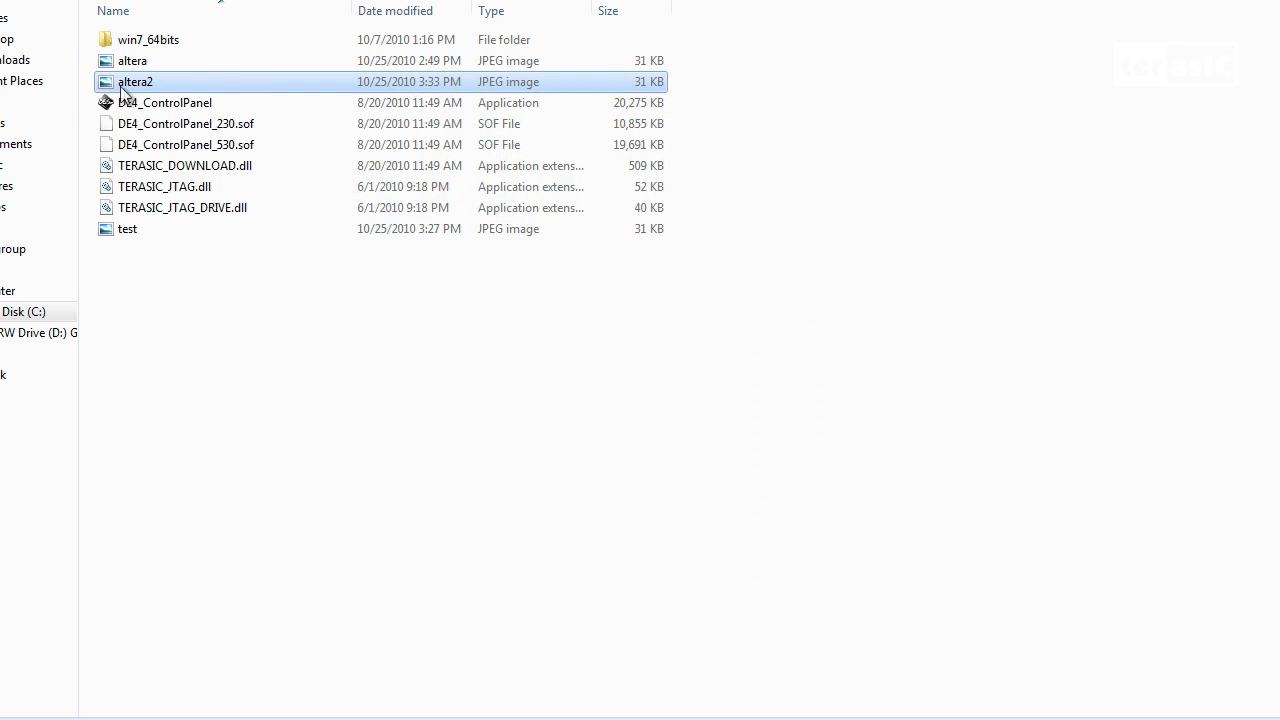
View the saved altera2.jpg in Explorer to confirm the read-back image.
double_click(136, 80)
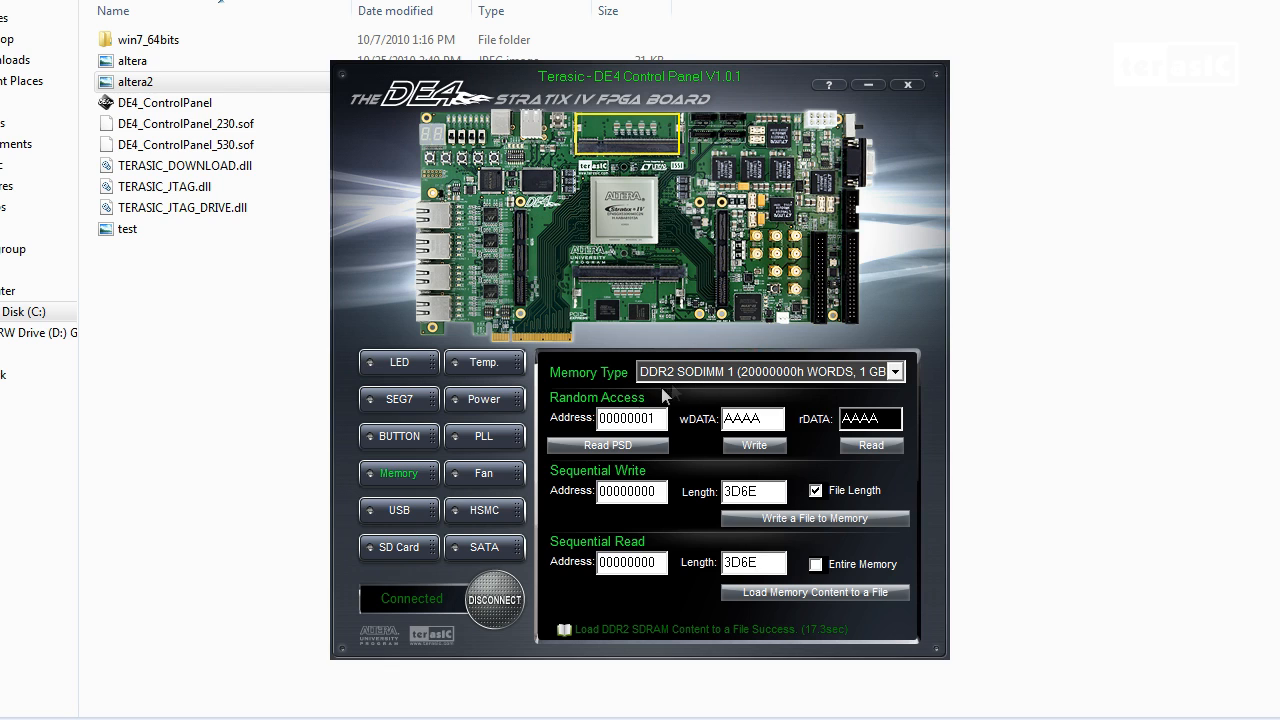
Show the USB host port monitor awaiting a device on port 2.
click(400, 510)
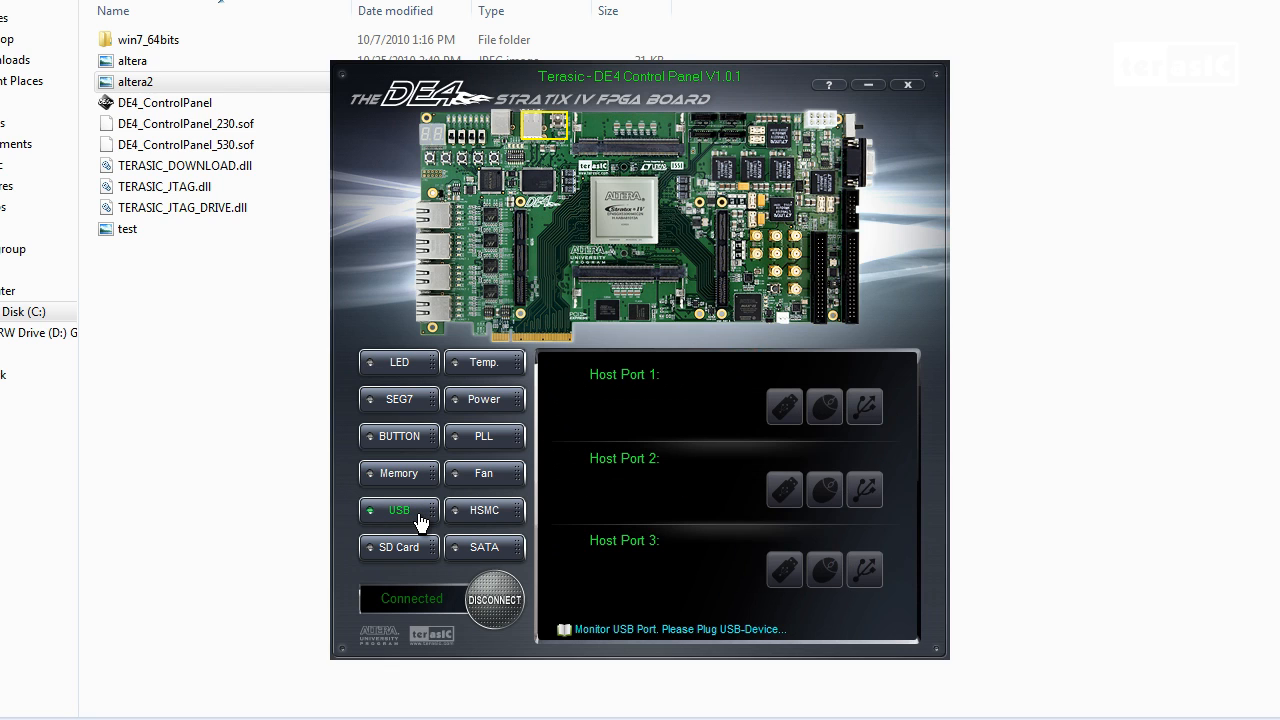
mouse_move(872, 610)
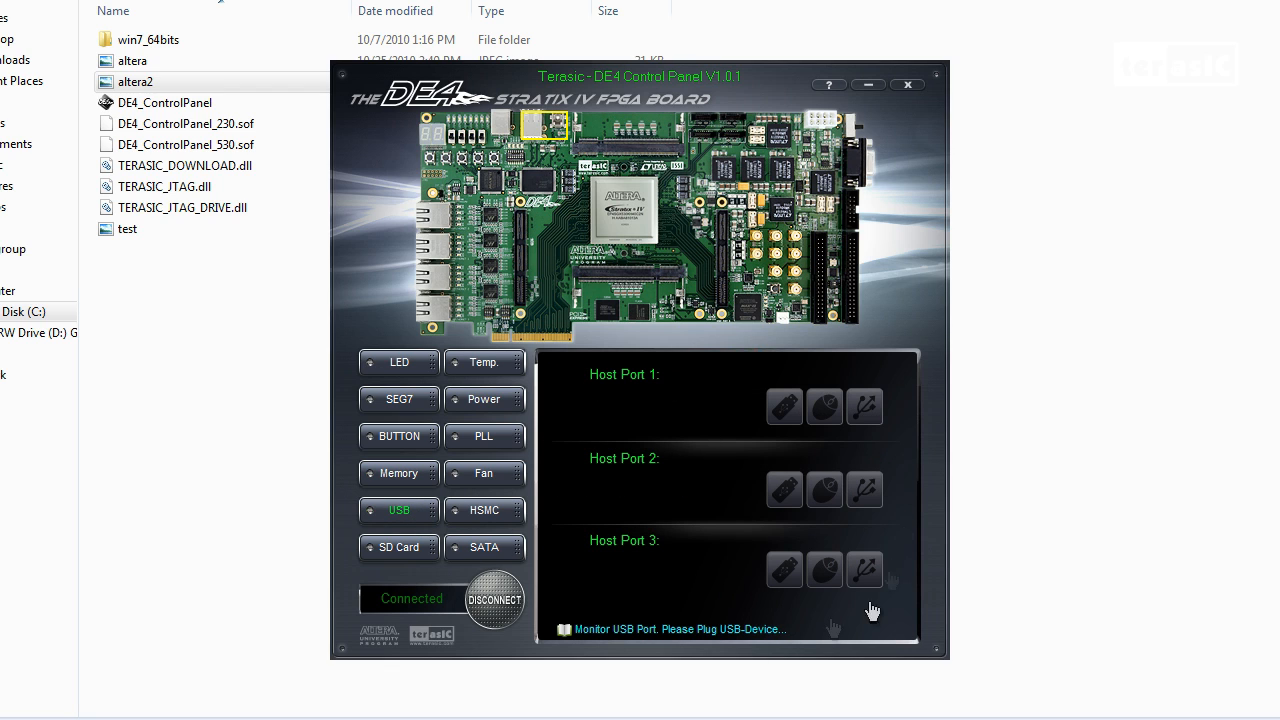
mouse_move(628, 408)
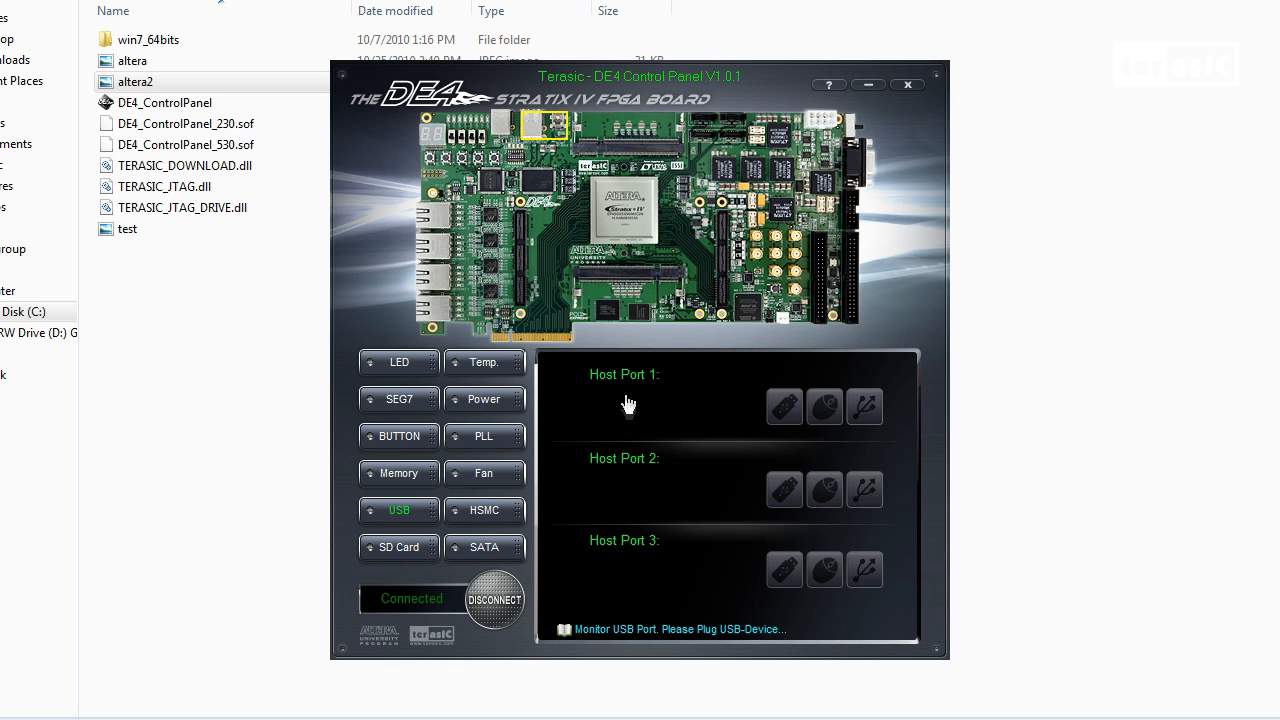
mouse_move(644, 568)
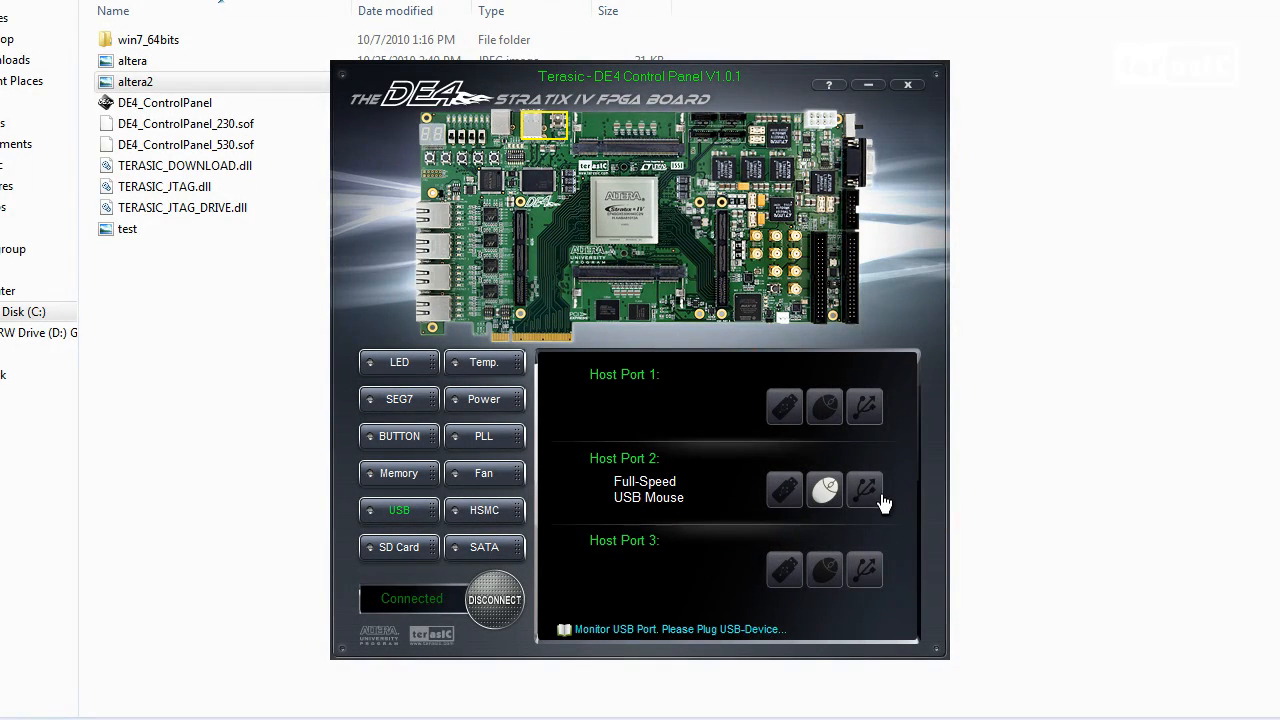
mouse_move(712, 470)
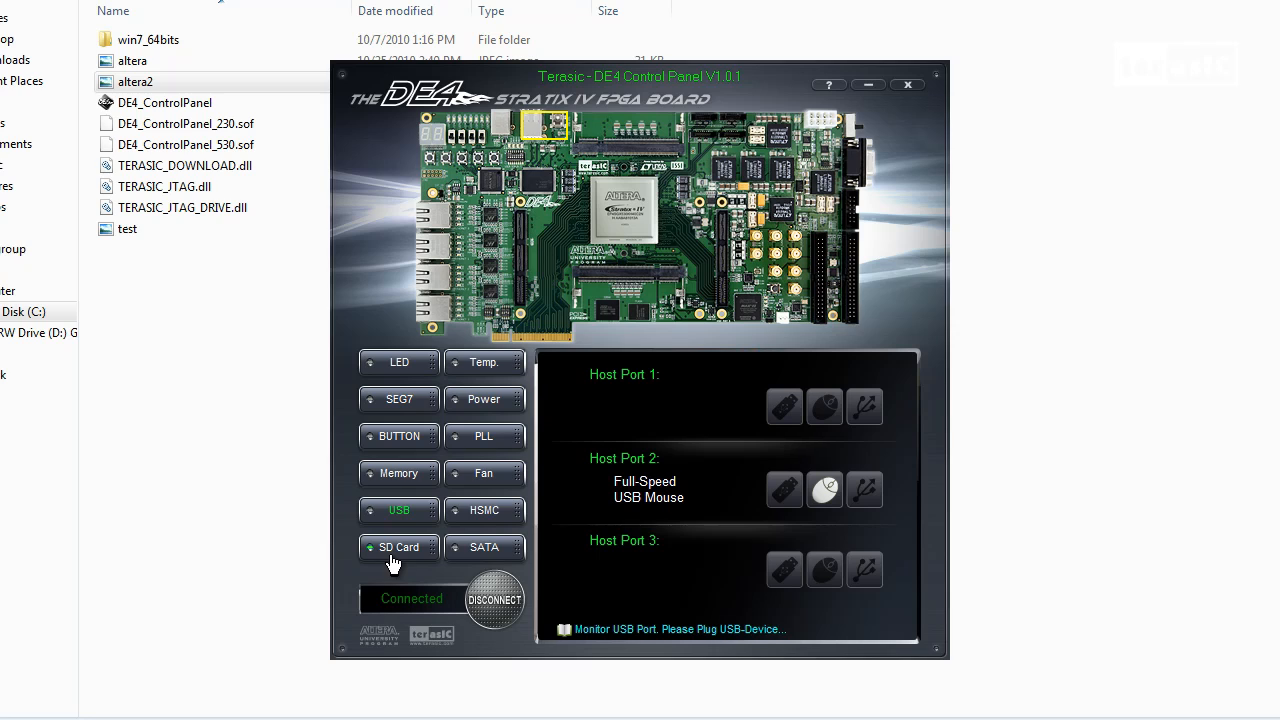
Read the SD card's details: identification, 486 MB capacity, FAT16 file system.
click(398, 548)
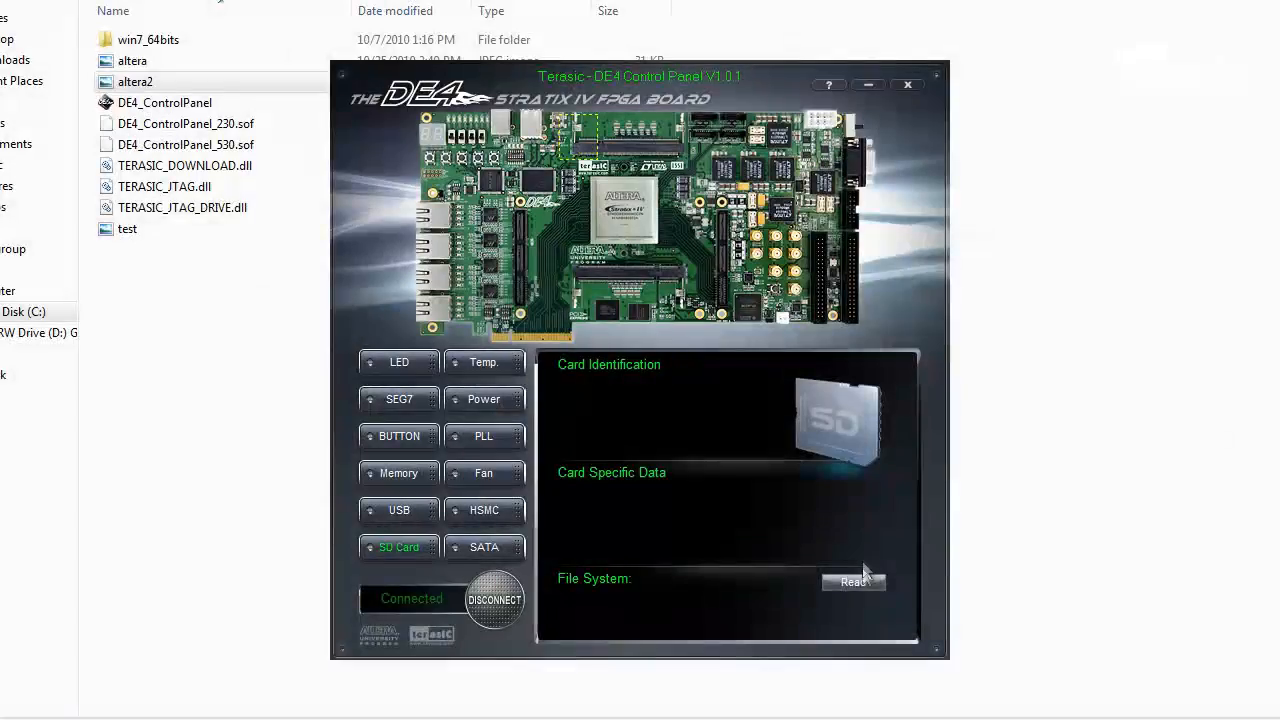
click(852, 582)
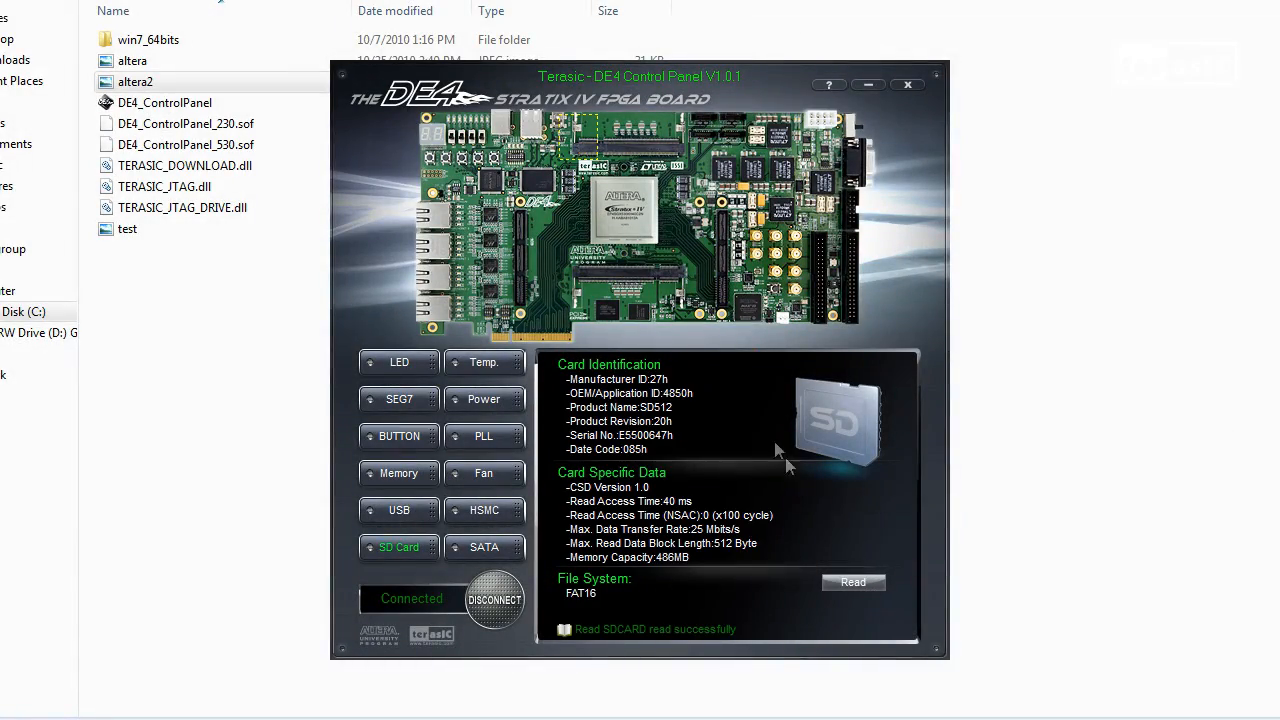
mouse_move(672, 392)
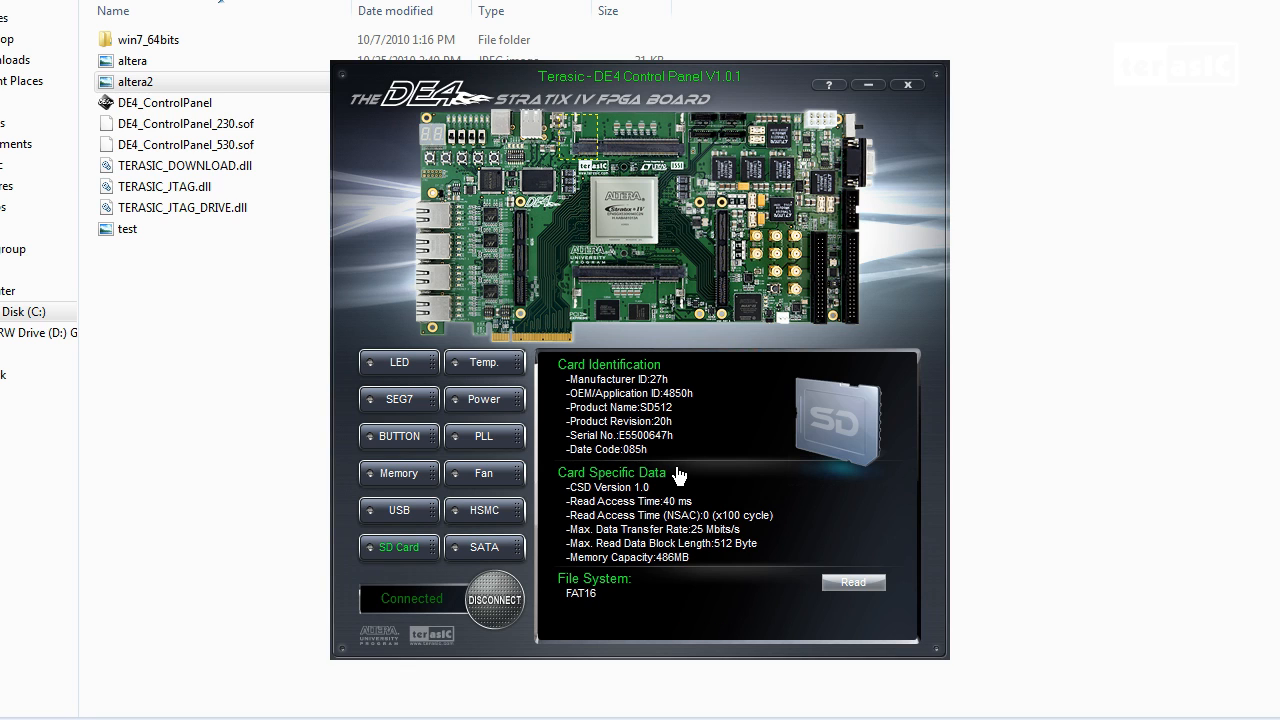
Write T_max 30 and T_hyst -10 on the Temp page so the 41 °C FPGA reading flags Over Temp.
click(484, 362)
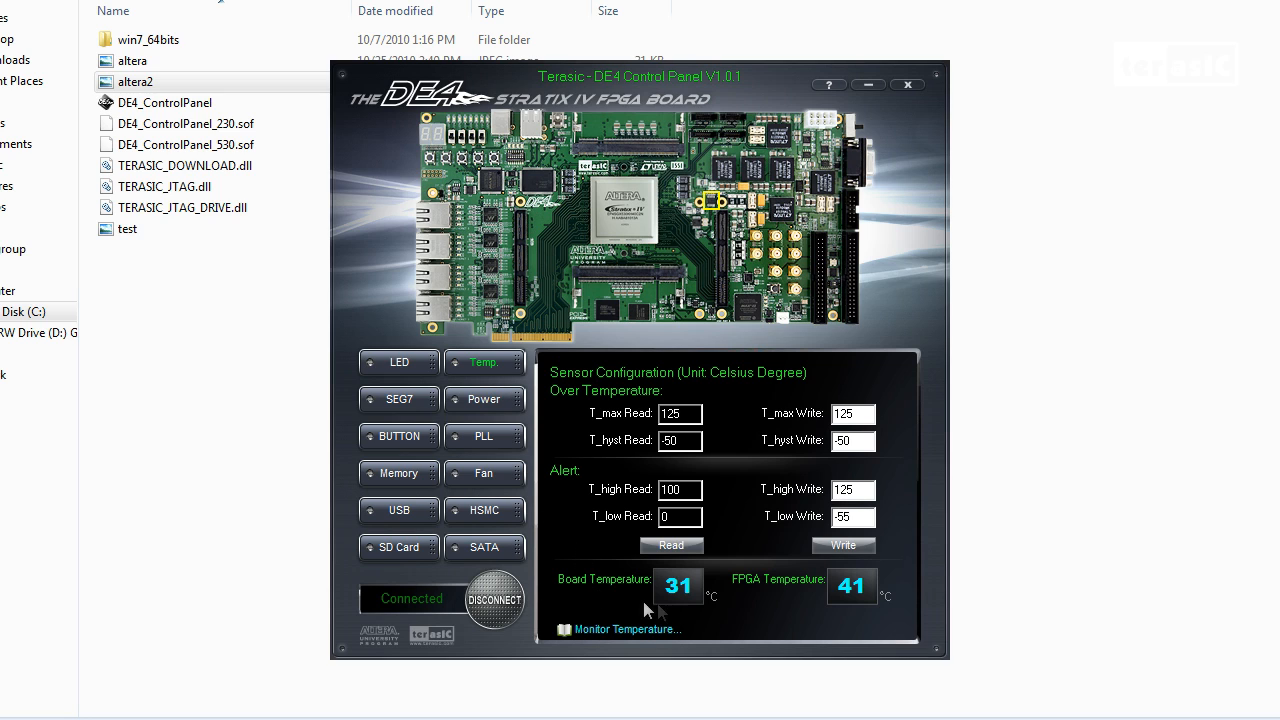
mouse_move(616, 596)
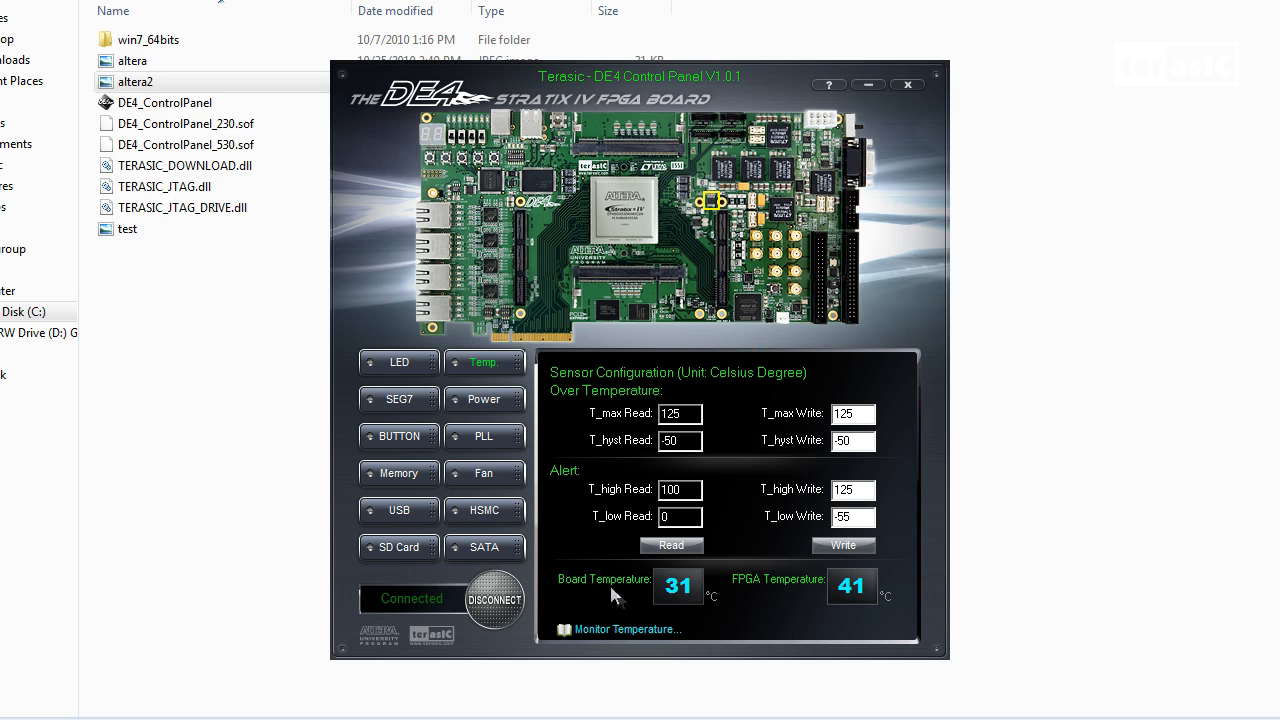
mouse_move(900, 600)
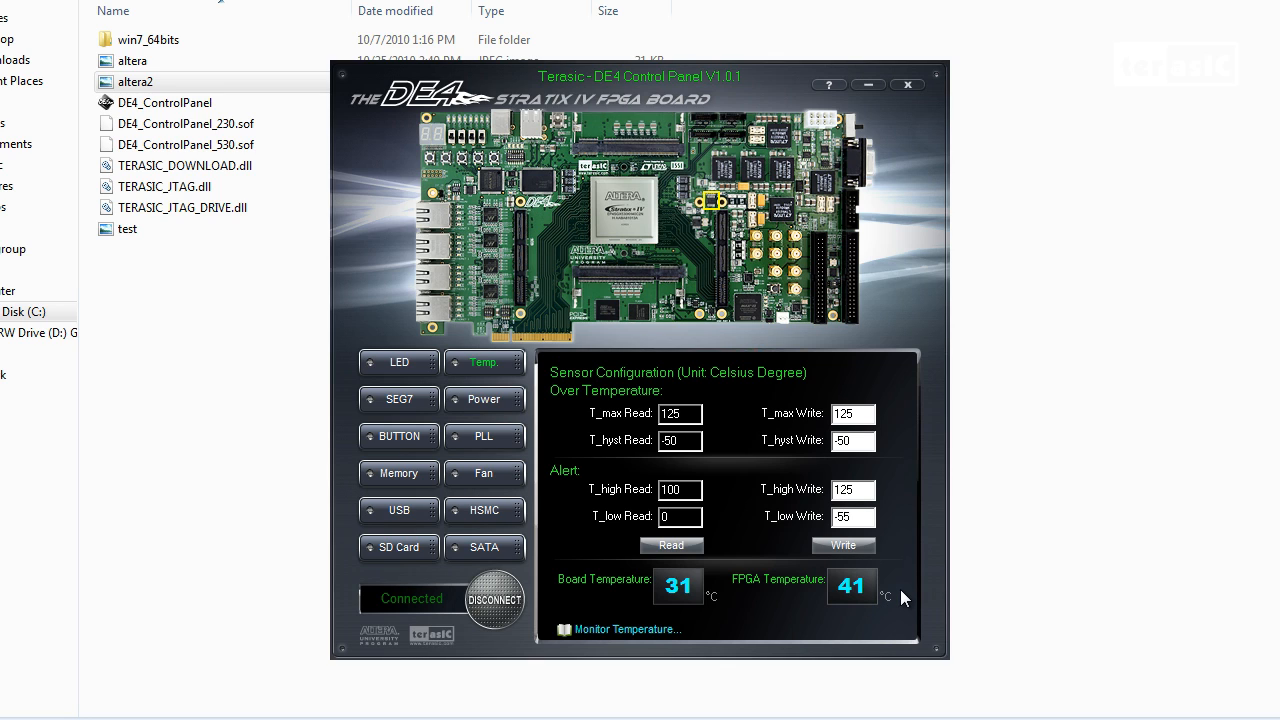
mouse_move(850, 432)
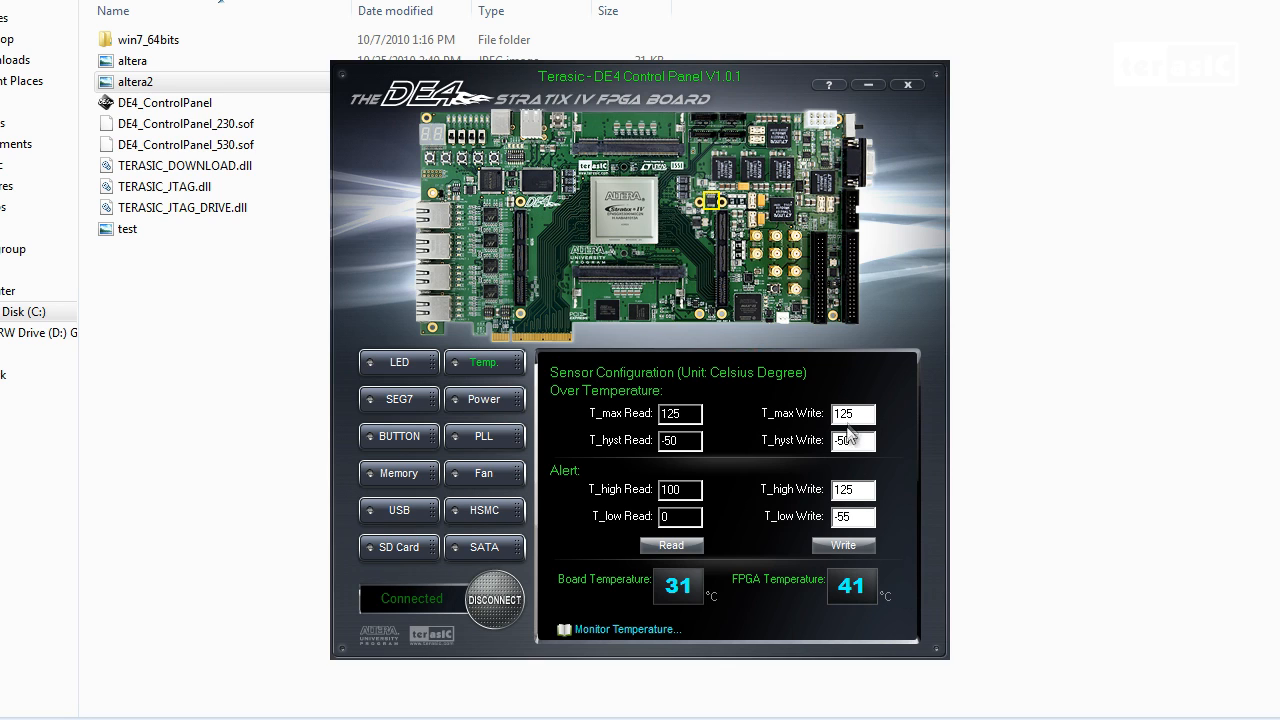
click(852, 412)
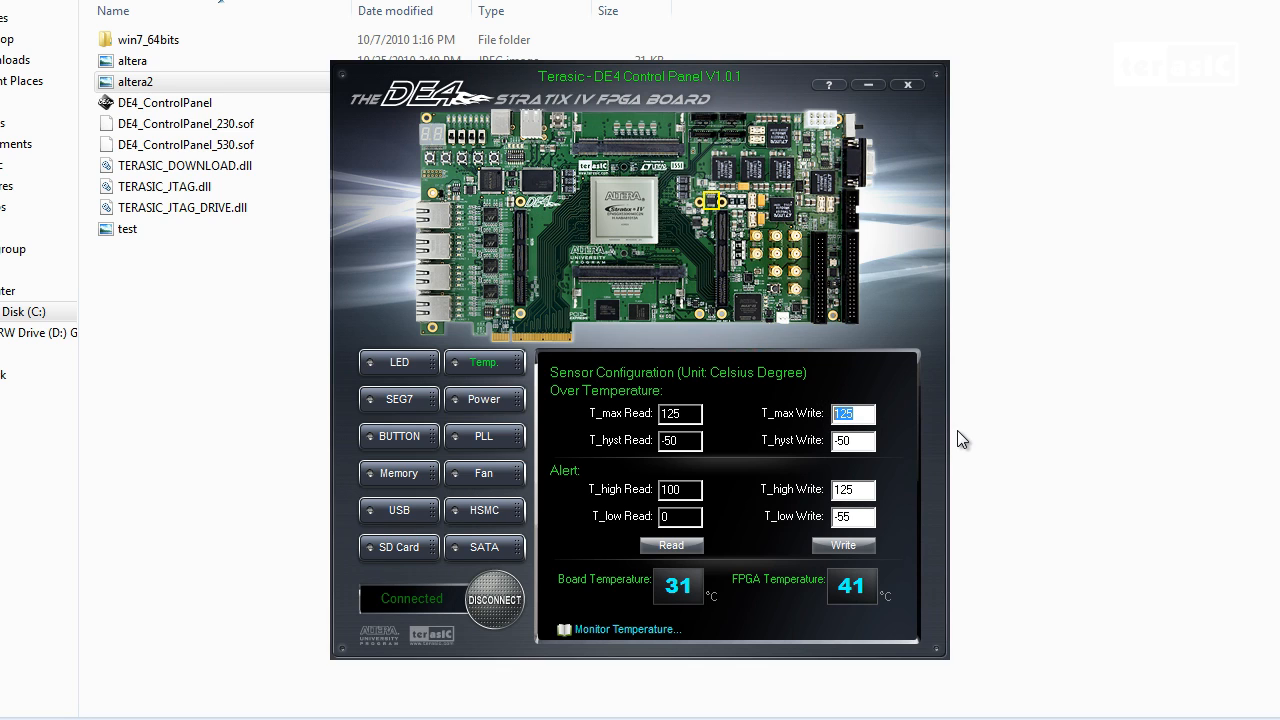
text(30)
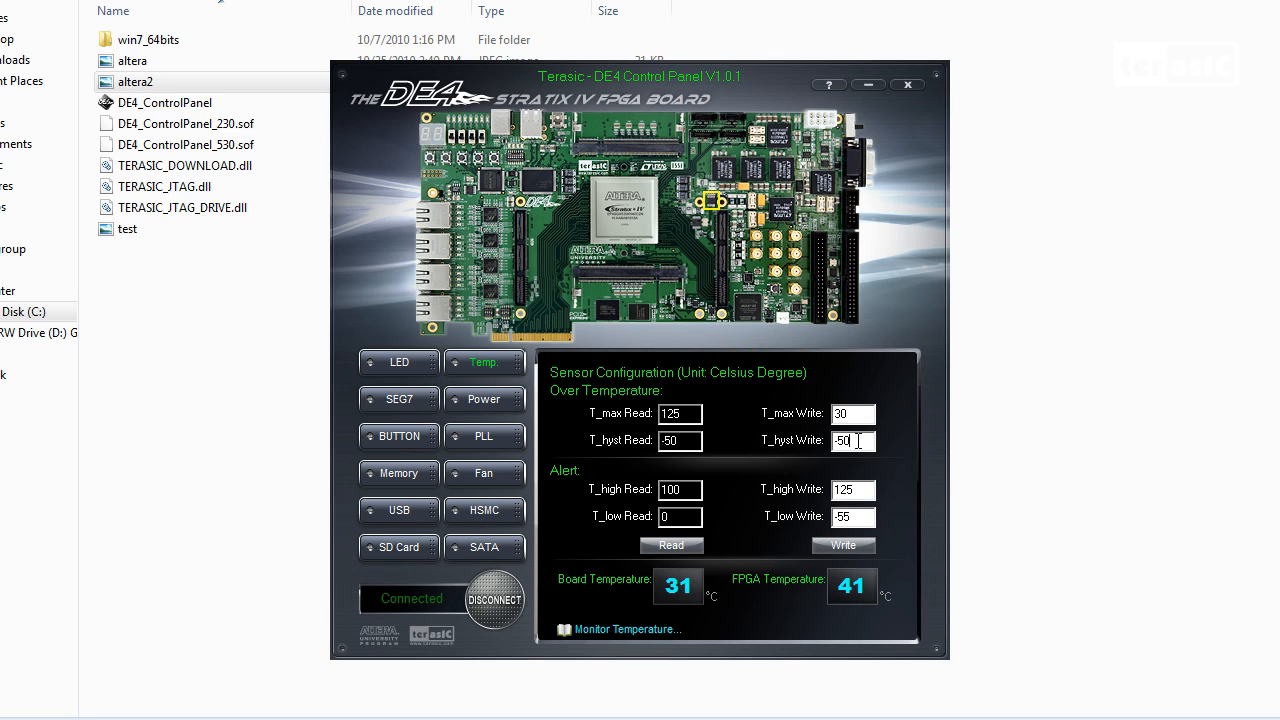
mouse_move(852, 490)
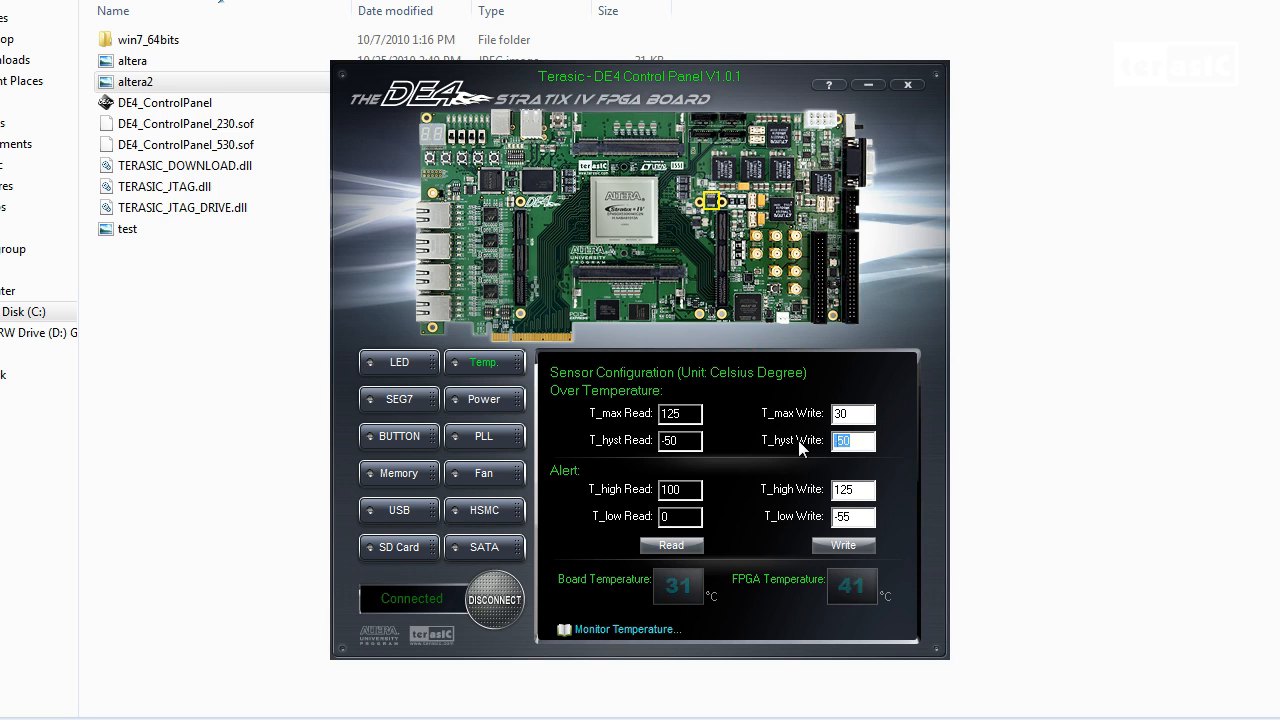
text(-10)
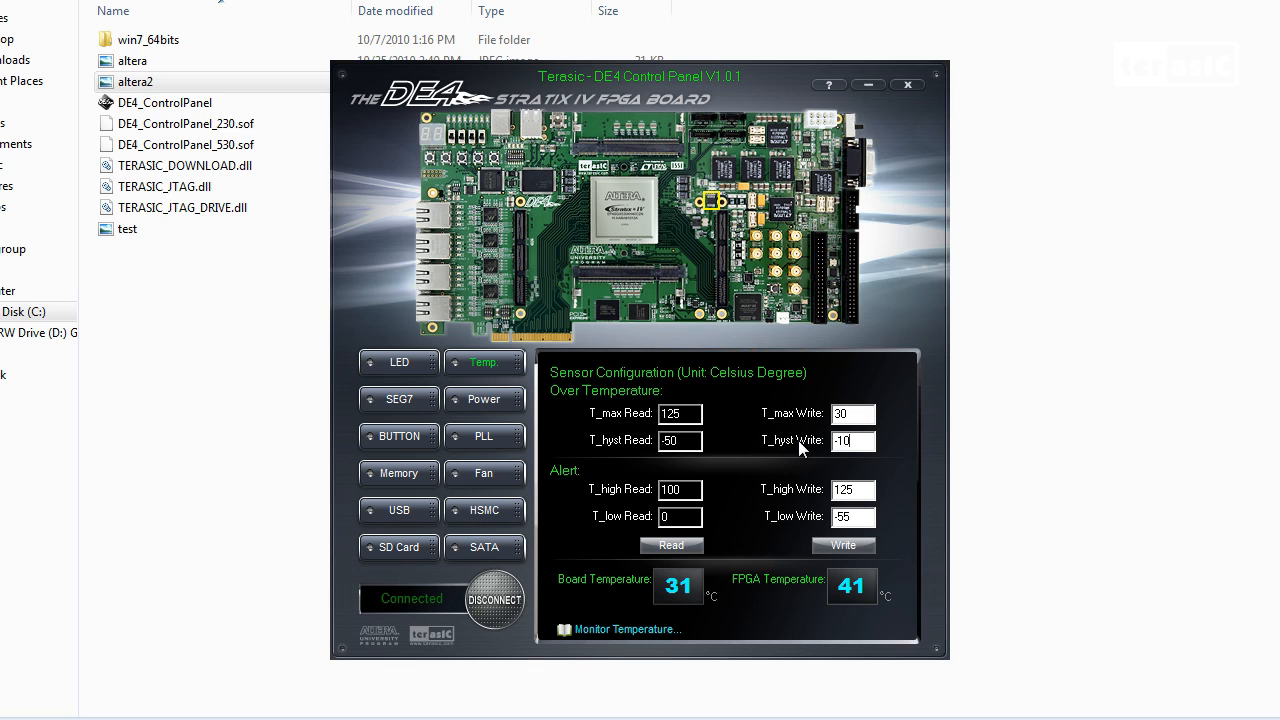
mouse_move(740, 500)
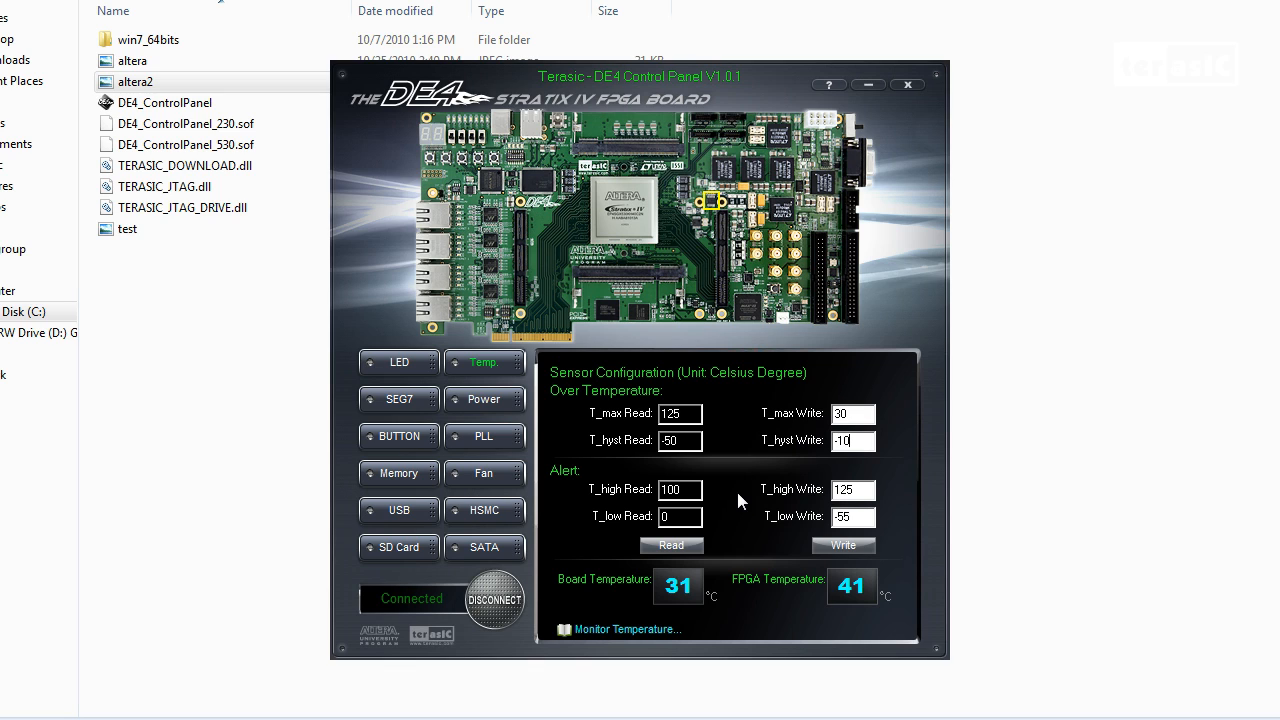
mouse_move(776, 558)
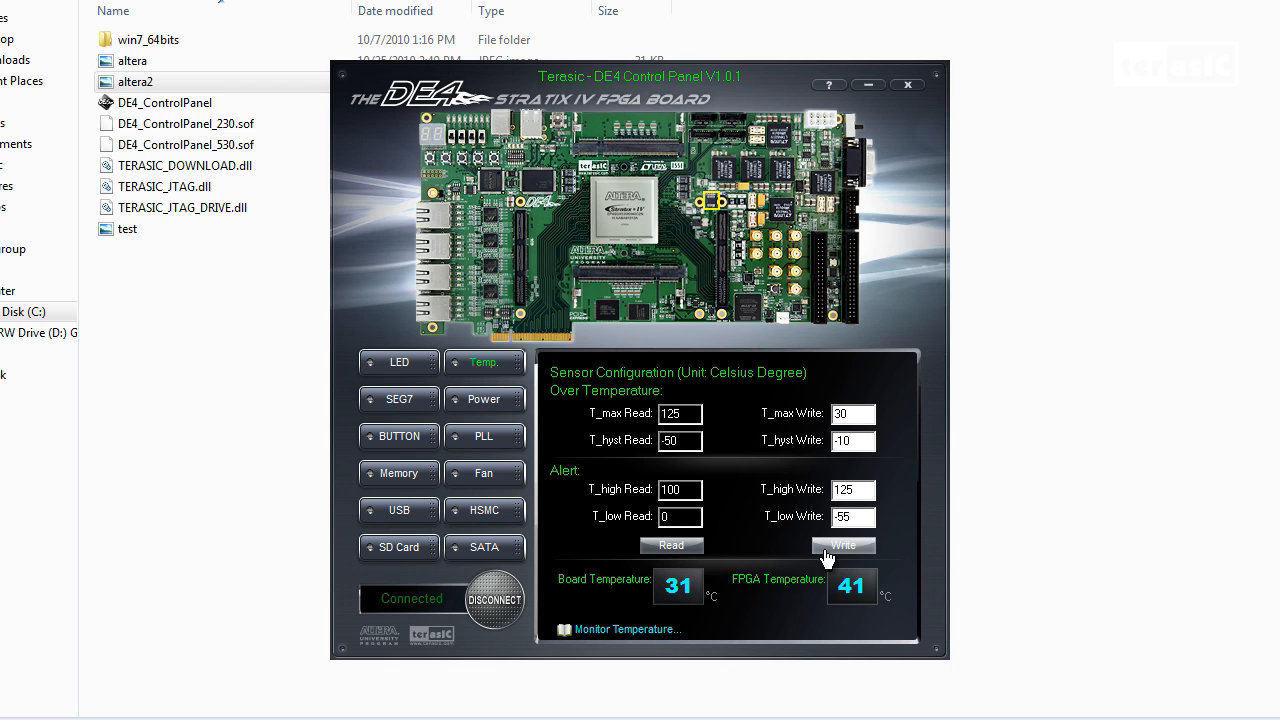
click(844, 544)
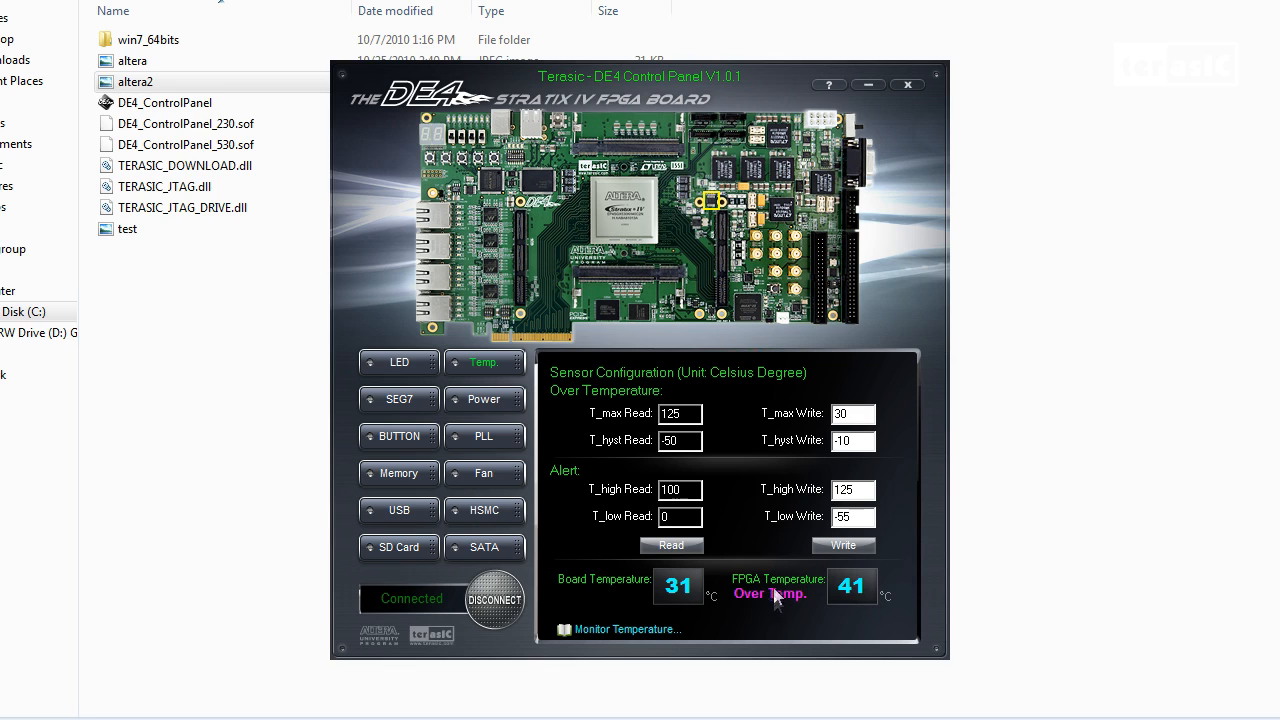
mouse_move(884, 602)
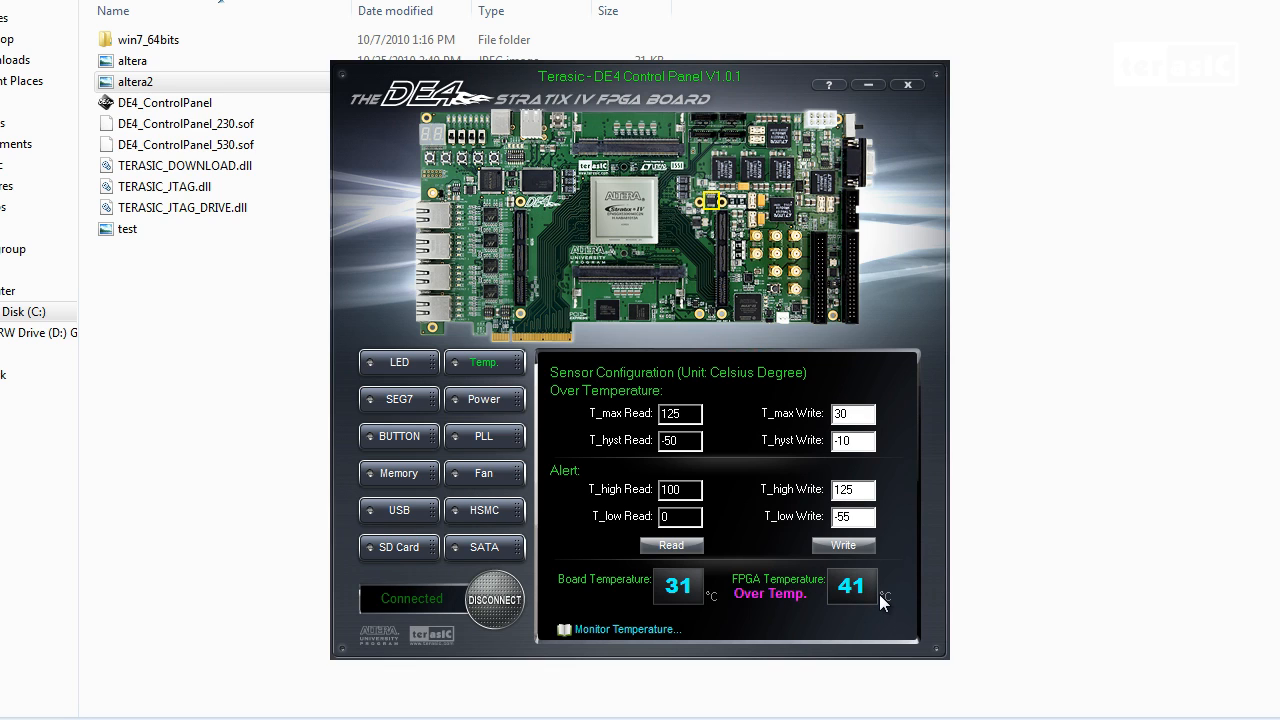
mouse_move(886, 632)
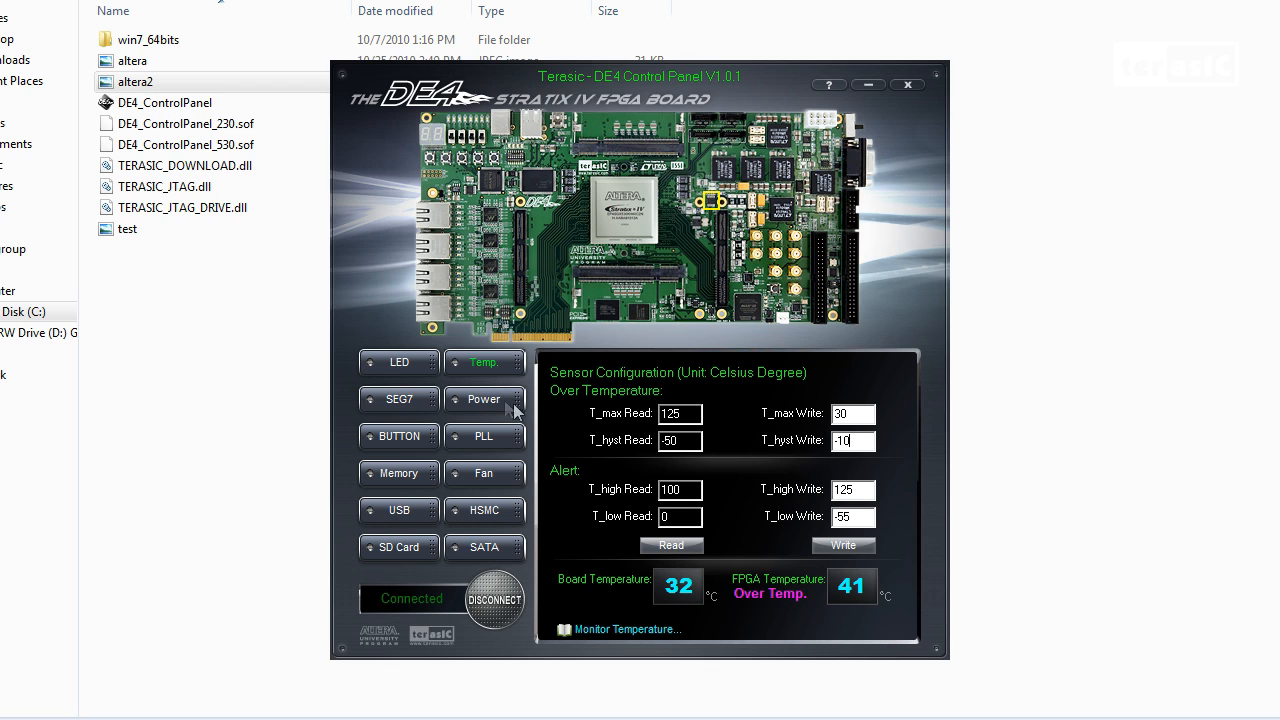
Show the FPGA Board Power Measurement page with per-rail current and power readings.
click(484, 400)
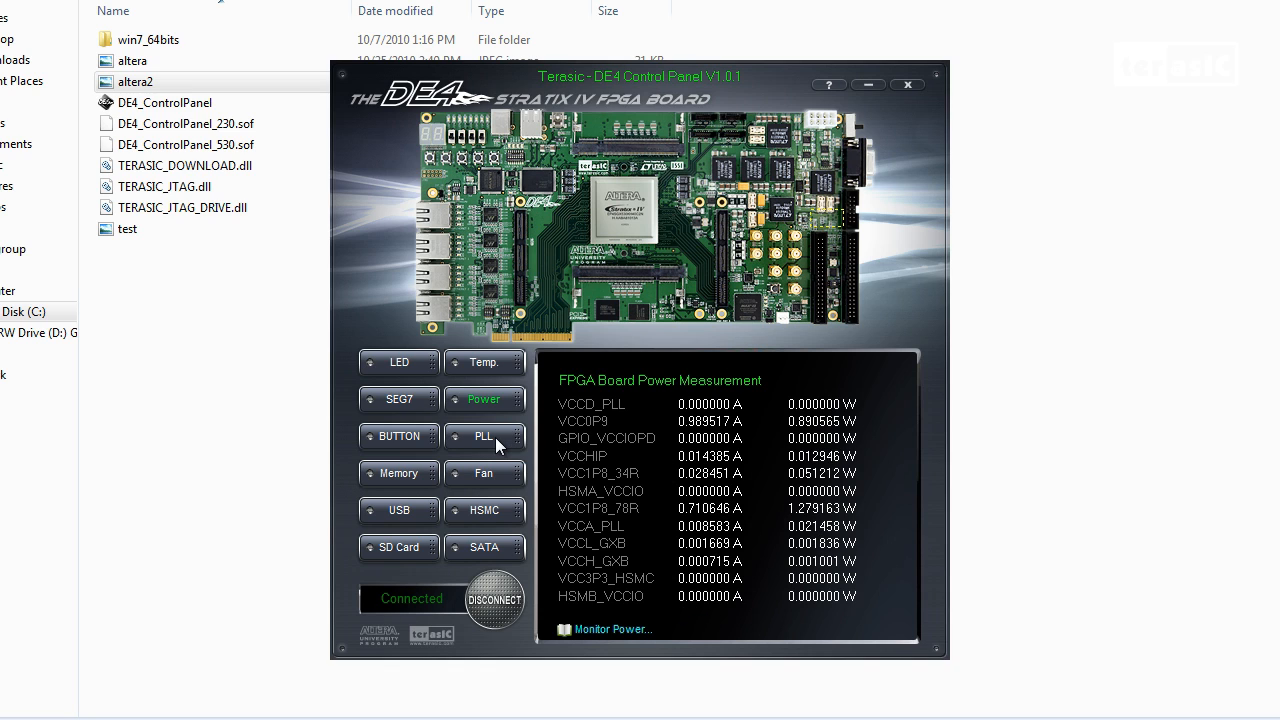
Get the PLL settings, set HSMA_REFCLK to 625 MHZ and HSMB_REFCLK Disabled, then Set and read back.
click(484, 436)
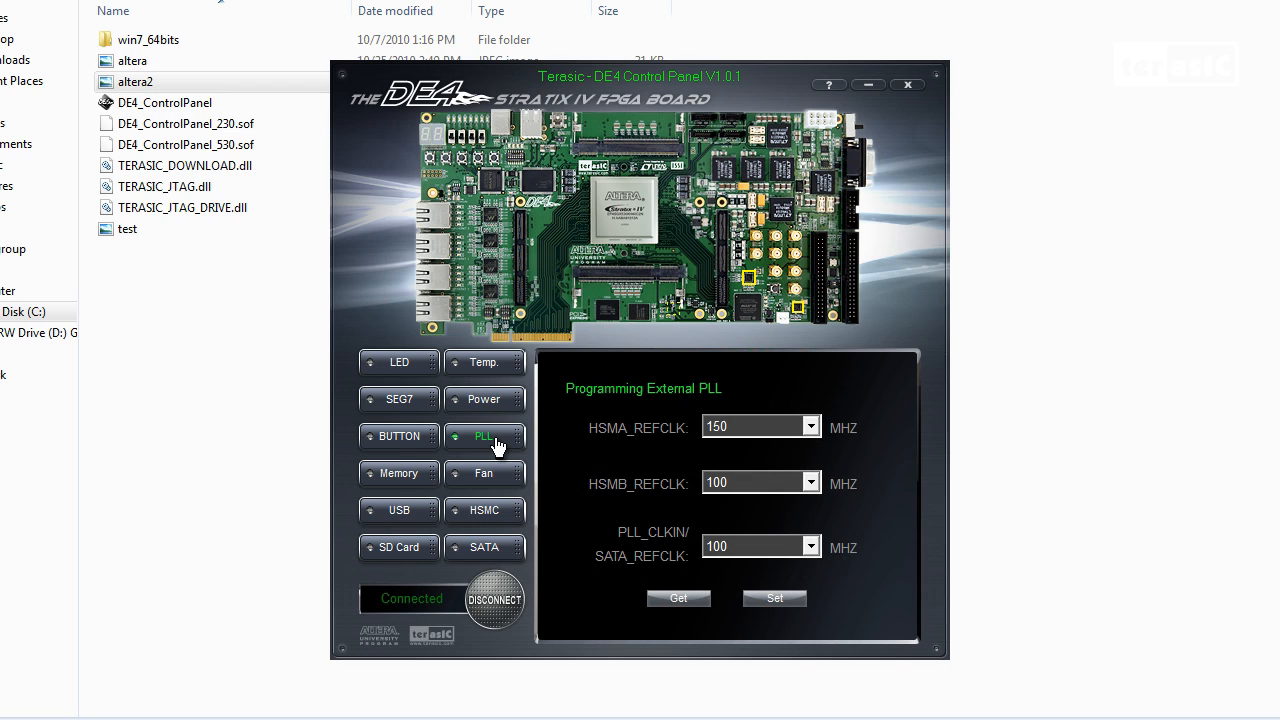
mouse_move(562, 480)
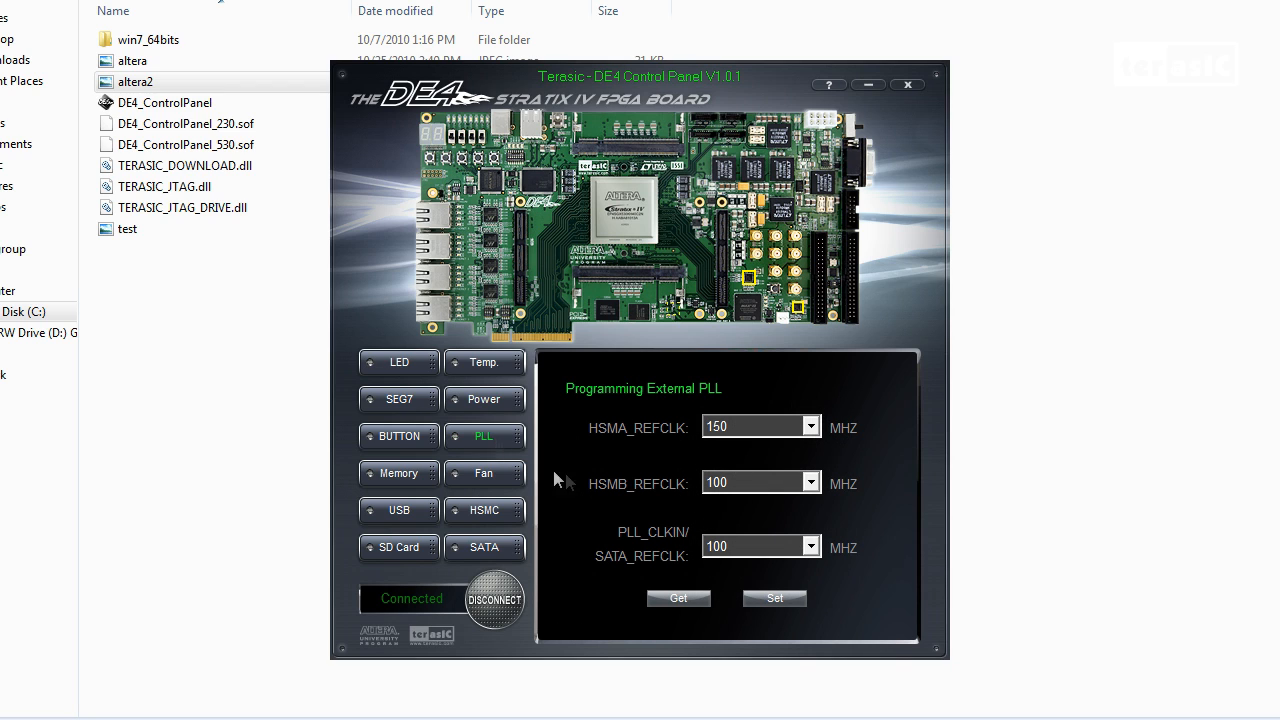
click(678, 598)
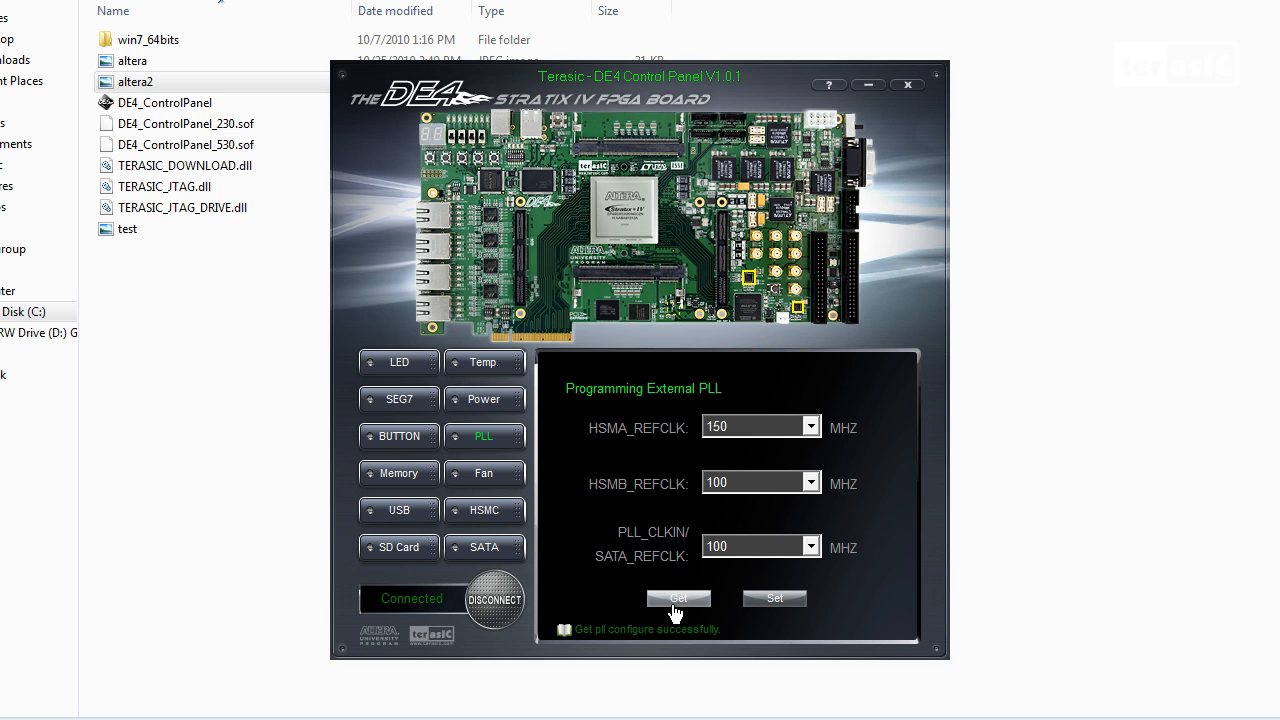
mouse_move(738, 460)
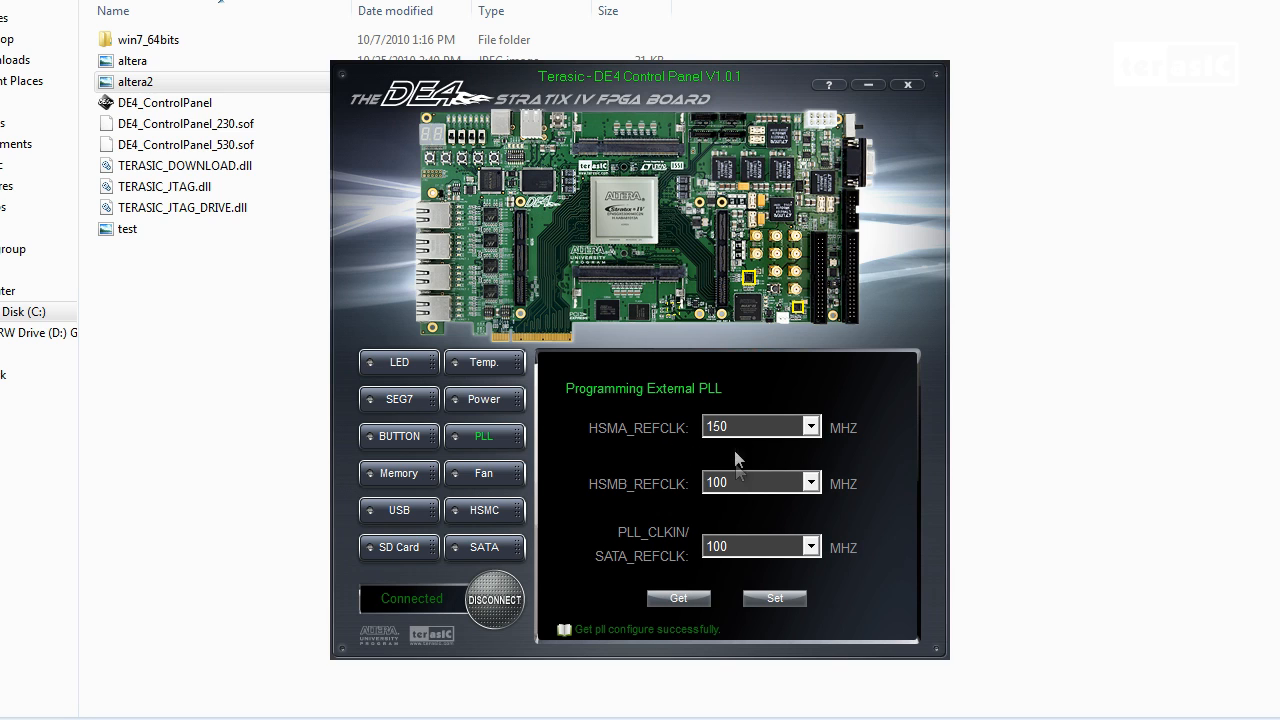
mouse_move(738, 554)
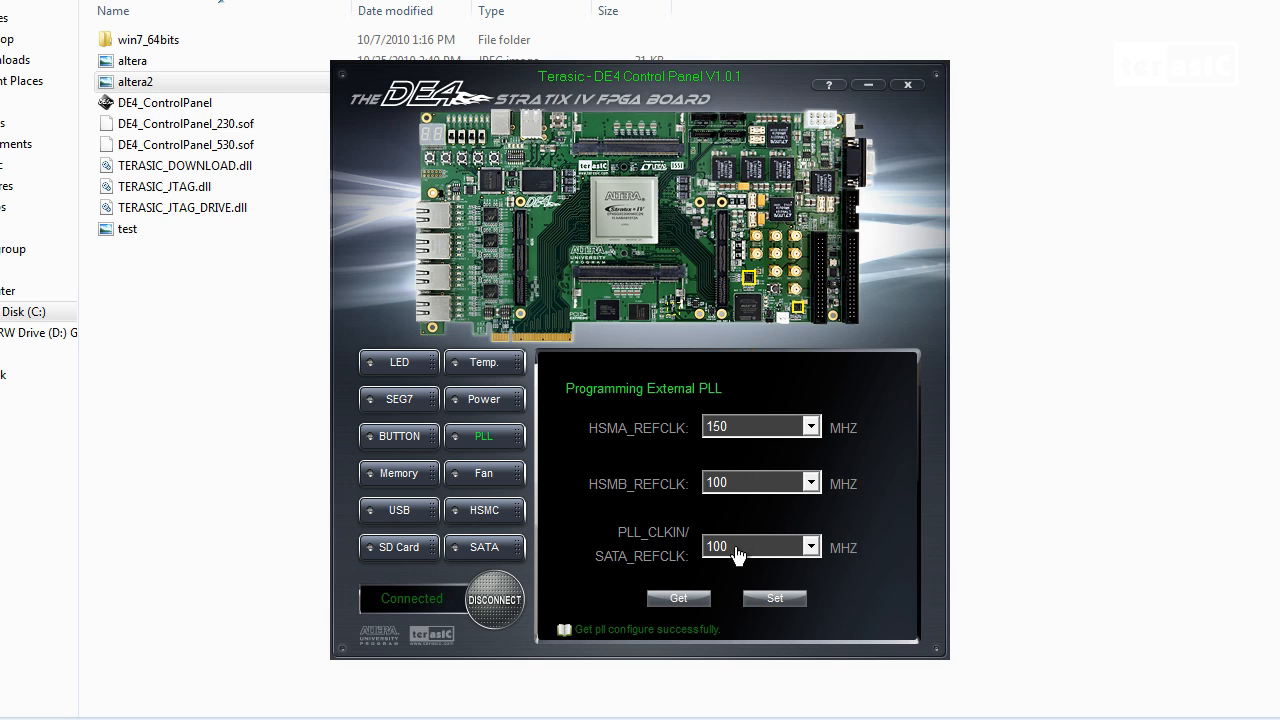
mouse_move(812, 430)
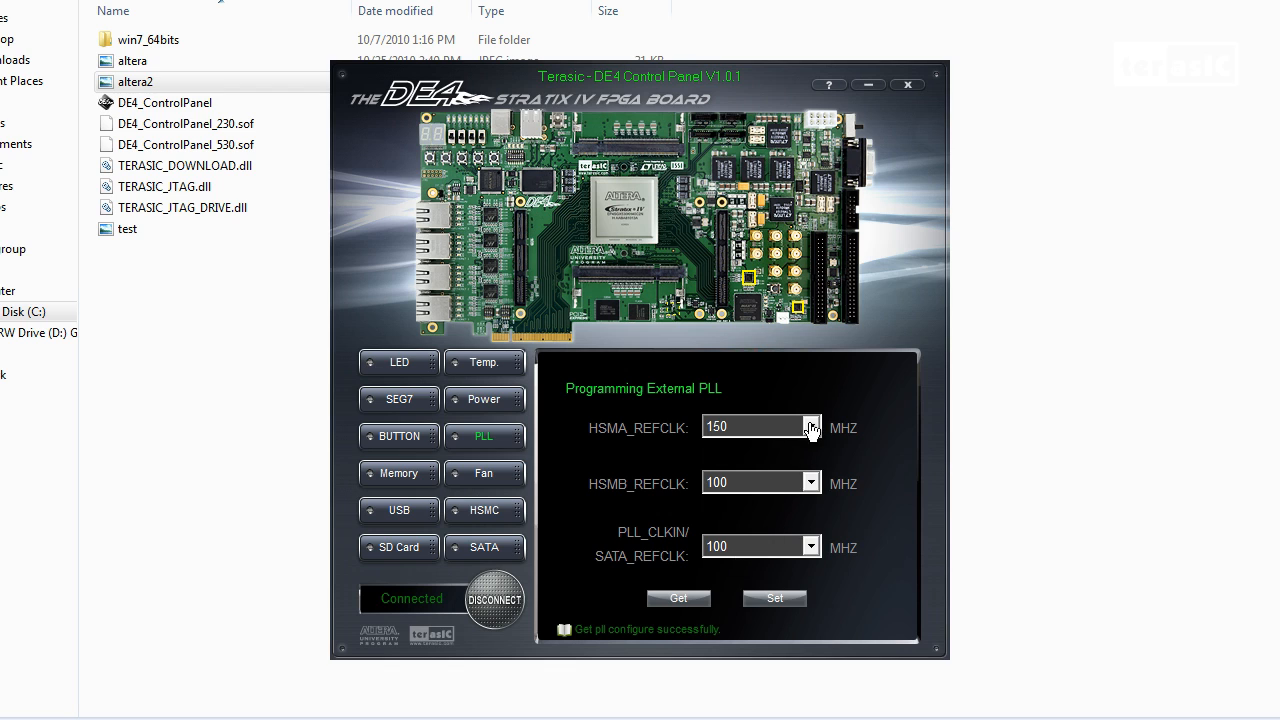
click(808, 428)
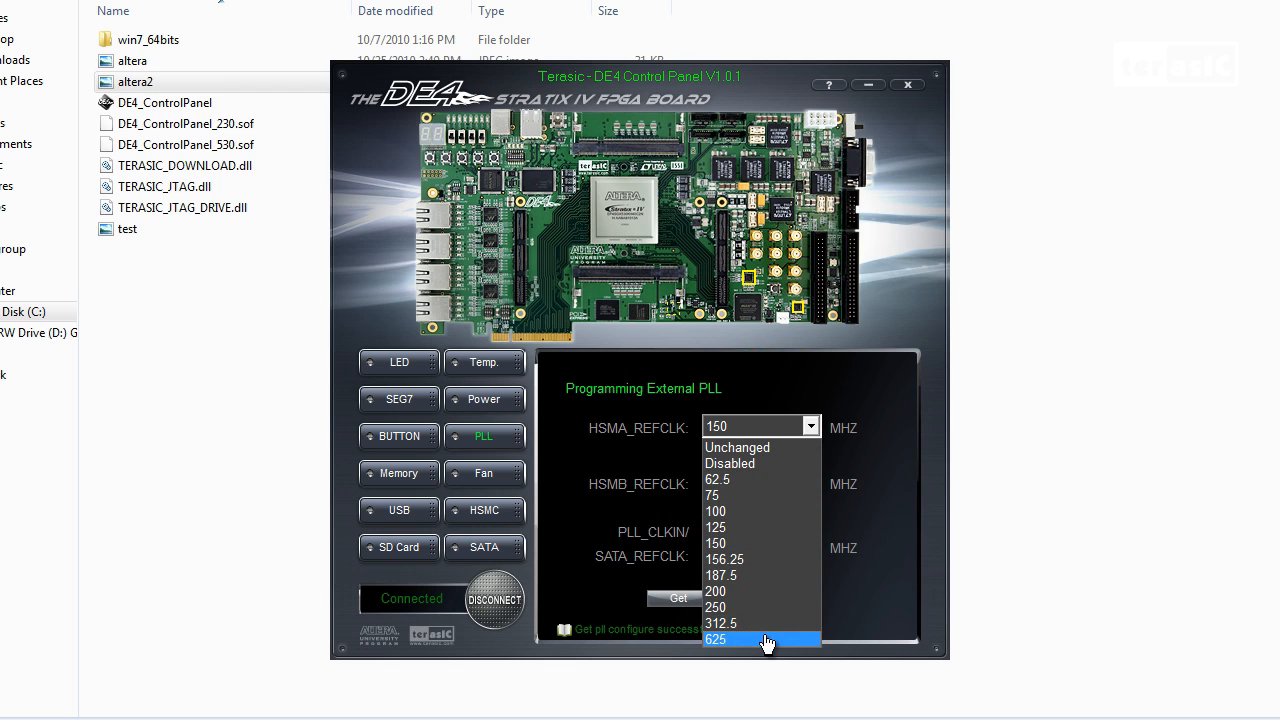
click(716, 640)
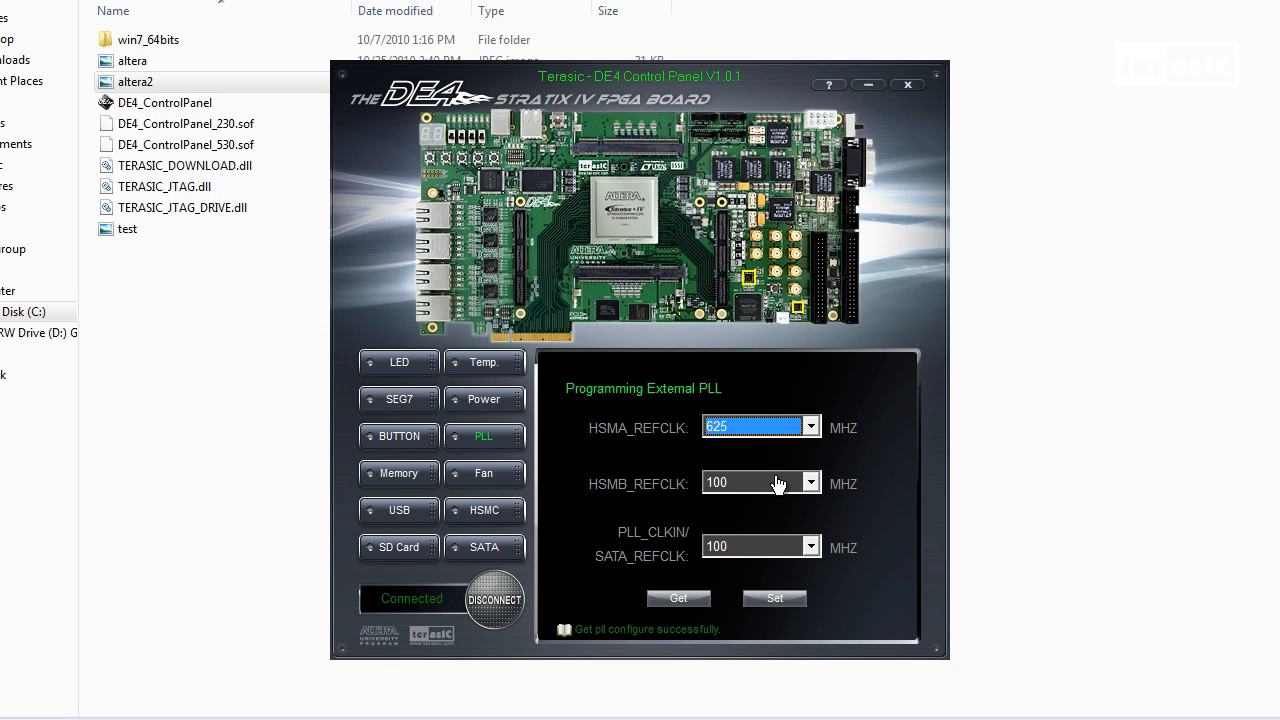
click(760, 482)
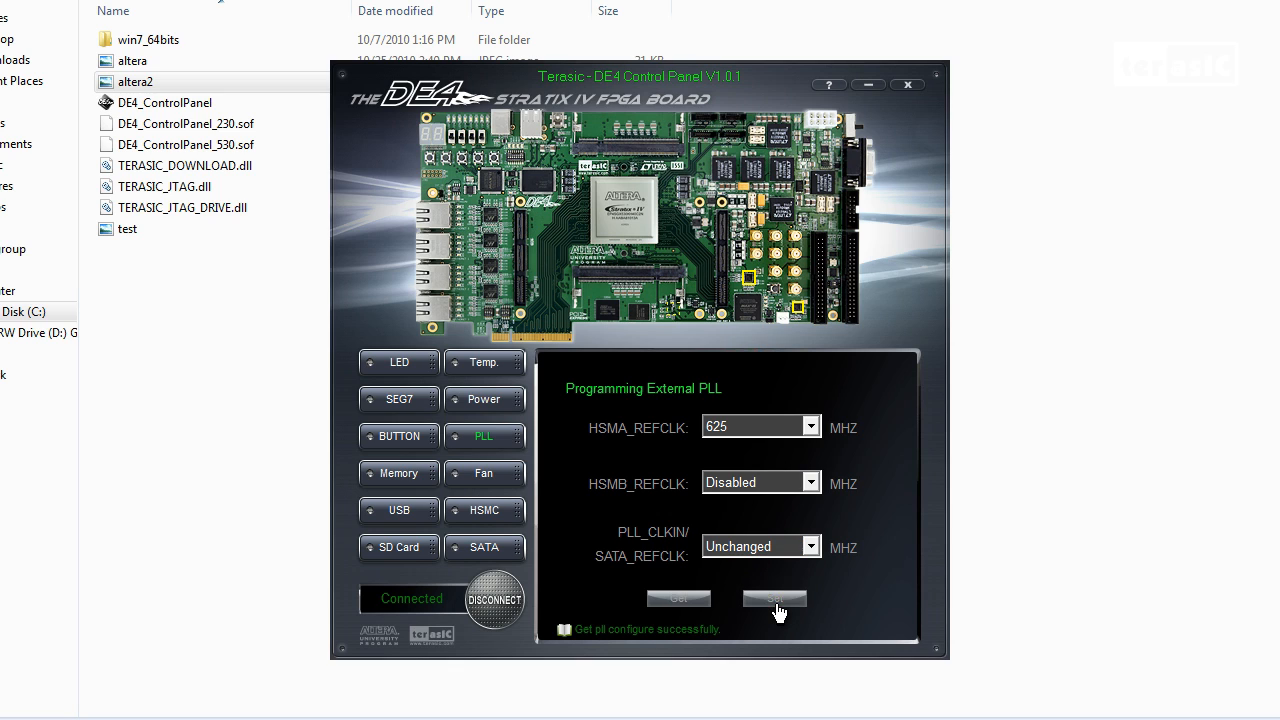
click(774, 598)
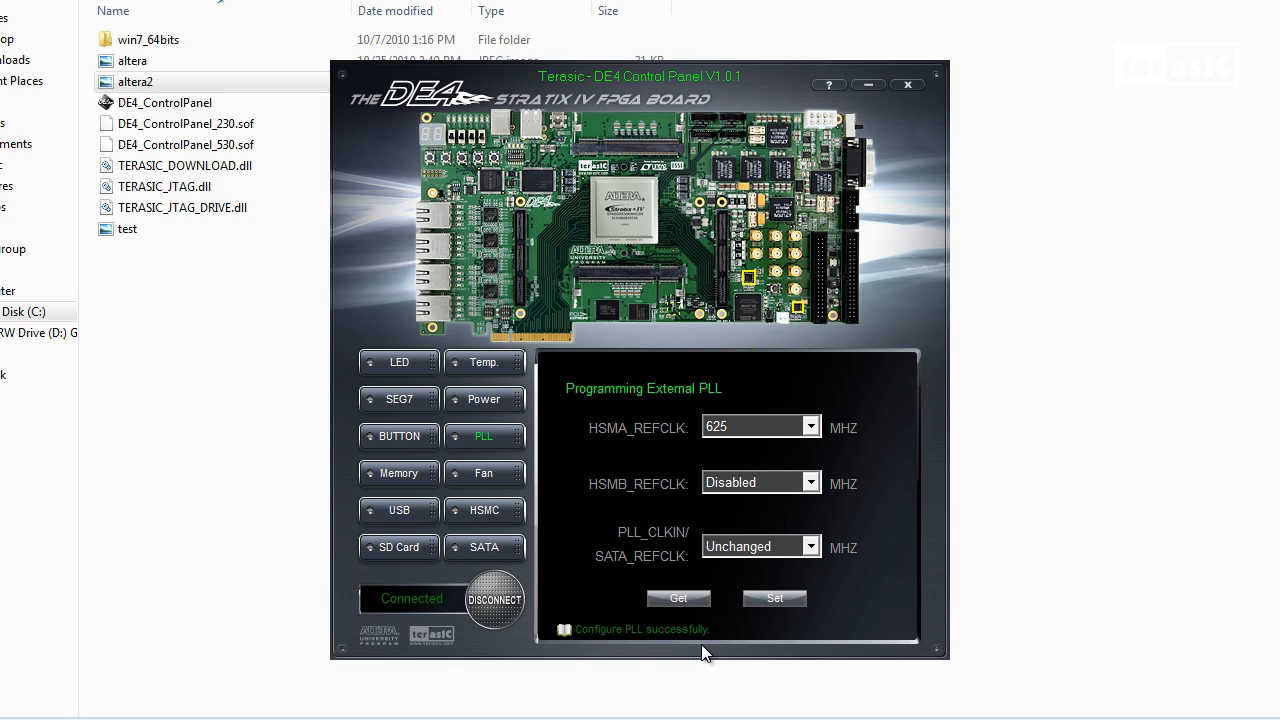
click(678, 598)
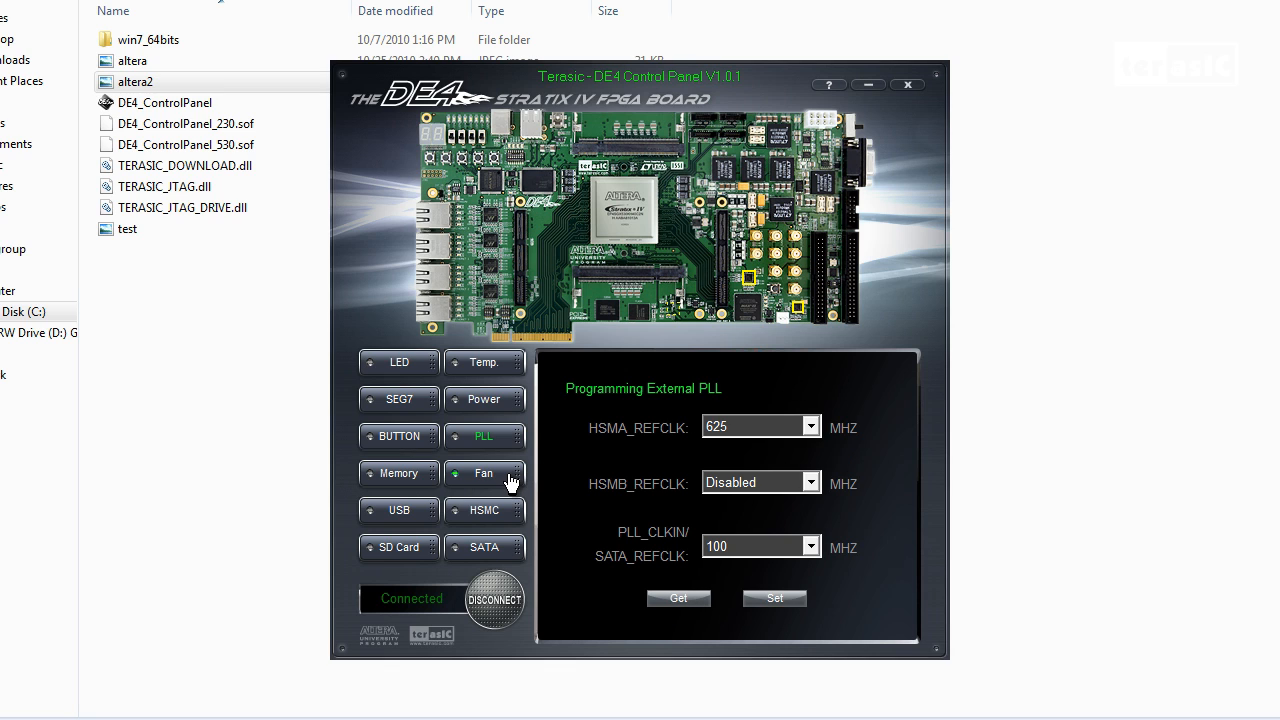
click(484, 472)
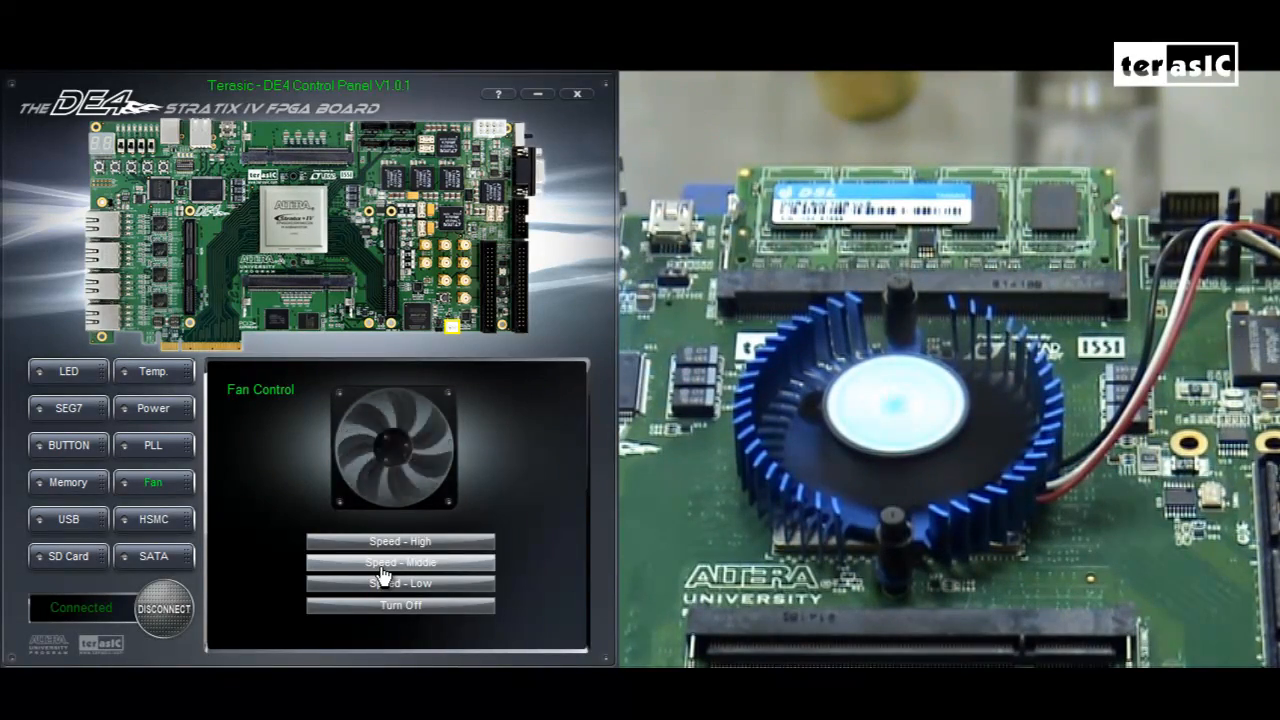
Run the board fan at middle speed, then move on to the HSMC page.
click(400, 540)
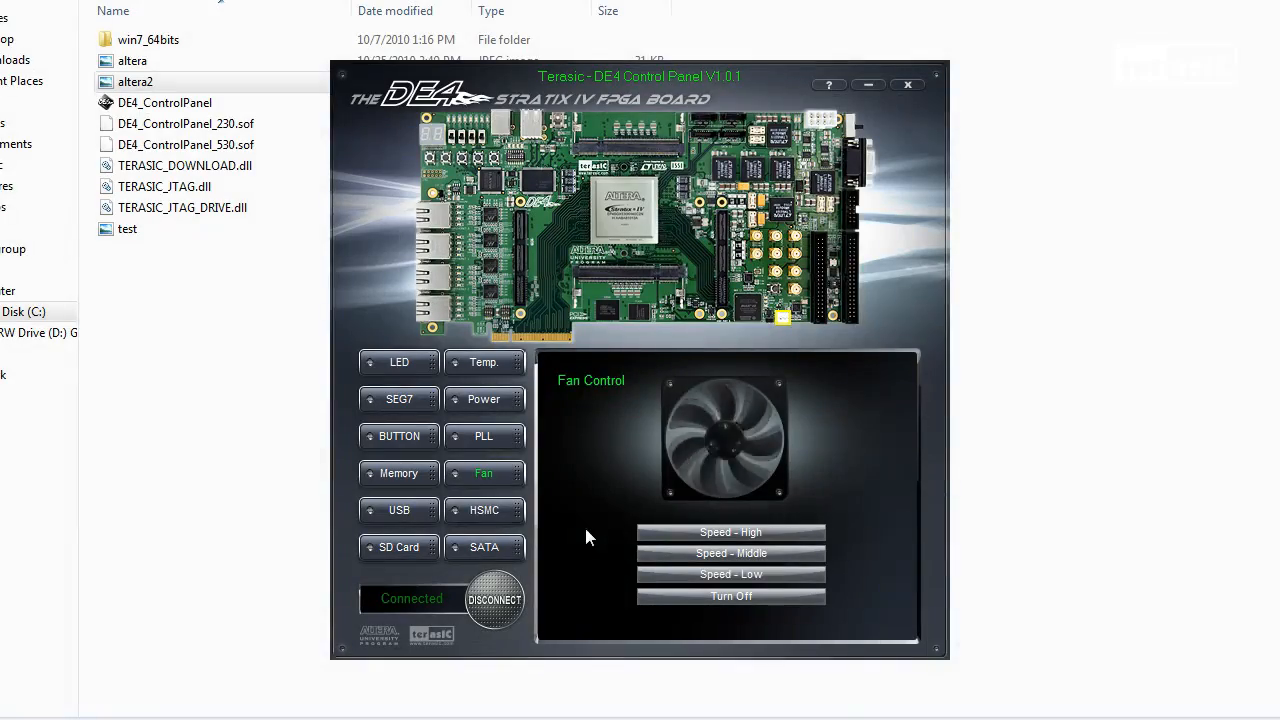
click(484, 510)
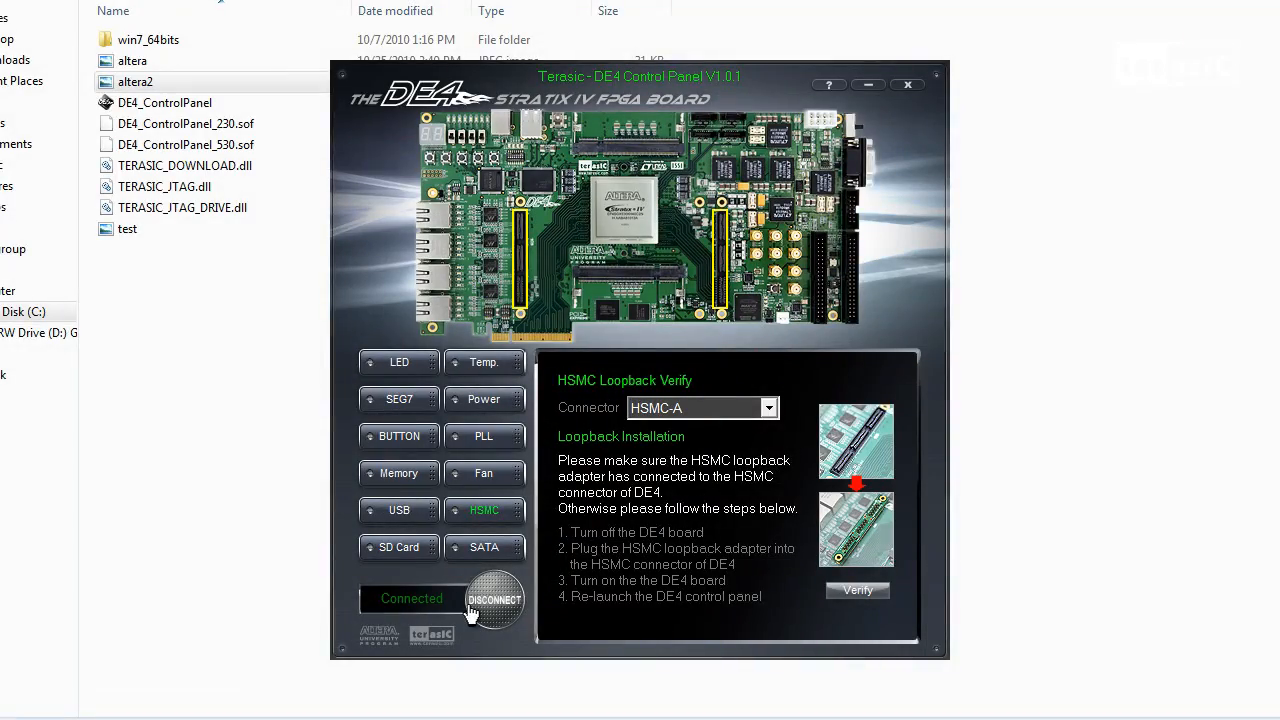
Disconnect the control panel from the DE4 board.
click(494, 600)
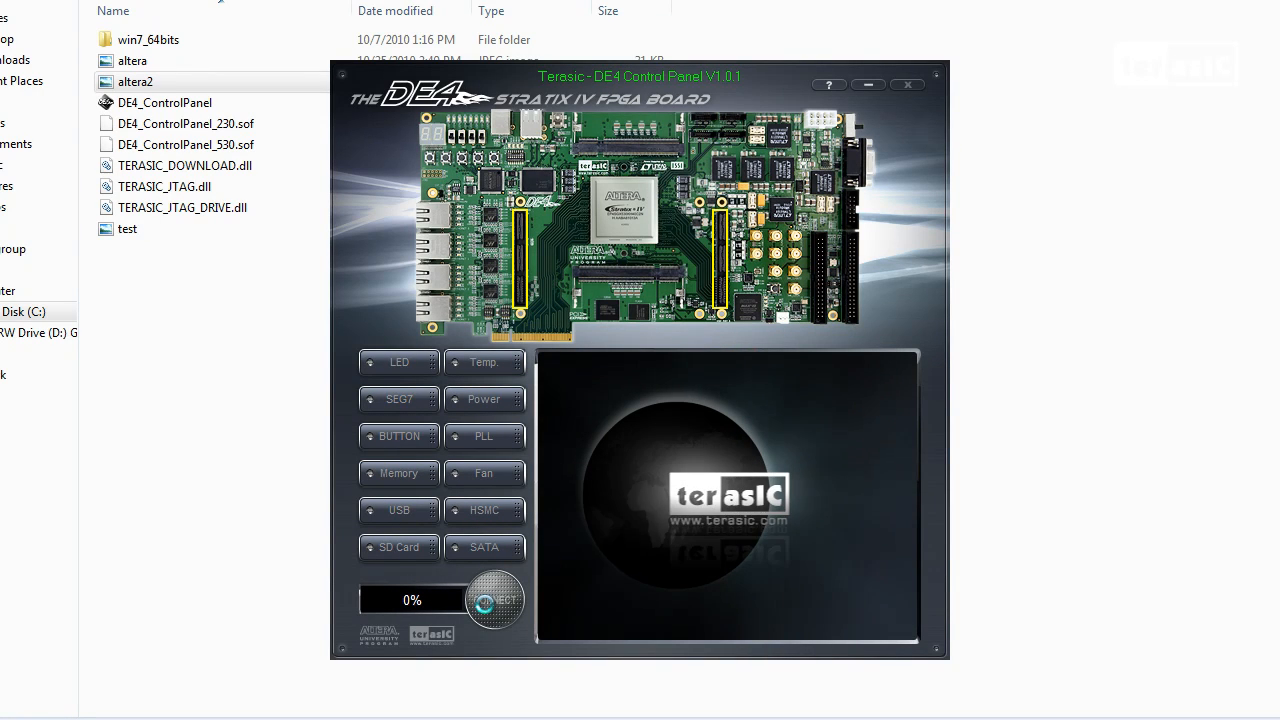
Connect to the DE4 board again and bring up the HSMC Loopback Verify page with HSMC-A.
click(494, 600)
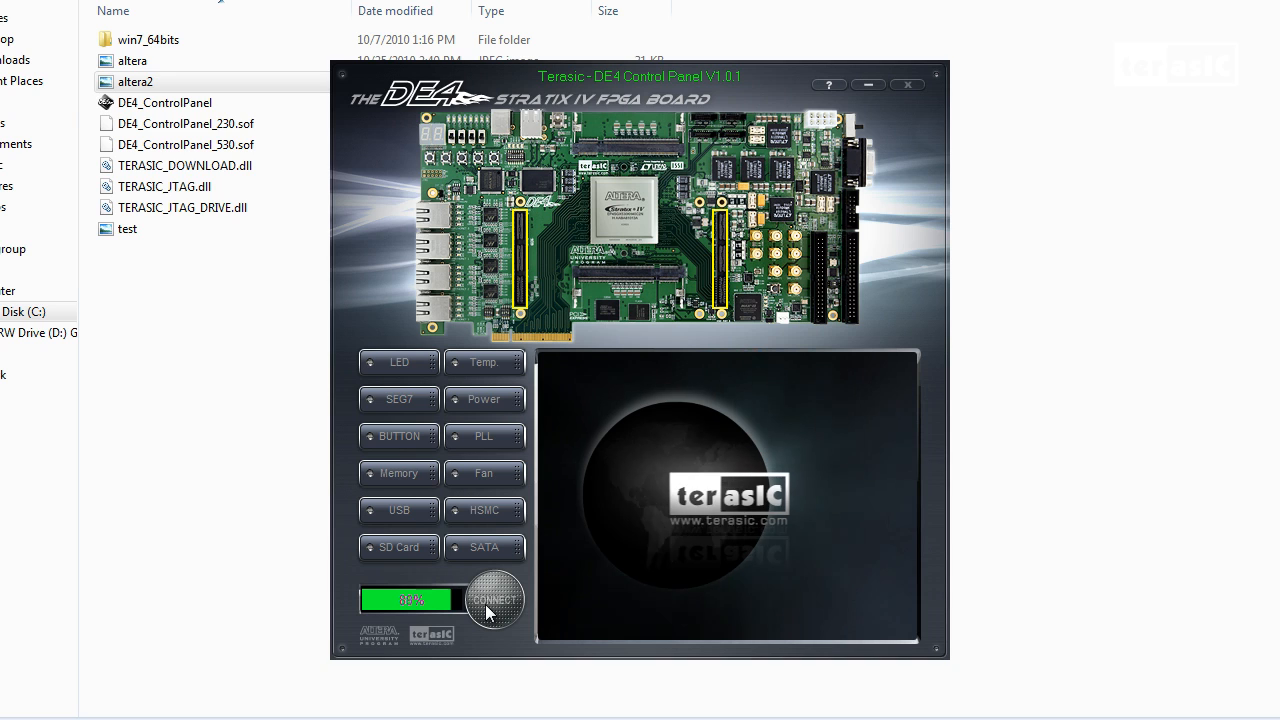
click(494, 600)
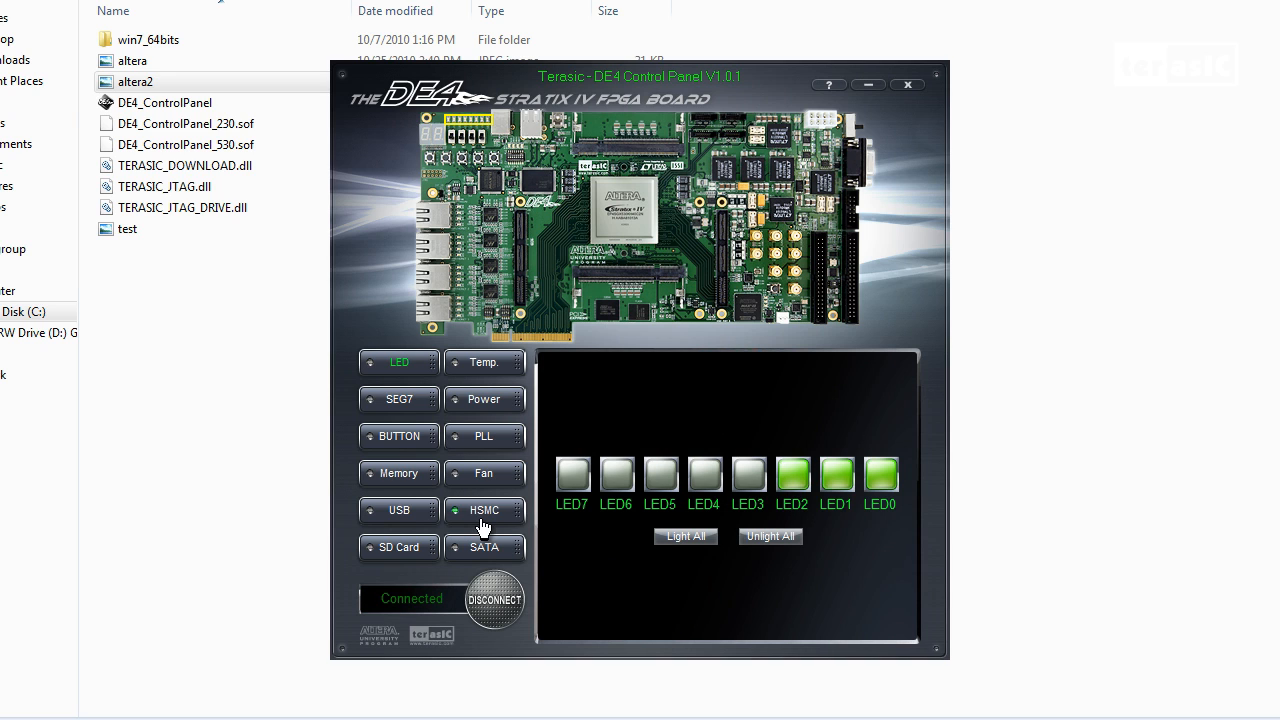
click(484, 510)
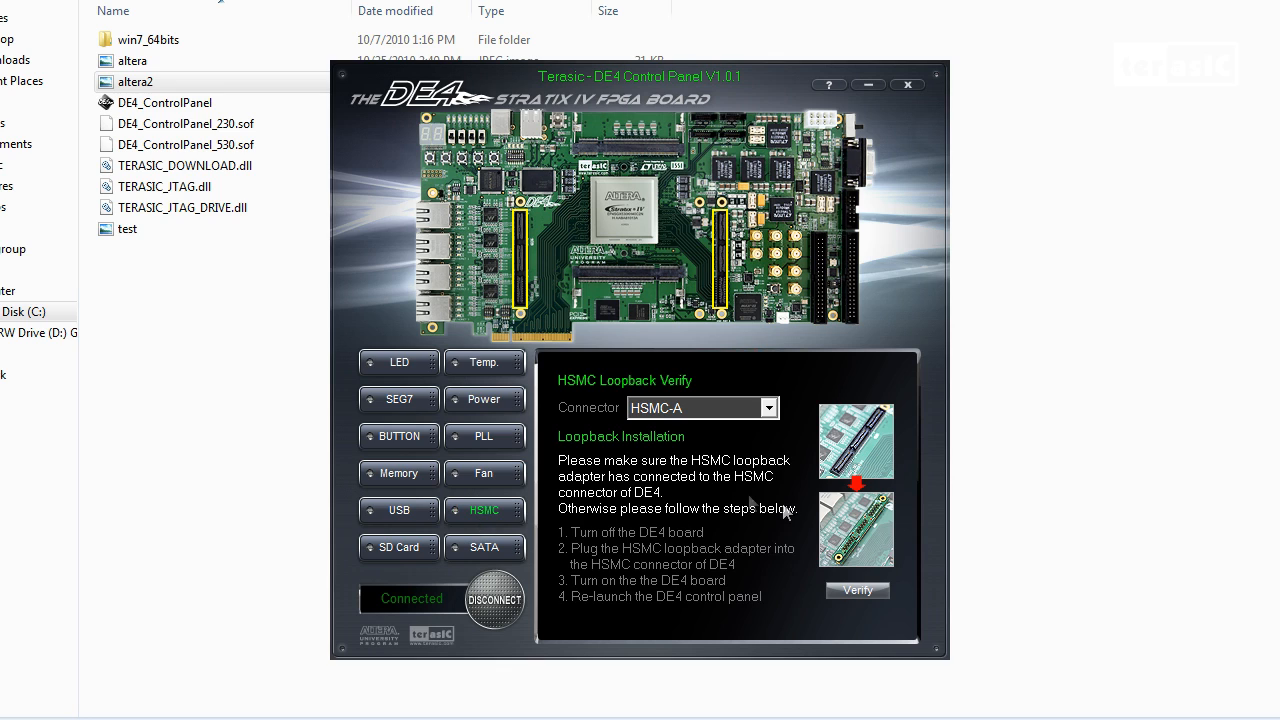
Verify the HSMC-A loopback, which passes.
click(856, 590)
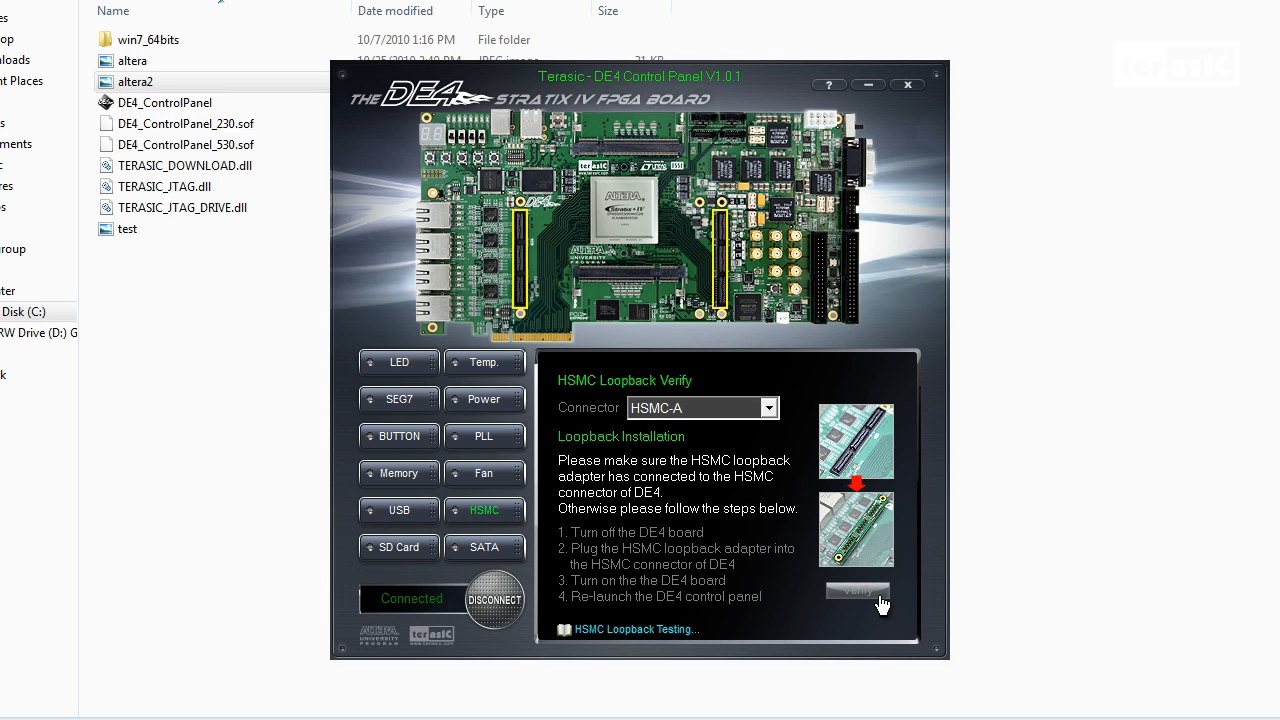
mouse_move(876, 652)
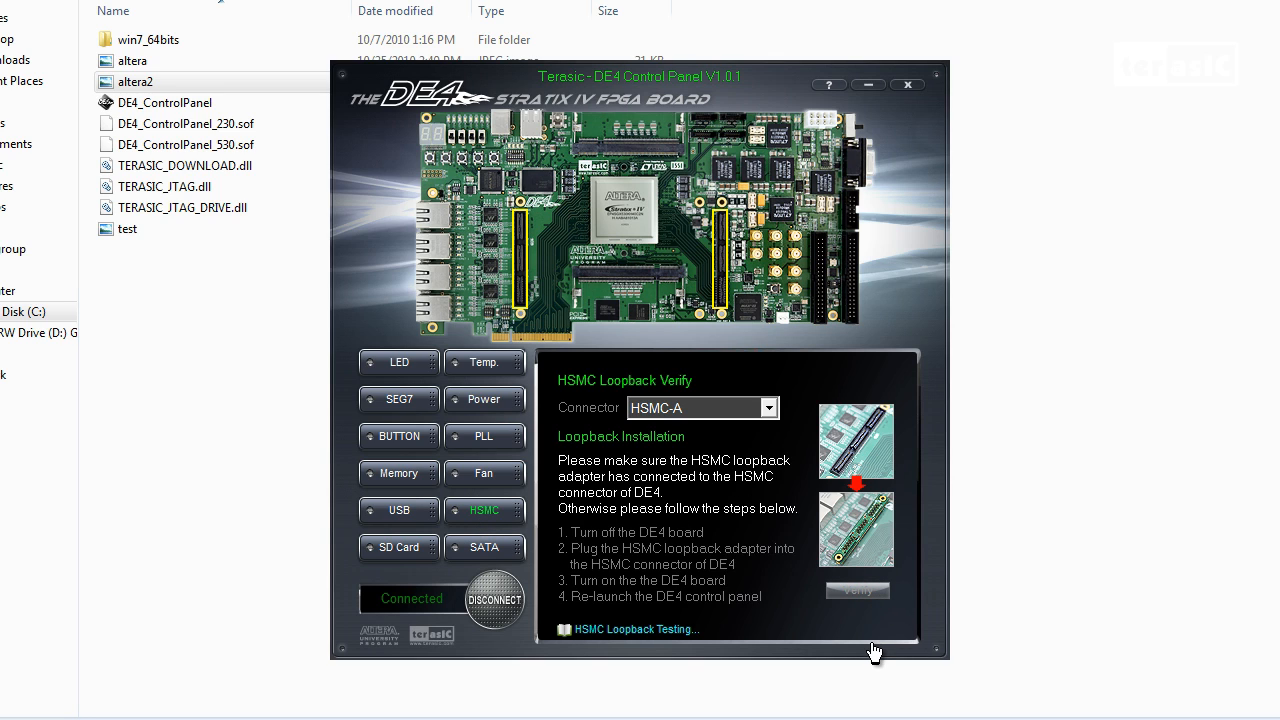
click(856, 588)
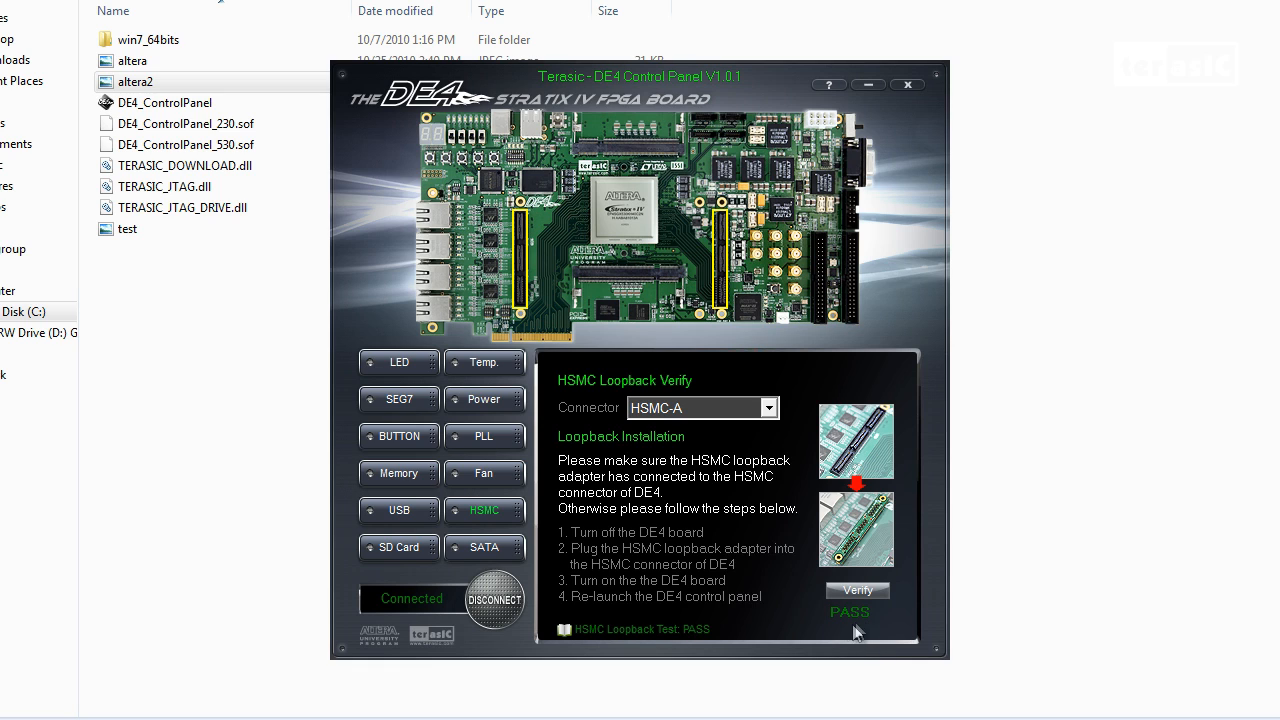
mouse_move(776, 418)
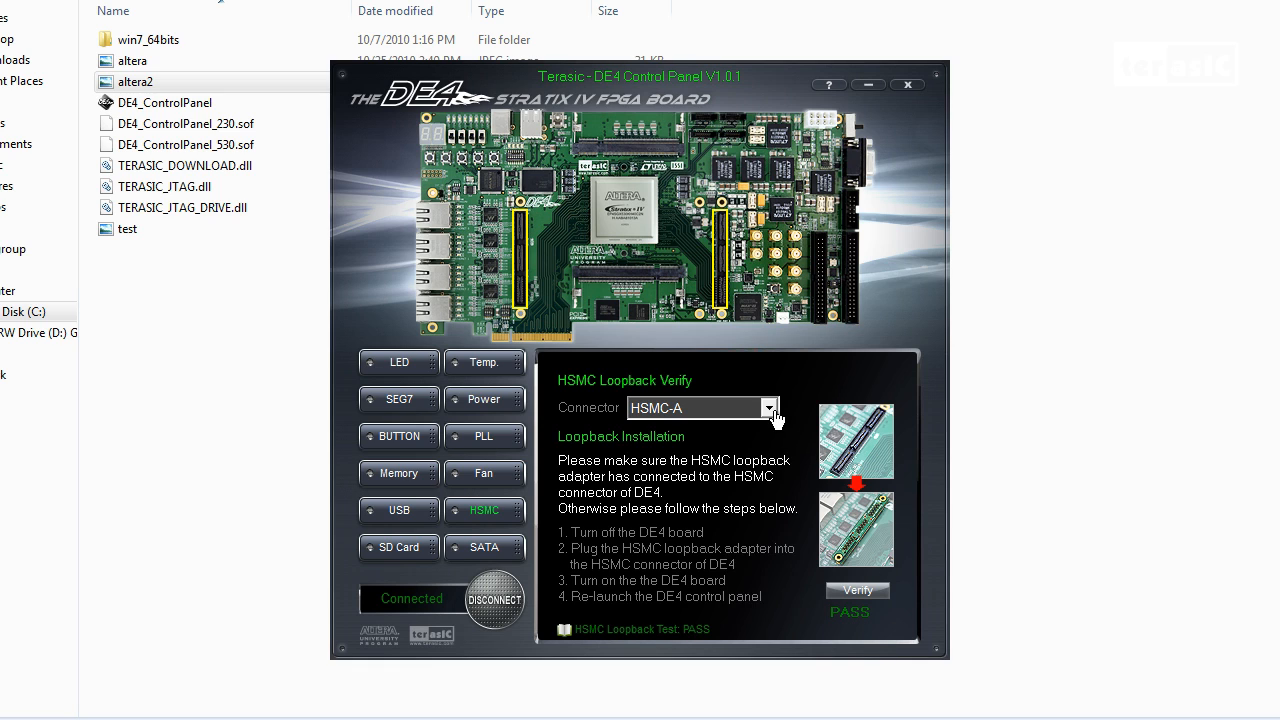
Switch the connector to HSMC-B, verify it, and acknowledge the pin error list.
click(768, 408)
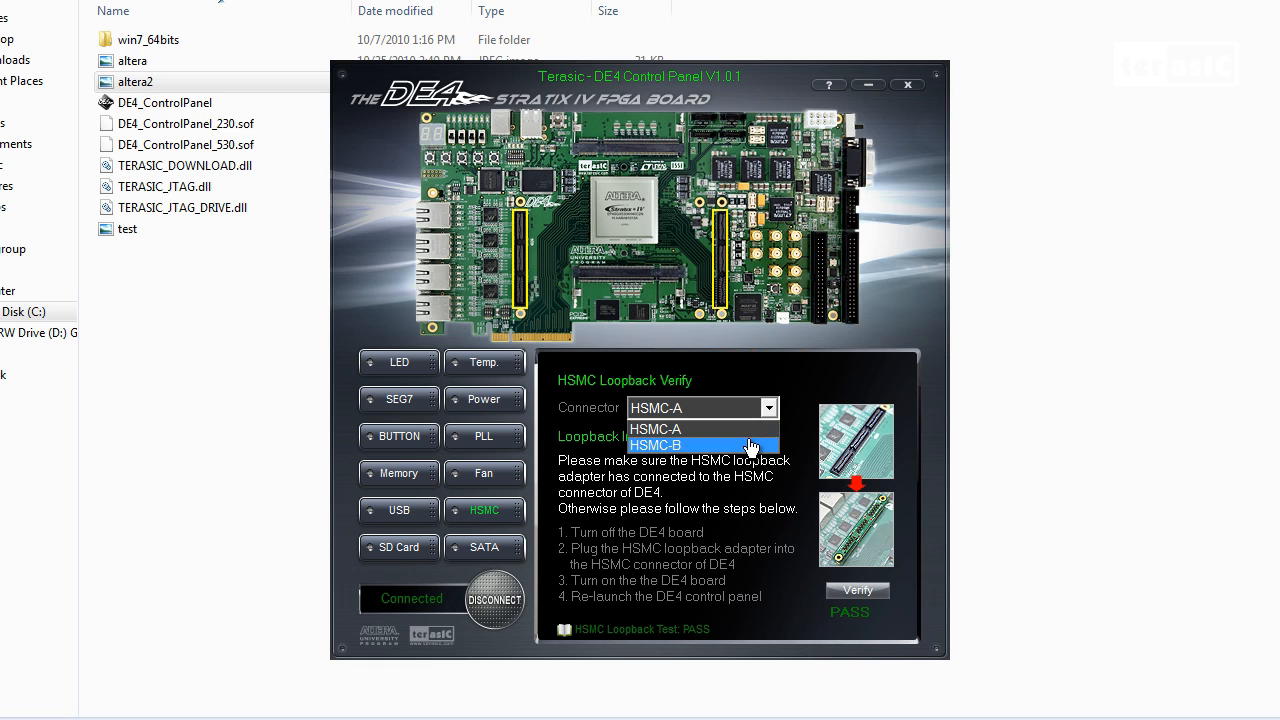
click(656, 444)
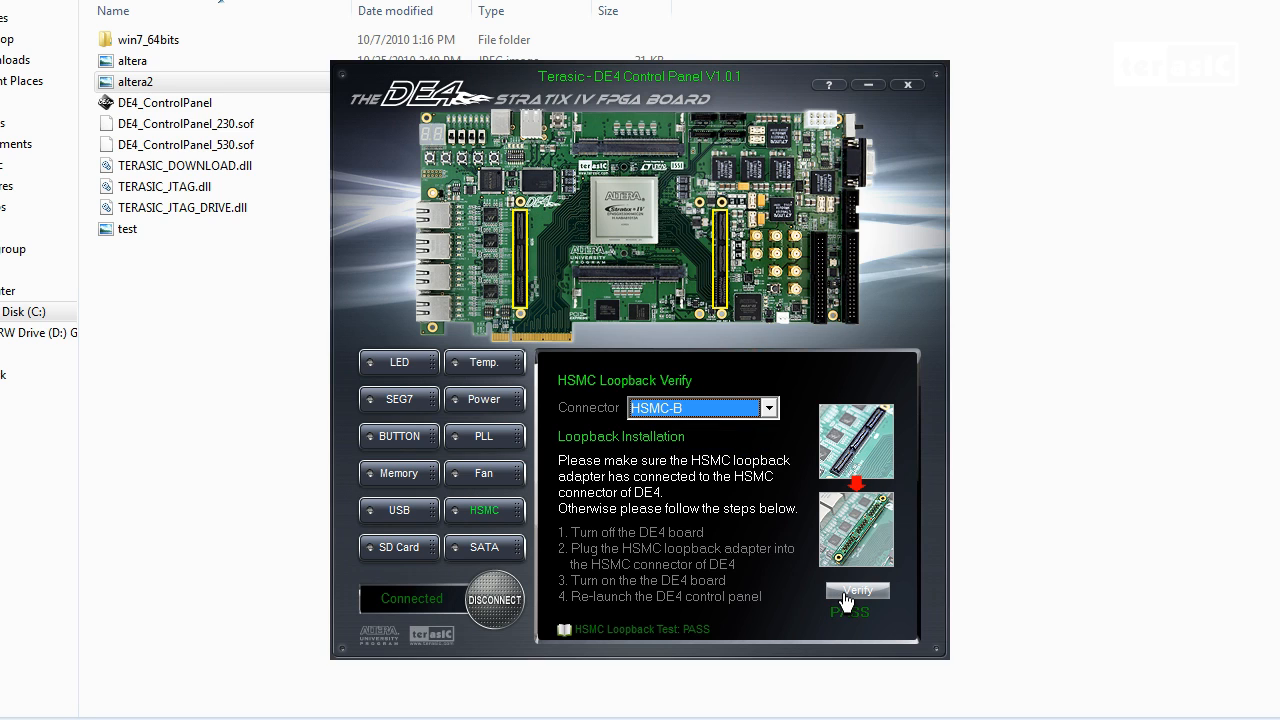
click(856, 590)
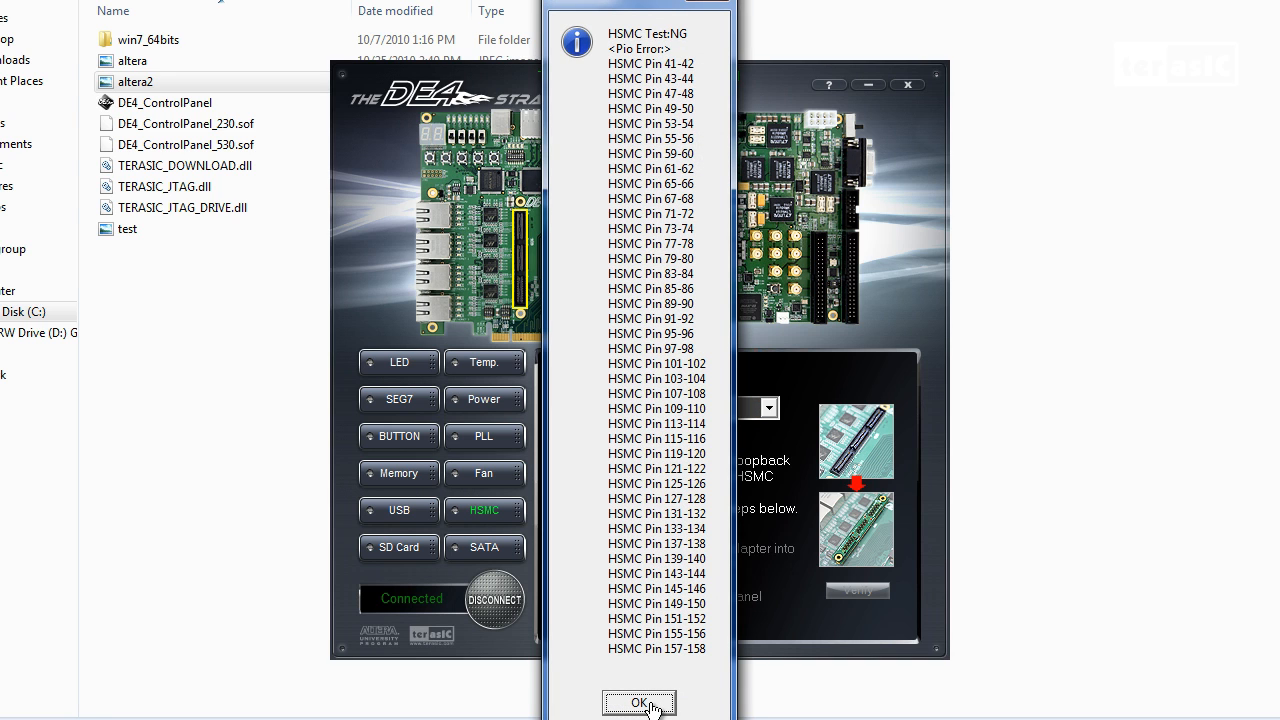
click(640, 704)
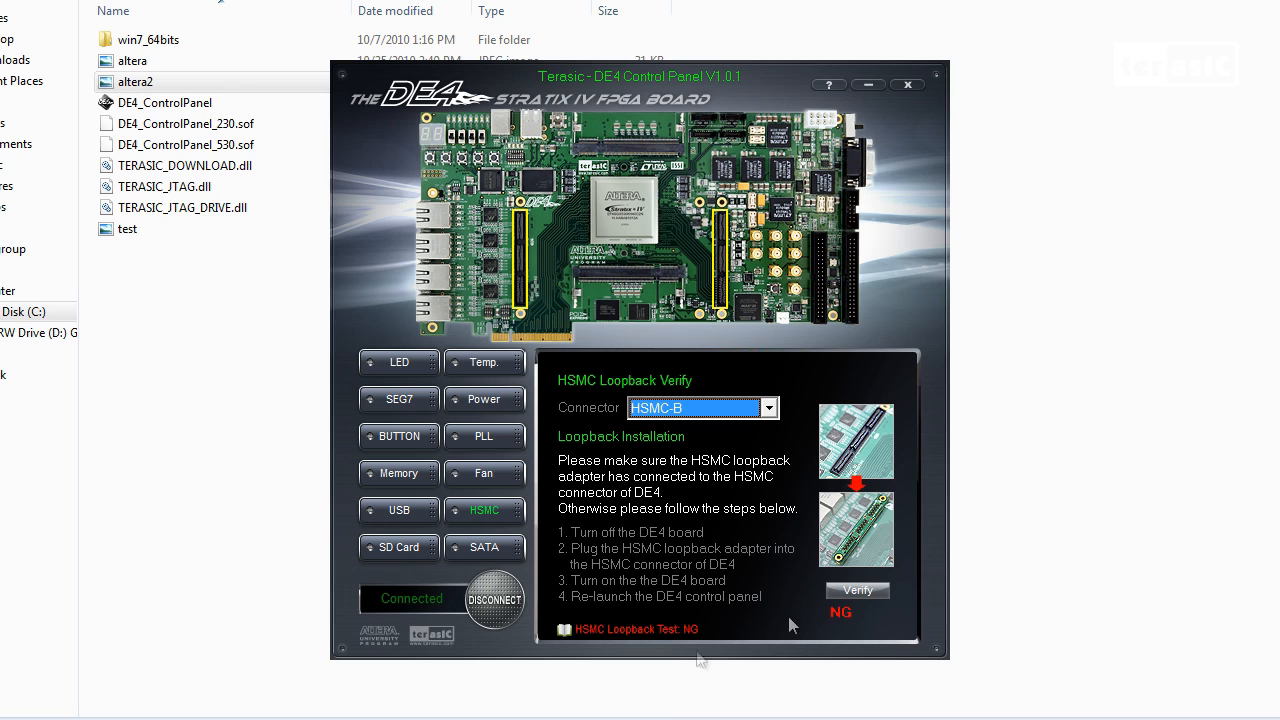
mouse_move(510, 560)
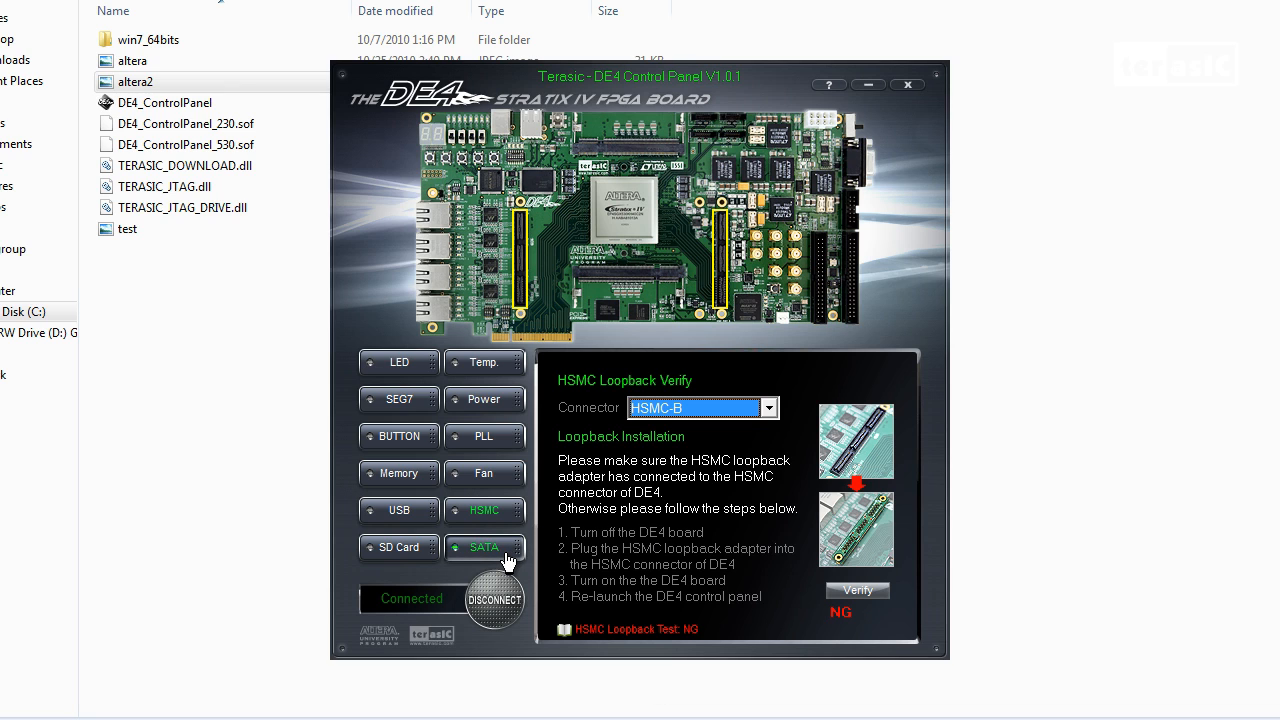
click(484, 548)
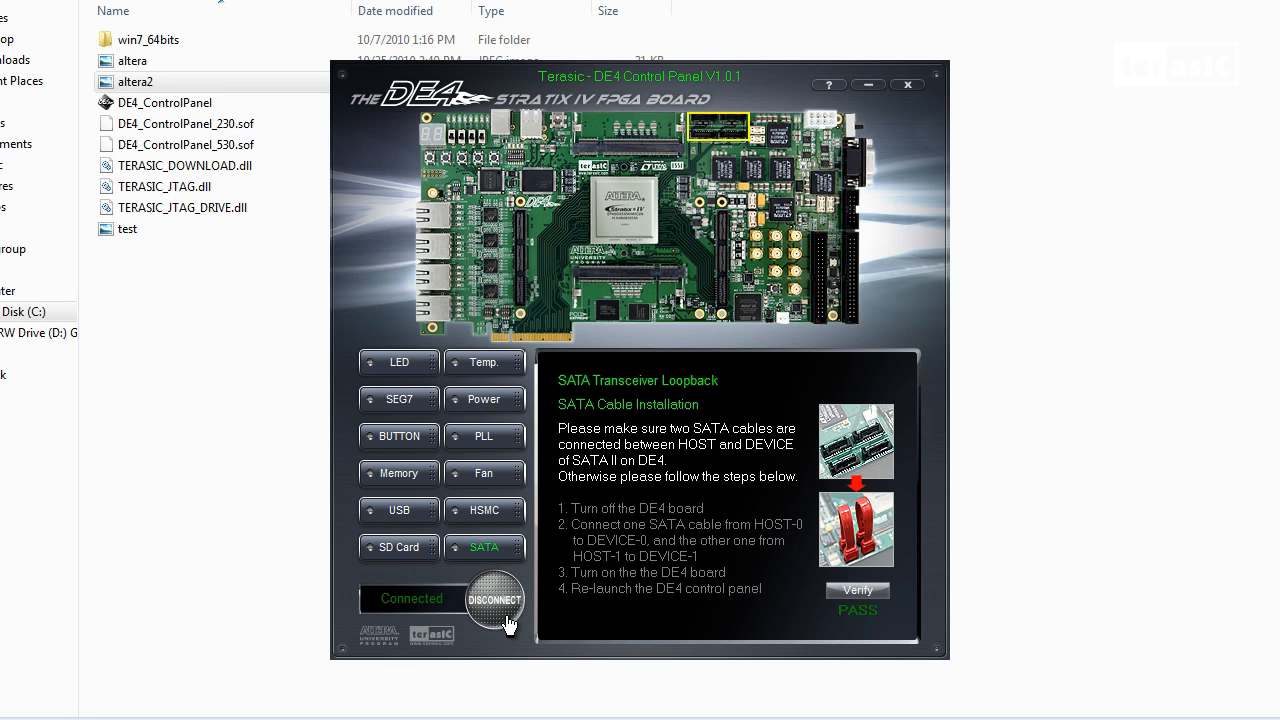
Disconnect the control panel from the DE4 board while on the SATA page.
click(494, 600)
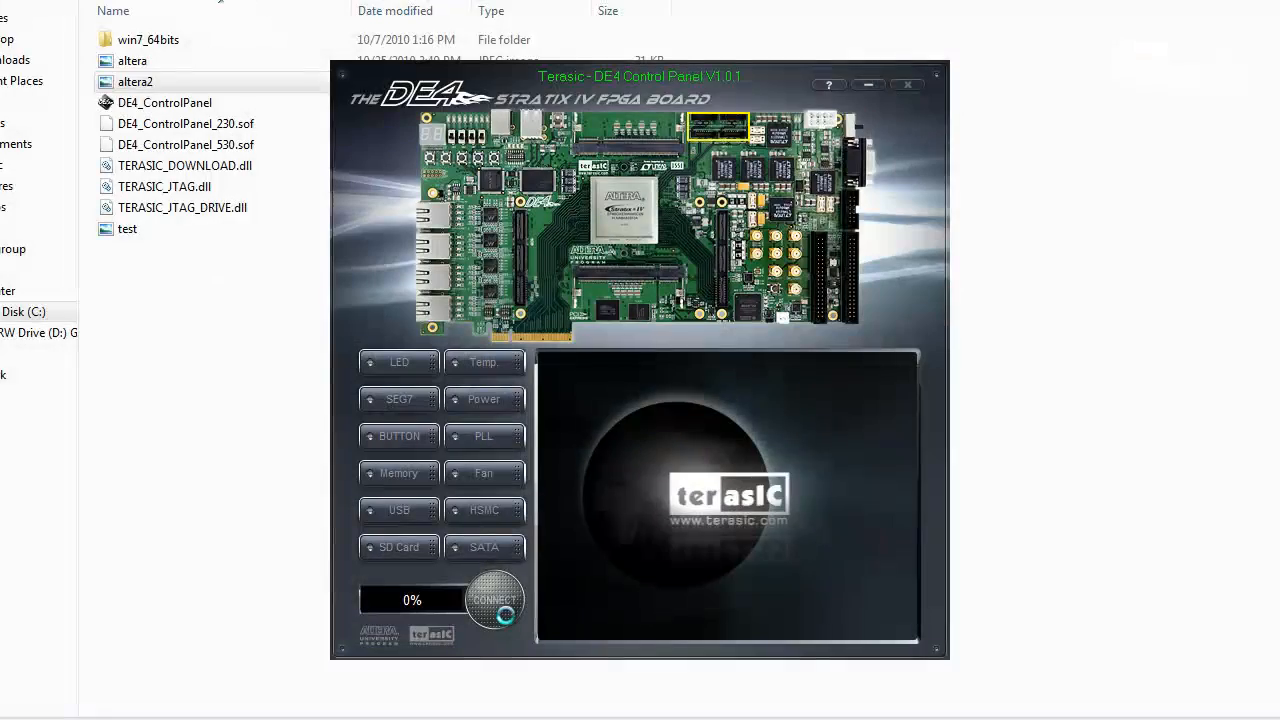
Connect to the DE4 board again and return to the SATA Transceiver Loopback page.
click(494, 600)
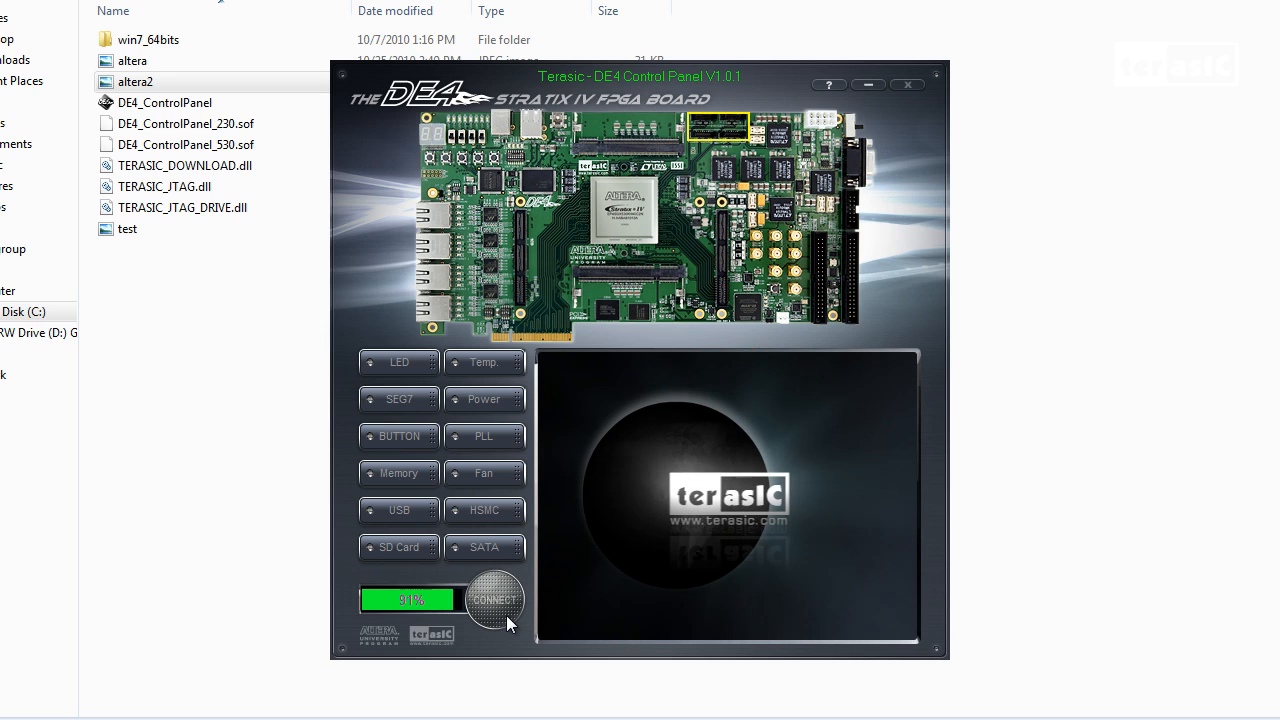
click(494, 600)
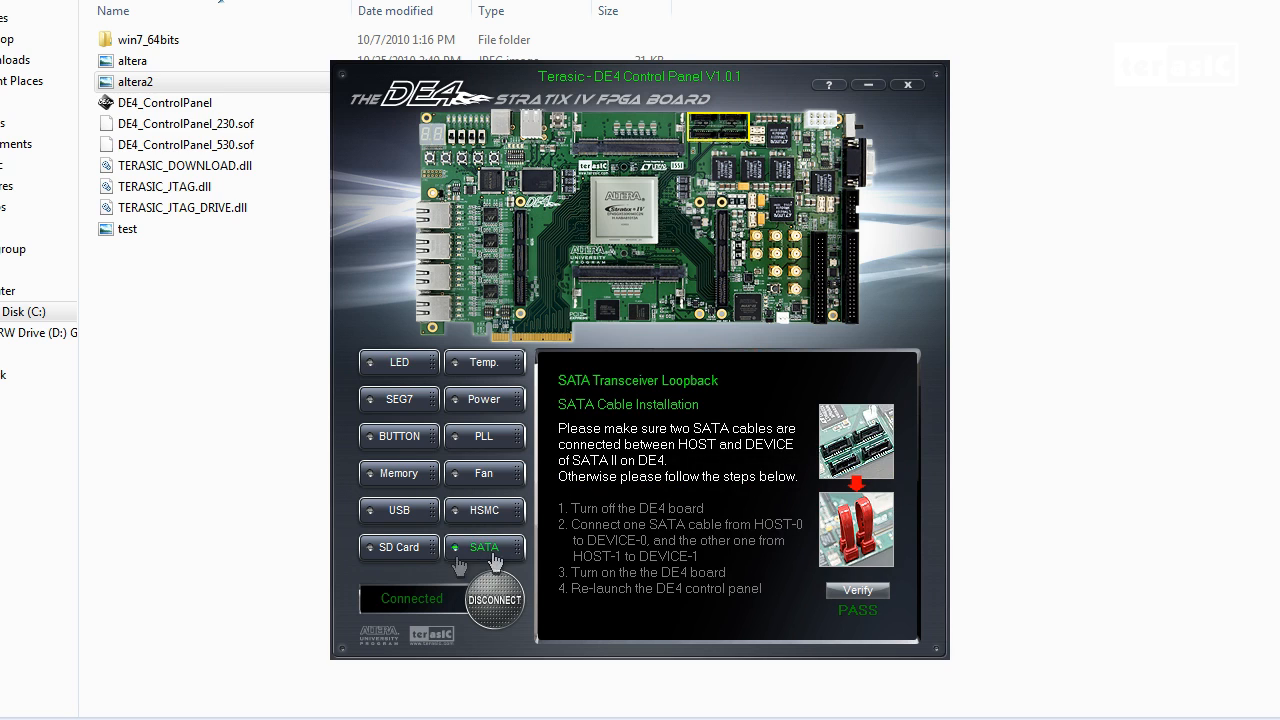
Verify the SATA transceiver loopback and get the SATA Loopback Test: PASS result.
click(856, 590)
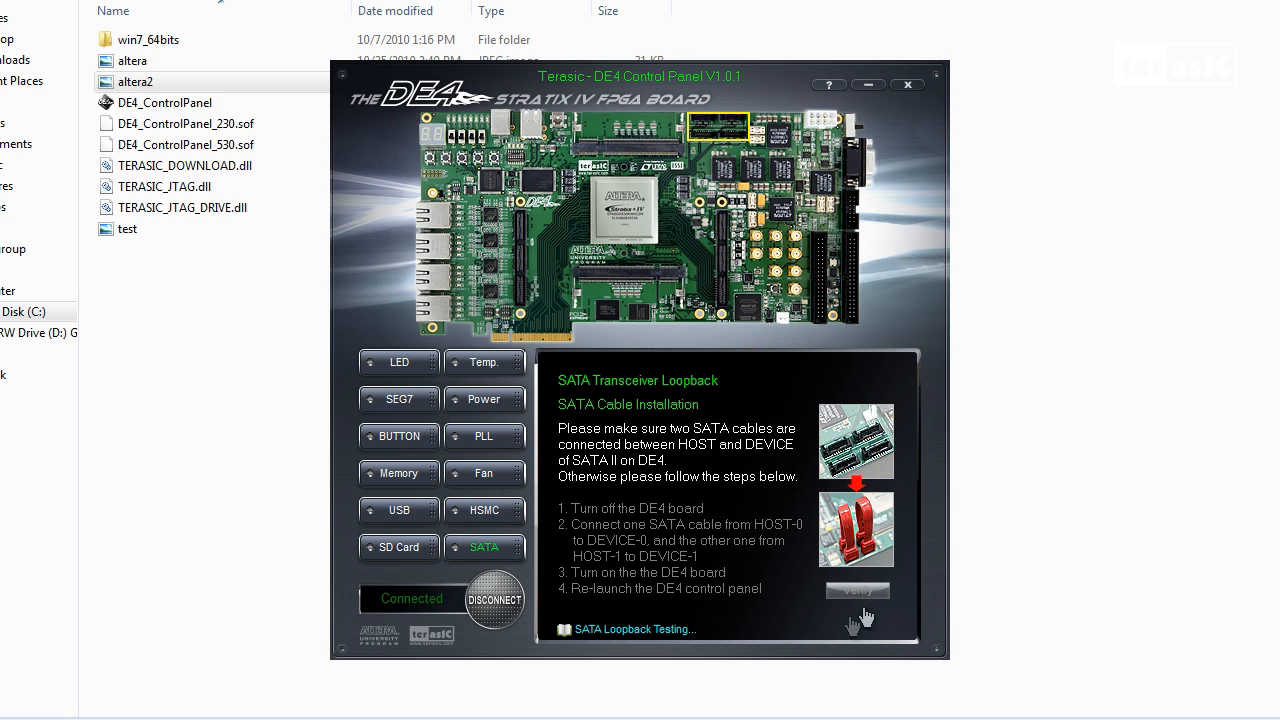
click(856, 588)
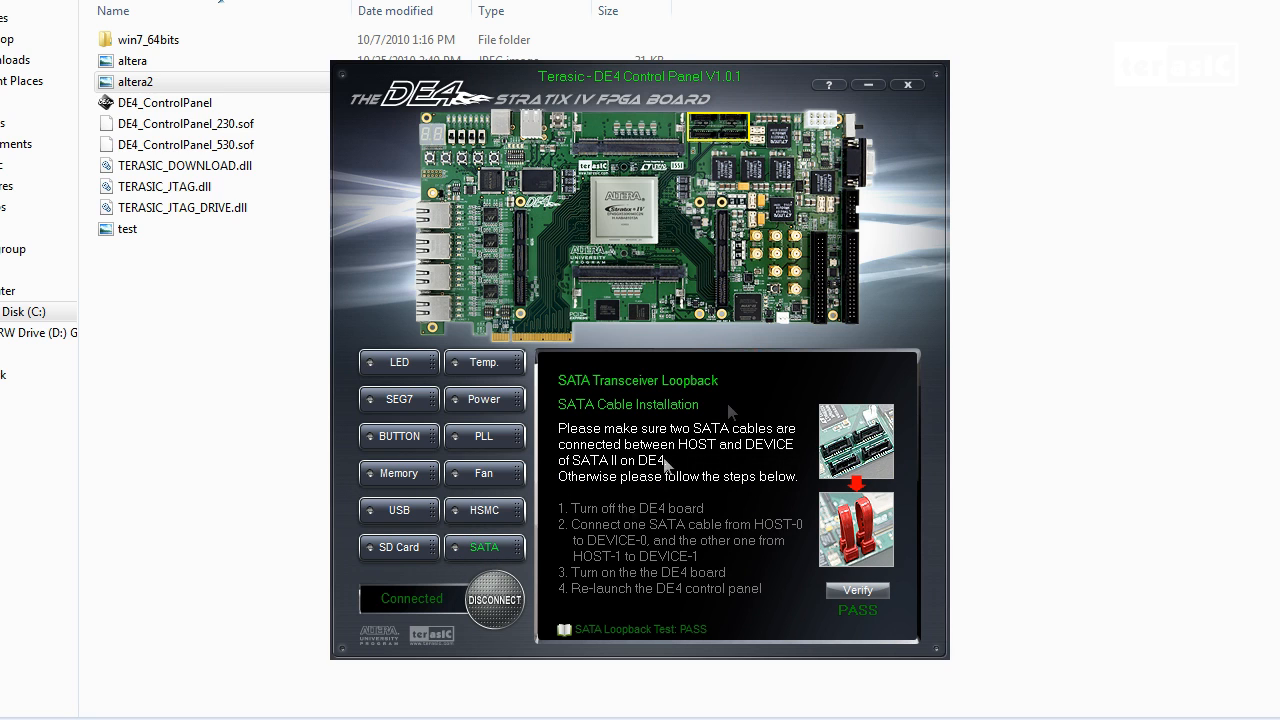
mouse_move(760, 640)
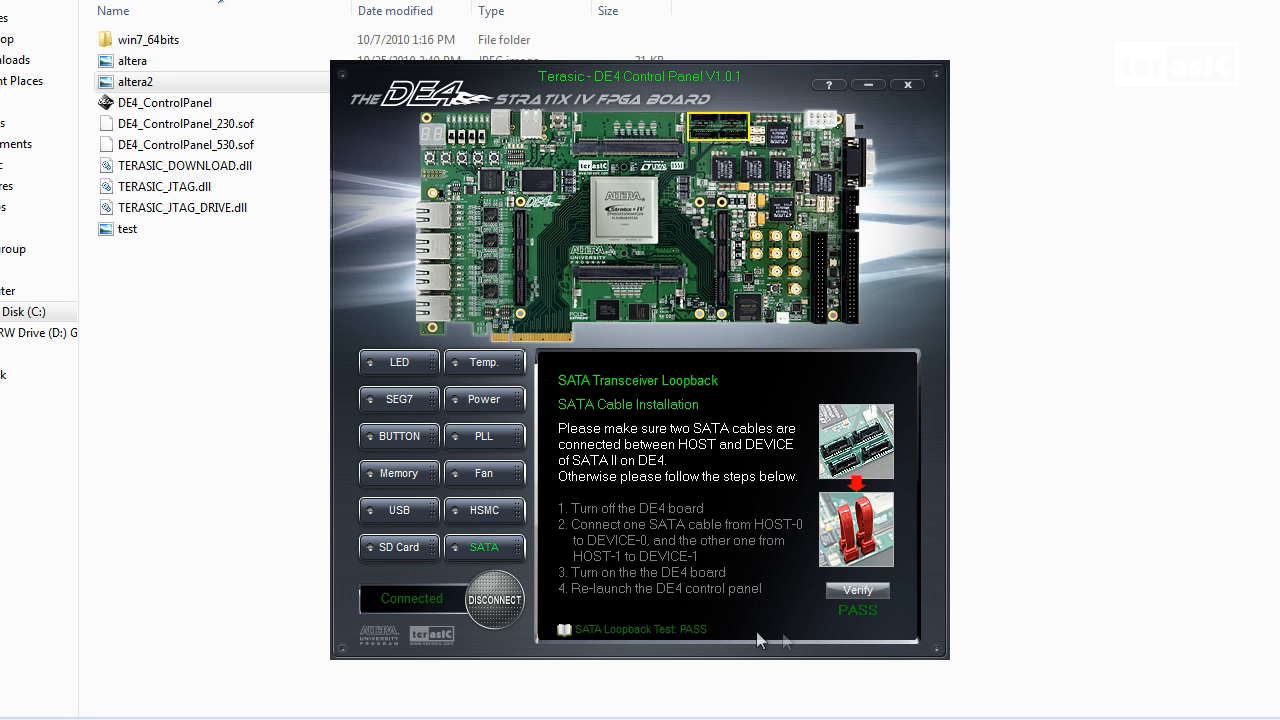
mouse_move(718, 602)
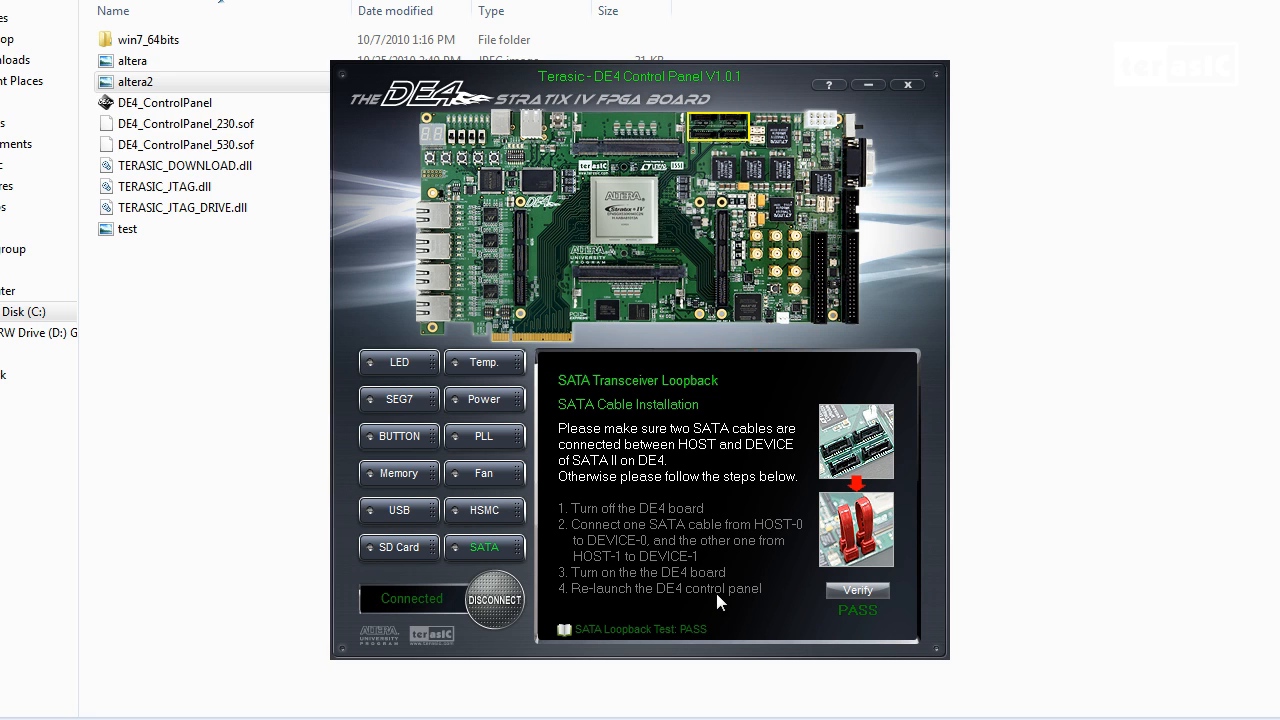